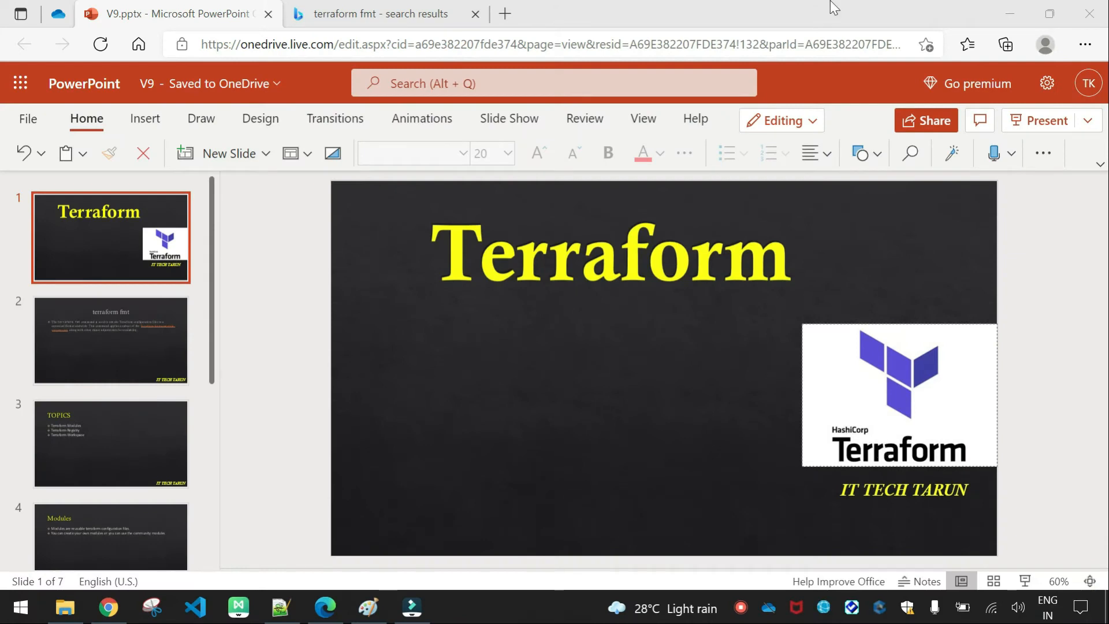
Show slide 2, the terraform fmt slide, in the deck.
{"action": "left_click", "coordinate": [111, 340]}
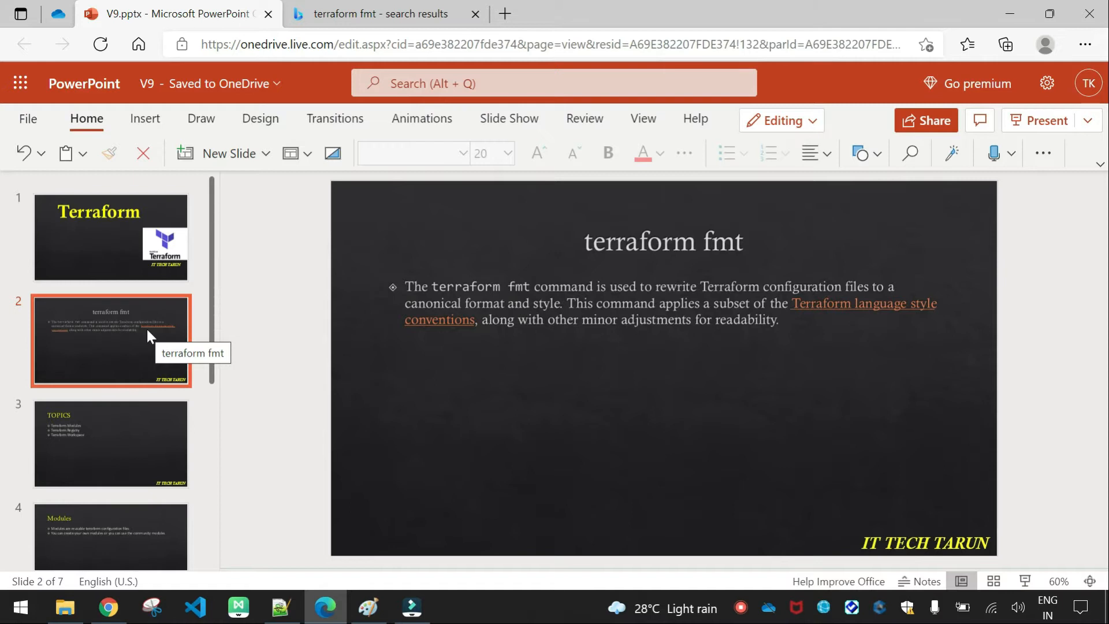
{"action": "mouse_move", "coordinate": [107, 606]}
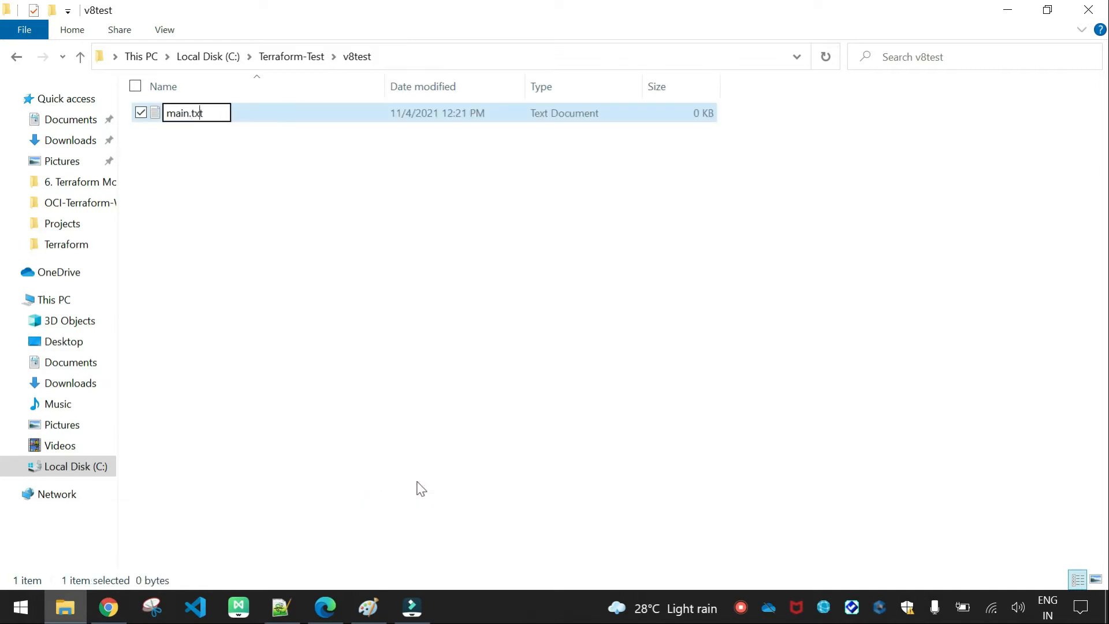
Rename main.txt to main.tf and bring up its context menu.
{"action": "key", "text": "Backspace"}
{"action": "type", "text": "f"}
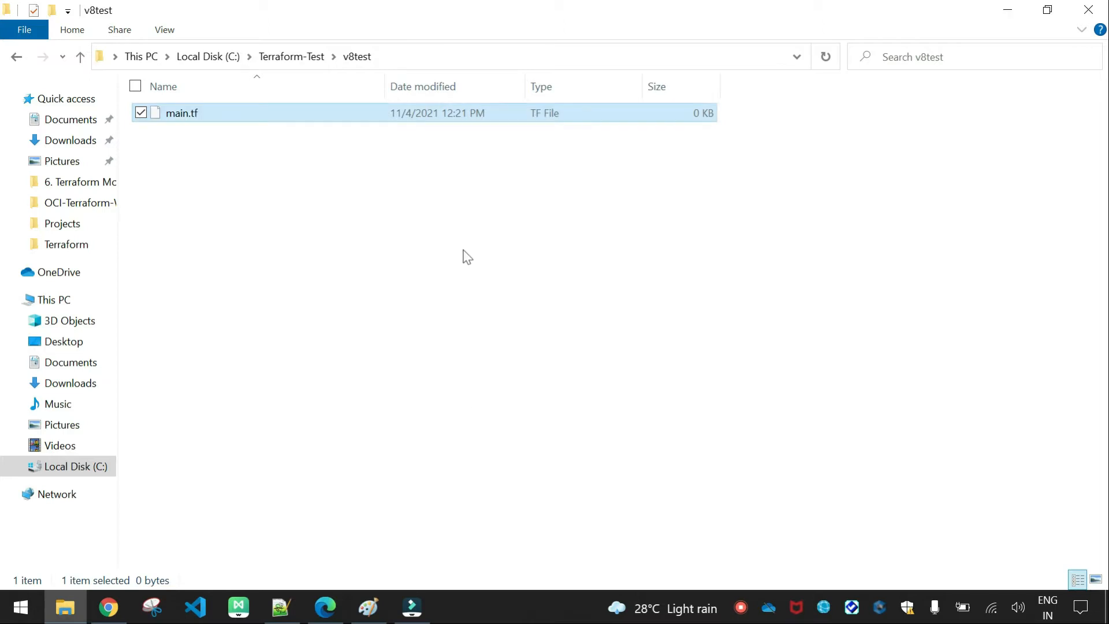
{"action": "right_click", "coordinate": [180, 112]}
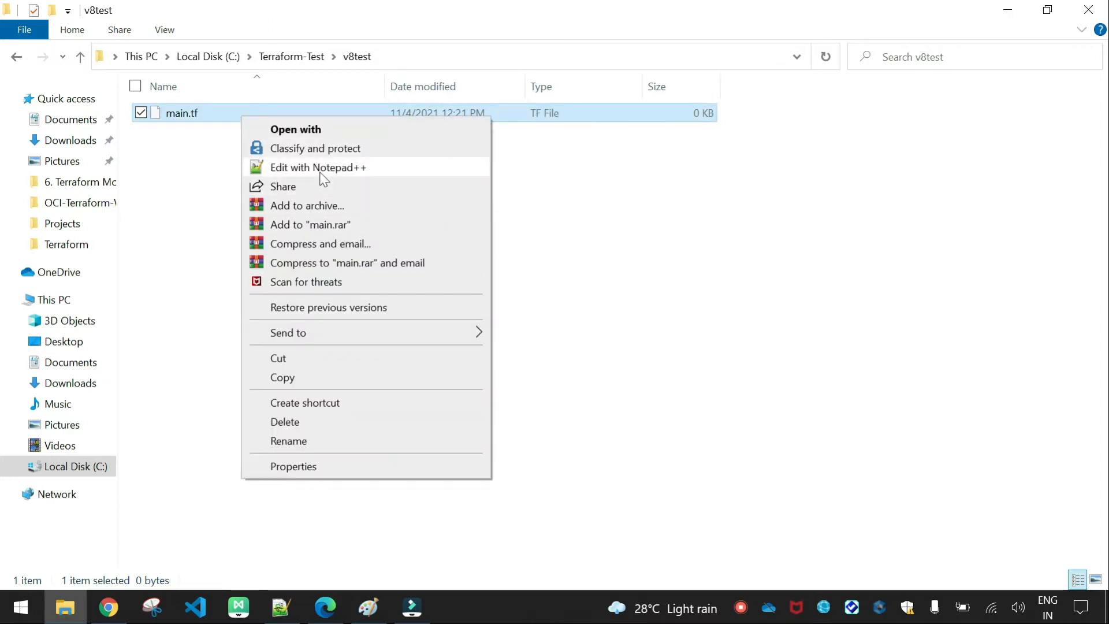
Edit main.tf in Notepad++ and start a local_file resource block named file1.
{"action": "left_click", "coordinate": [318, 166]}
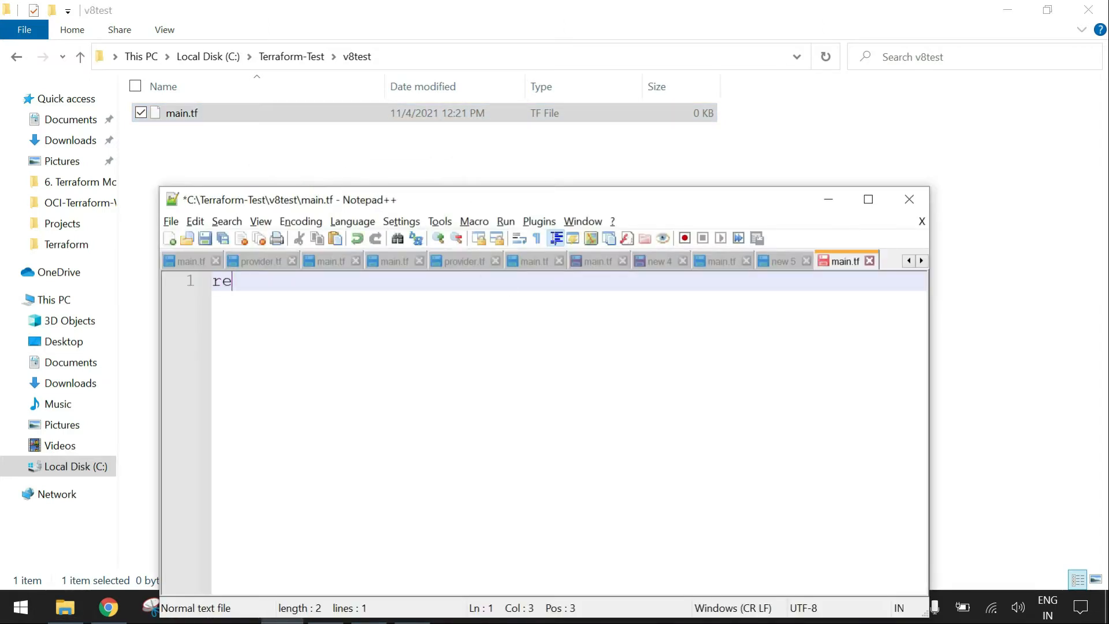
{"action": "type", "text": "source \""}
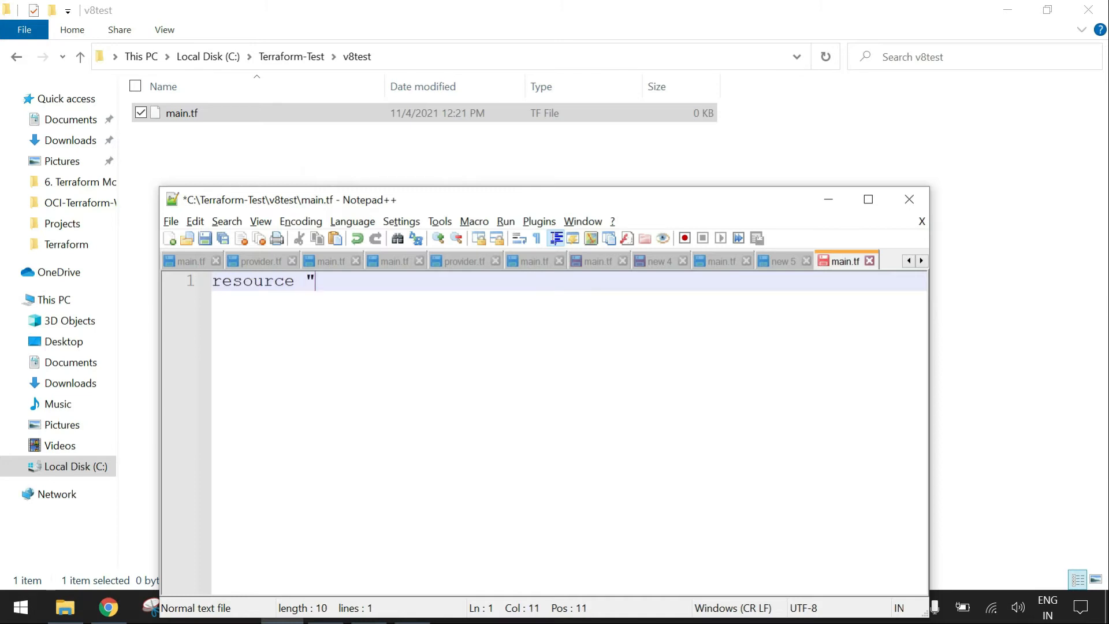
{"action": "type", "text": "local_file"}
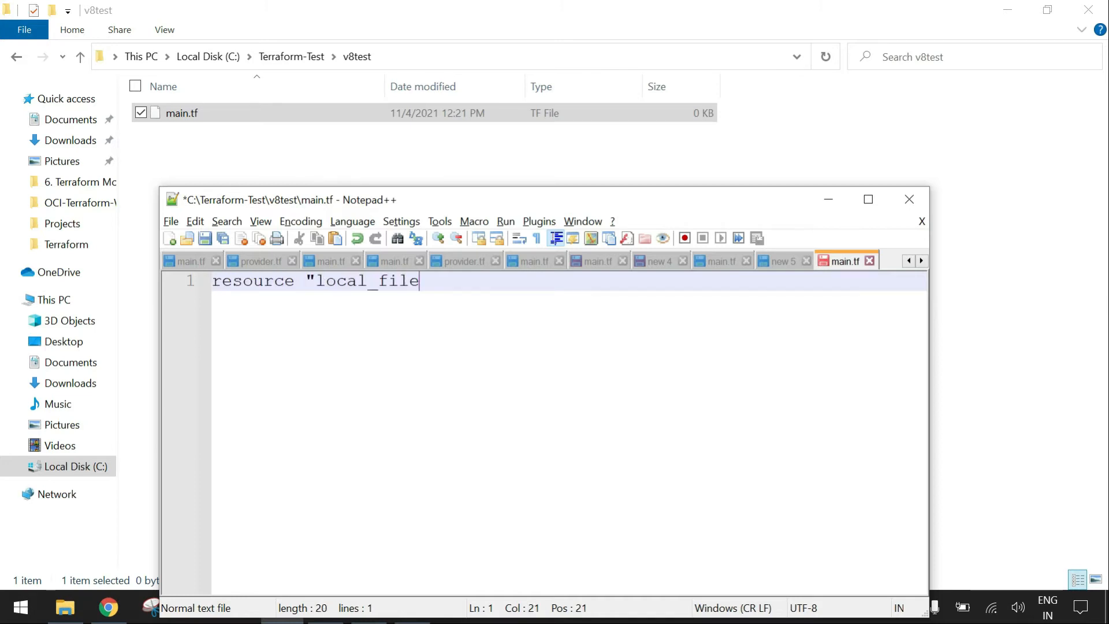
{"action": "type", "text": "\" \"bo"}
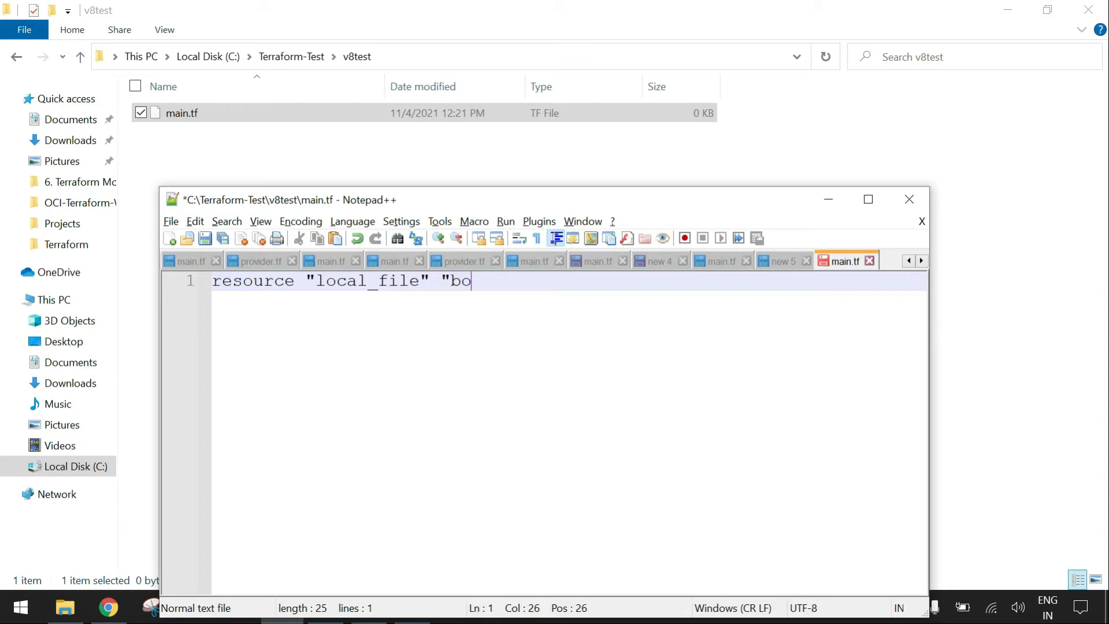
{"action": "type", "text": "file1\" {"}
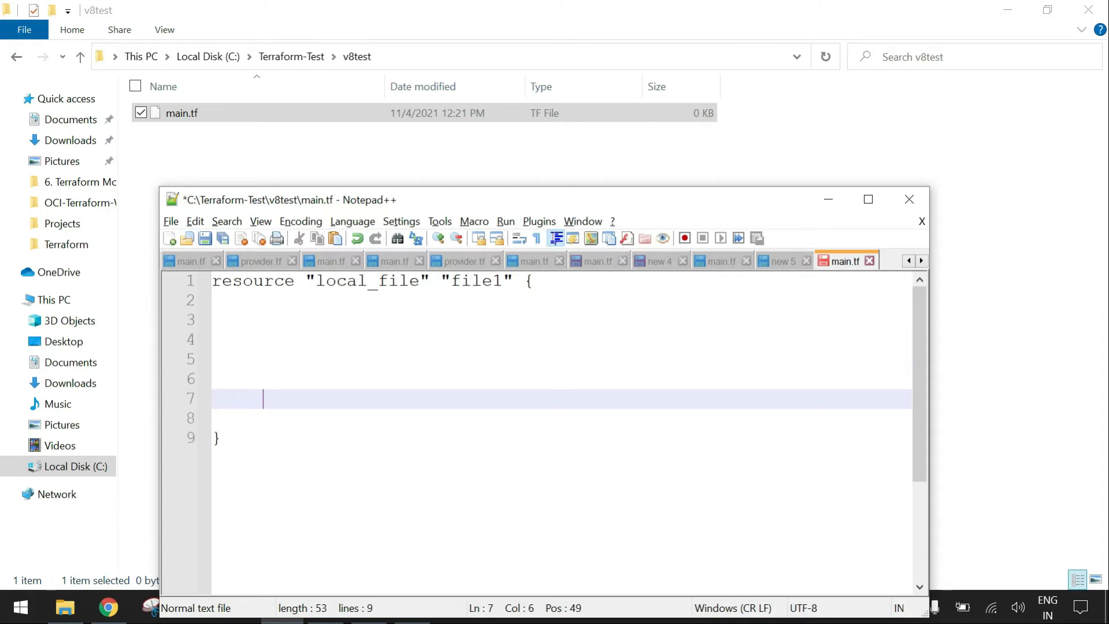
Set filename "devops.txt" and content "Hi Devops", then save and close main.tf.
{"action": "type", "text": "filena"}
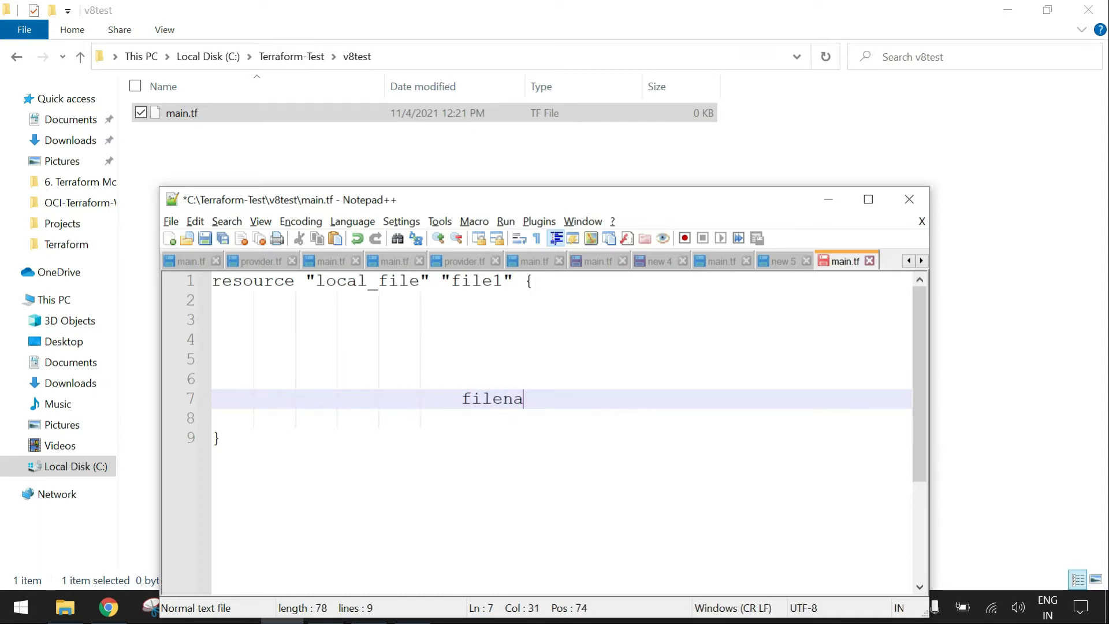
{"action": "type", "text": "me = \""}
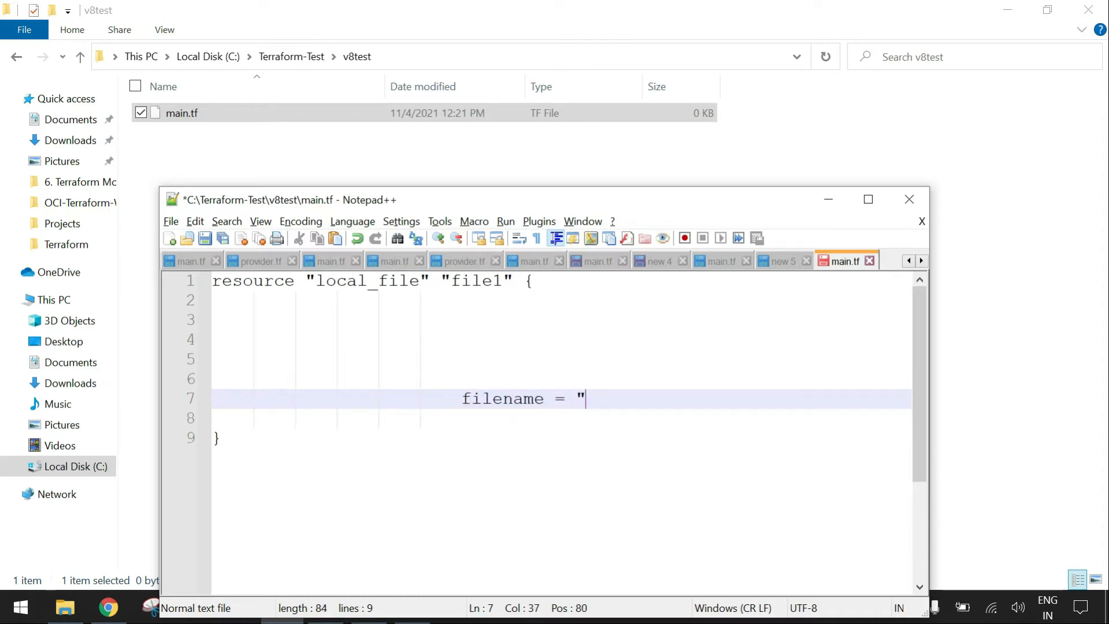
{"action": "key", "text": "Backspace"}
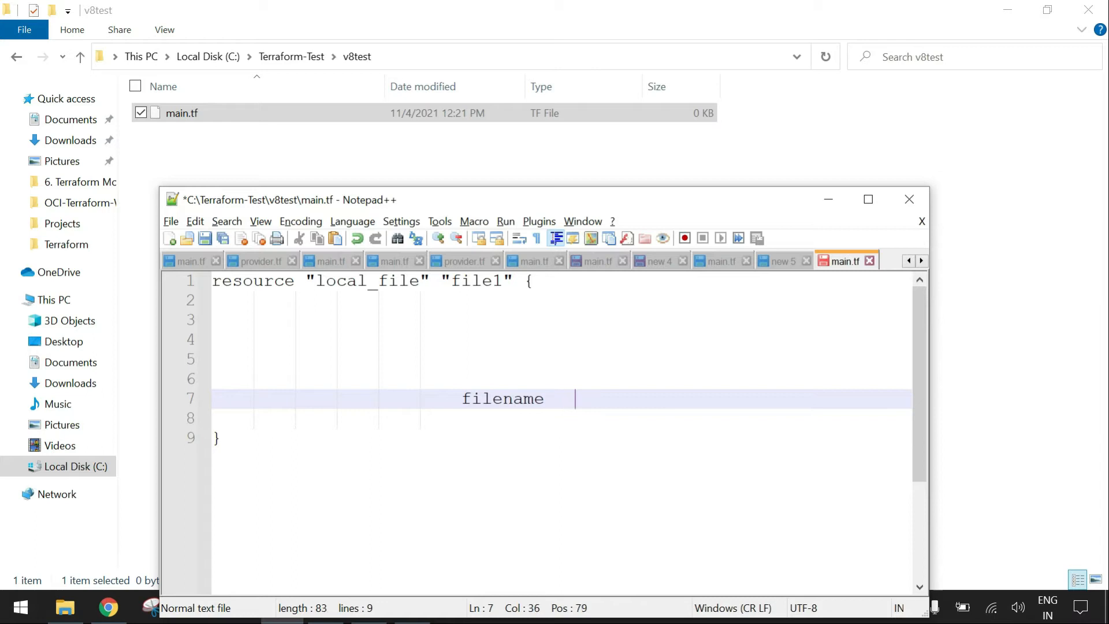
{"action": "type", "text": "= \""}
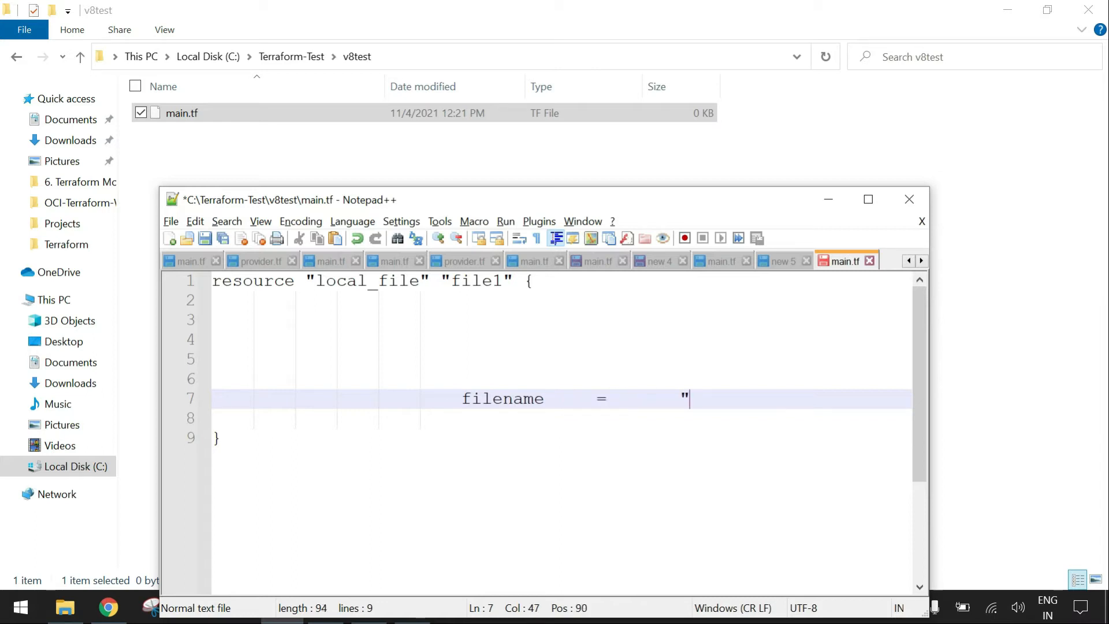
{"action": "type", "text": "devops.txt"}
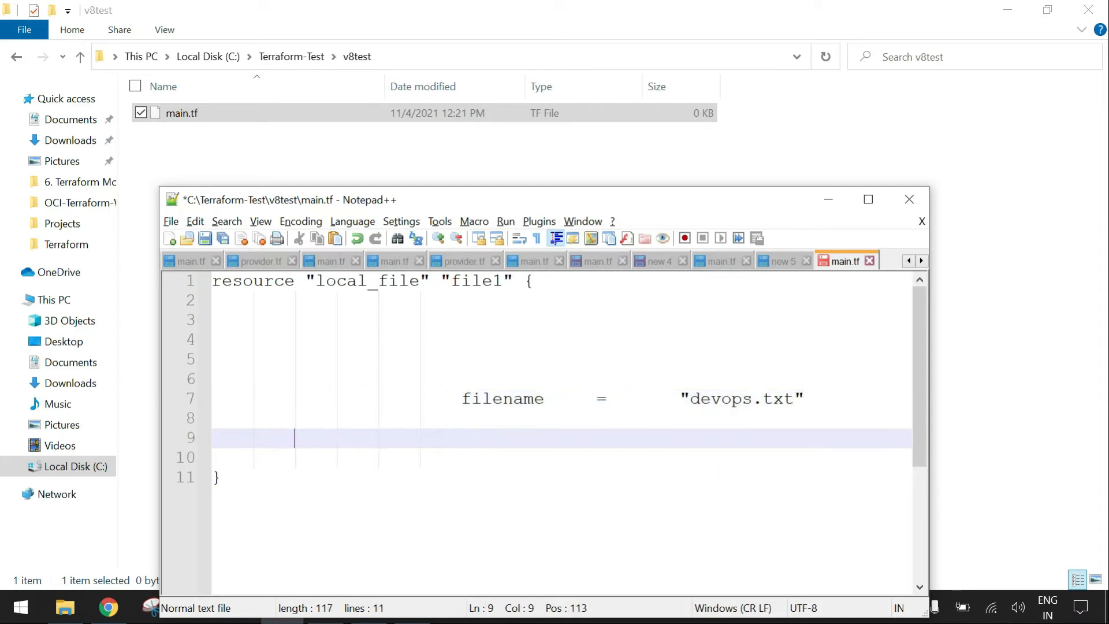
{"action": "type", "text": "content"}
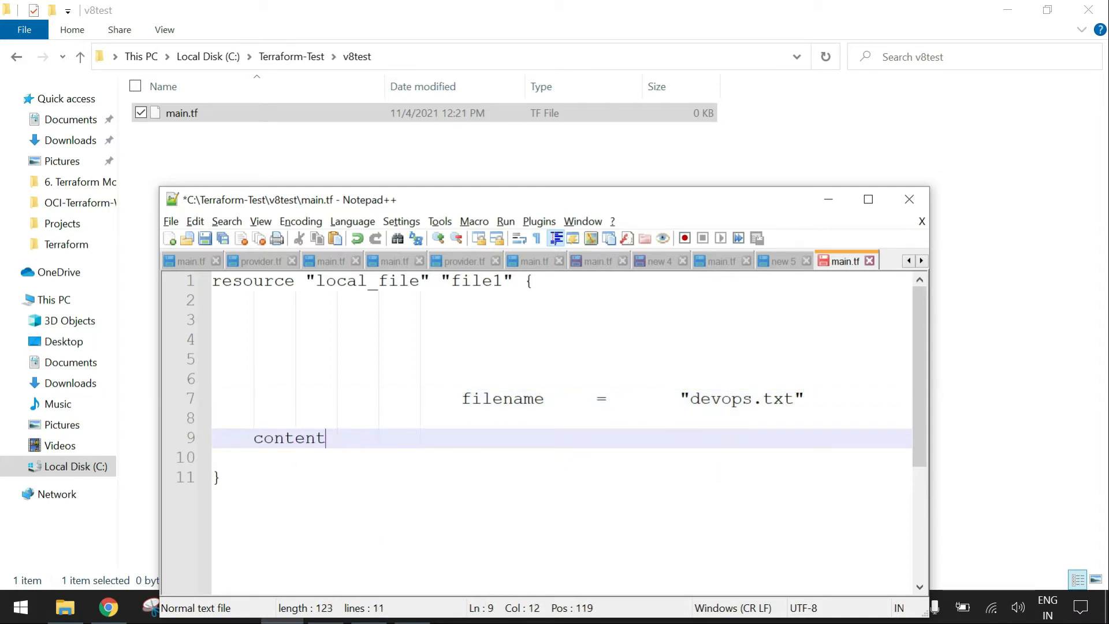
{"action": "type", "text": "= \""}
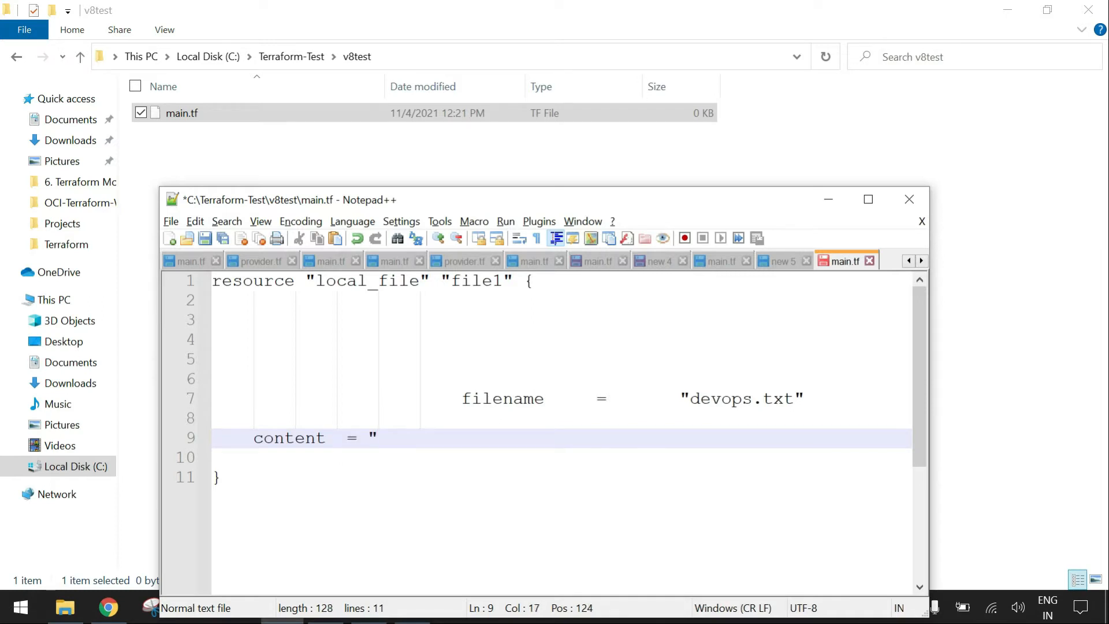
{"action": "type", "text": "Hi Dev"}
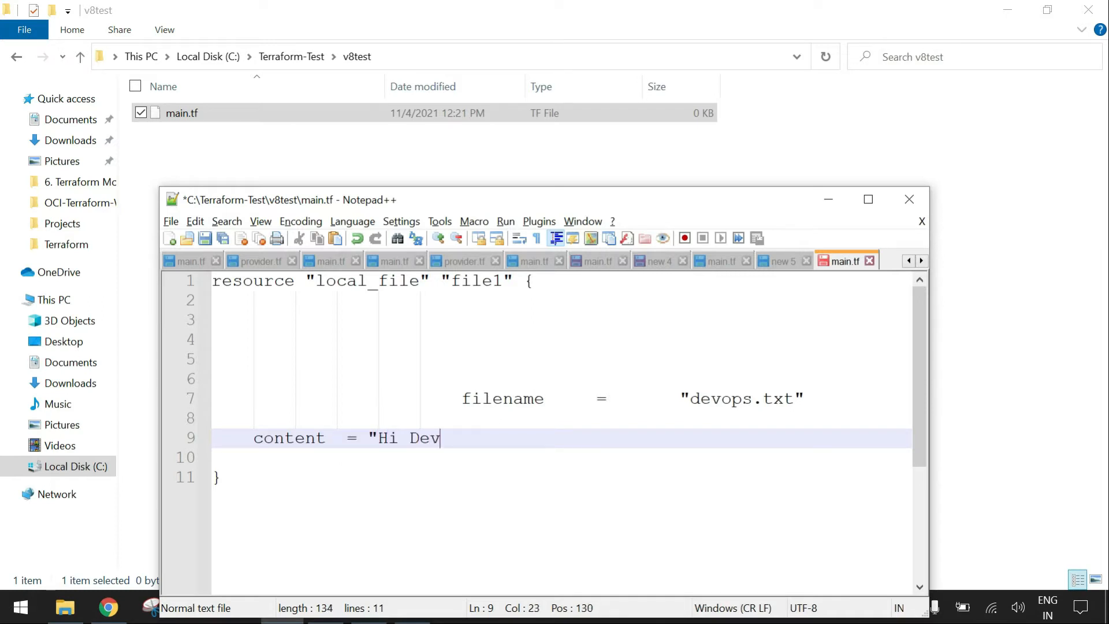
{"action": "type", "text": "ops\""}
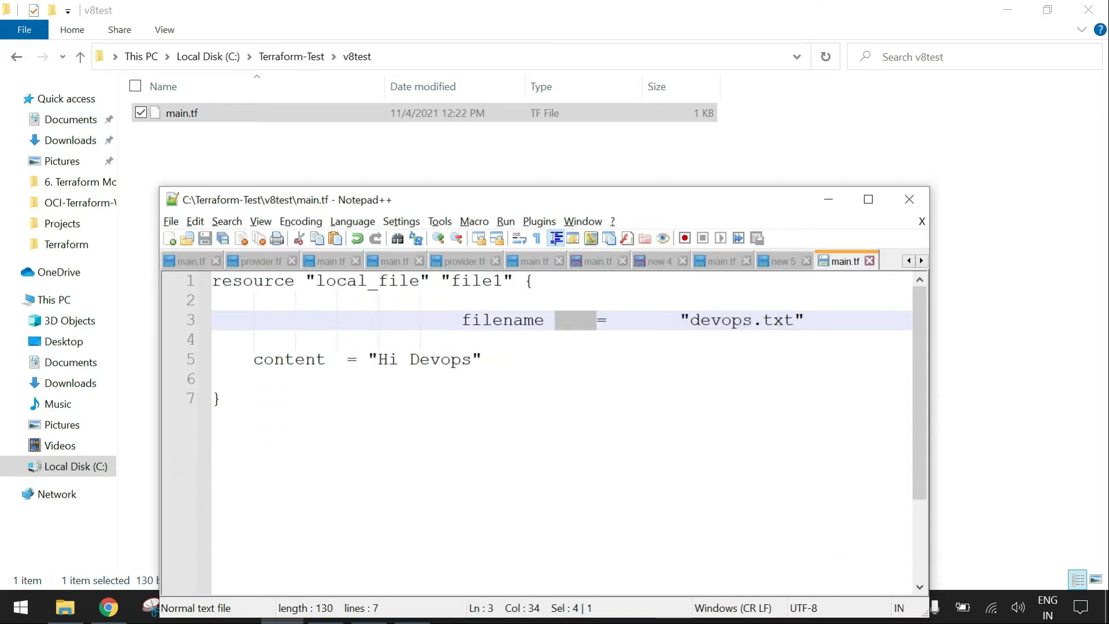
{"action": "left_click", "coordinate": [343, 359]}
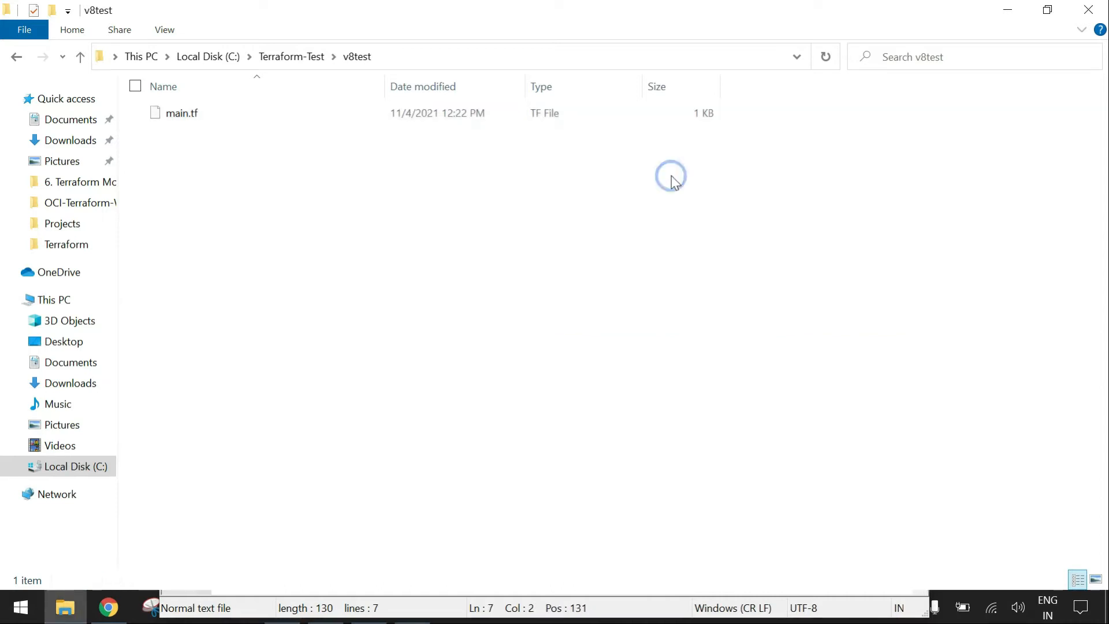
Launch a Git Bash terminal in the v8test folder via Git Bash Here.
{"action": "right_click", "coordinate": [670, 175]}
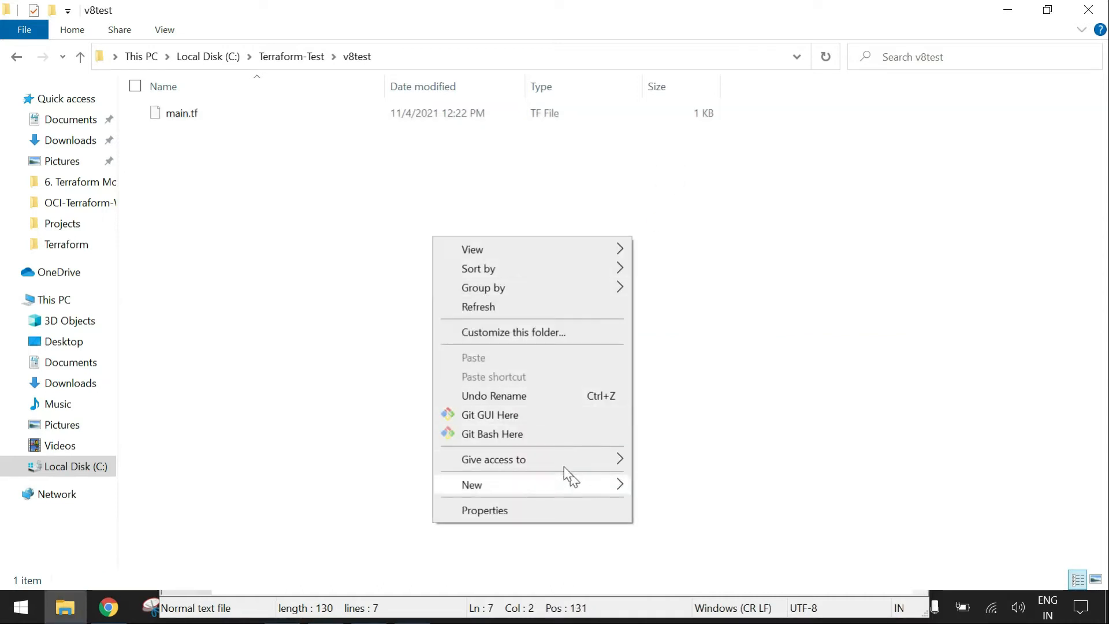
{"action": "mouse_move", "coordinate": [522, 421]}
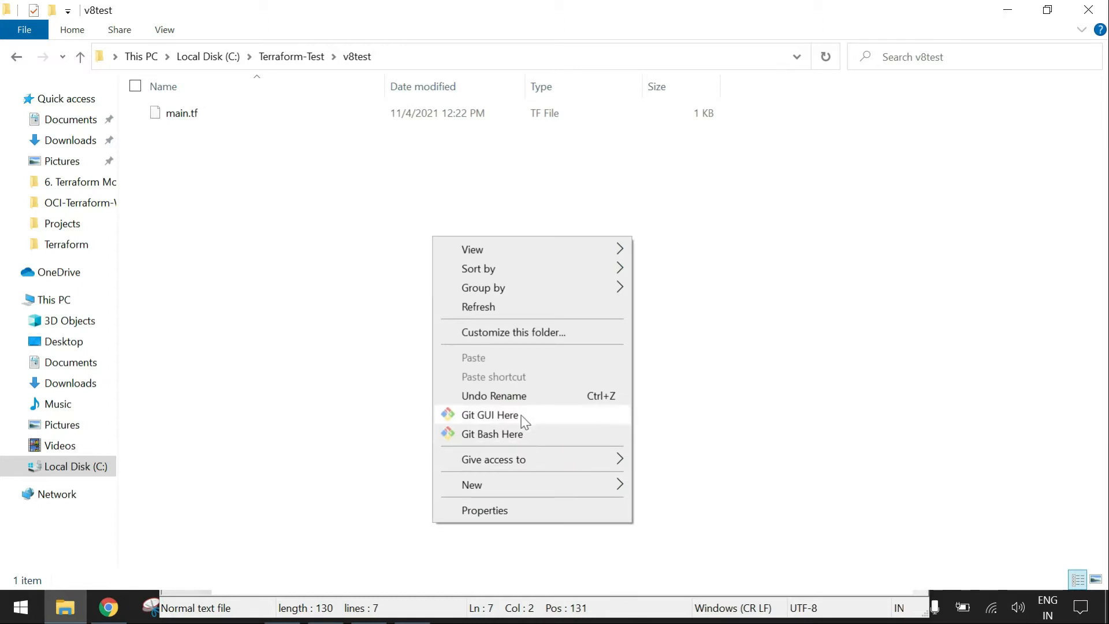
{"action": "left_click", "coordinate": [492, 434]}
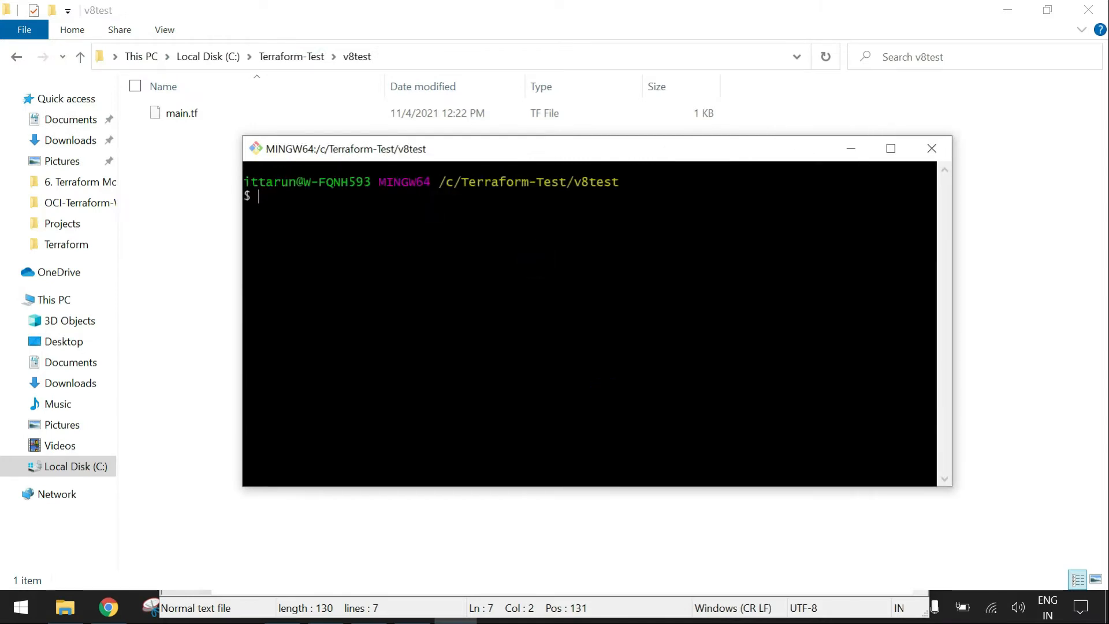
Run terraform fmt in v8test and reopen main.tf to check the formatting.
{"action": "type", "text": "t"}
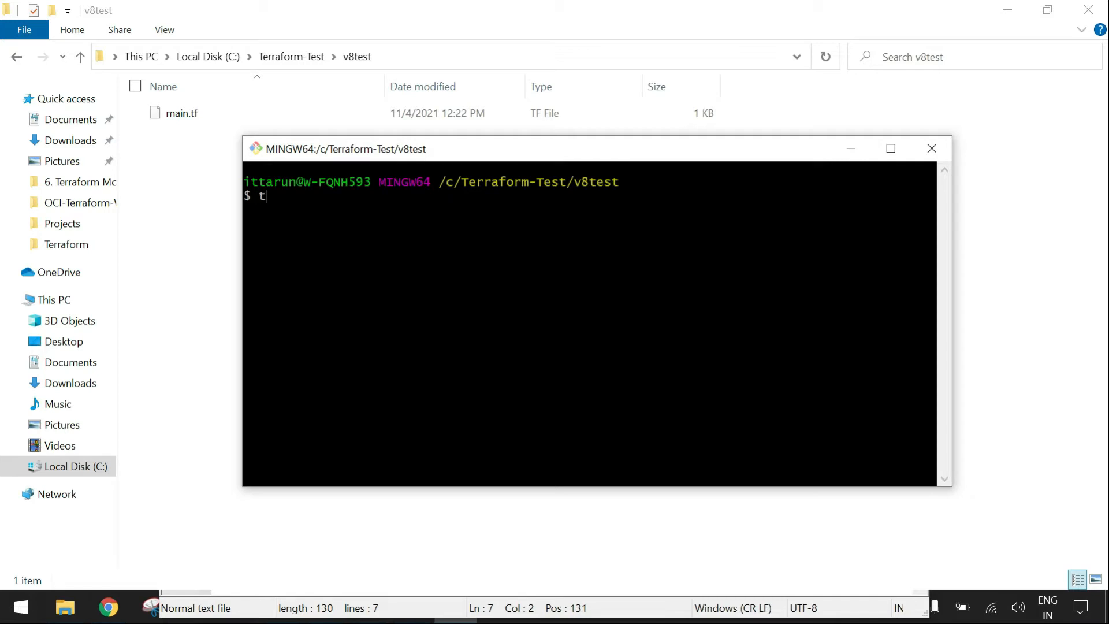
{"action": "type", "text": "erraform fm"}
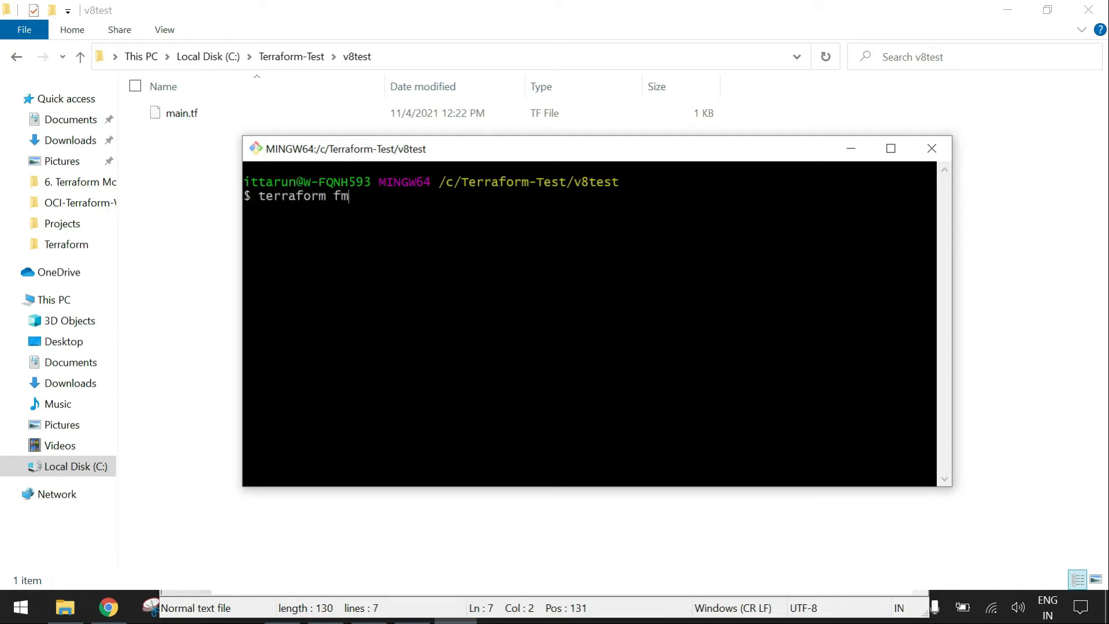
{"action": "key", "text": "Return"}
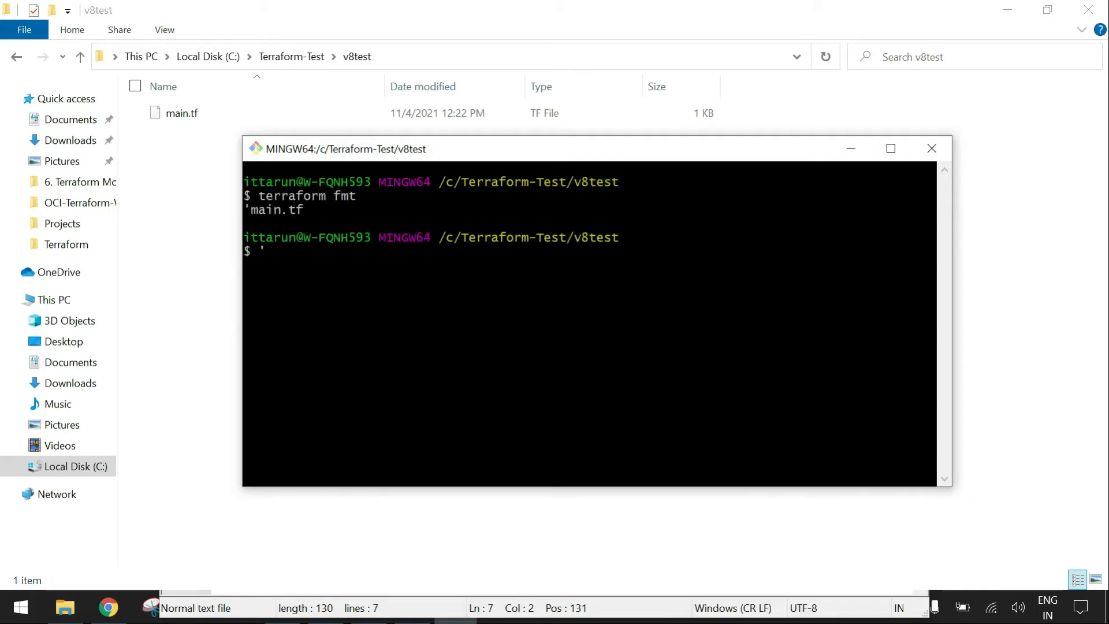
{"action": "double_click", "coordinate": [275, 211]}
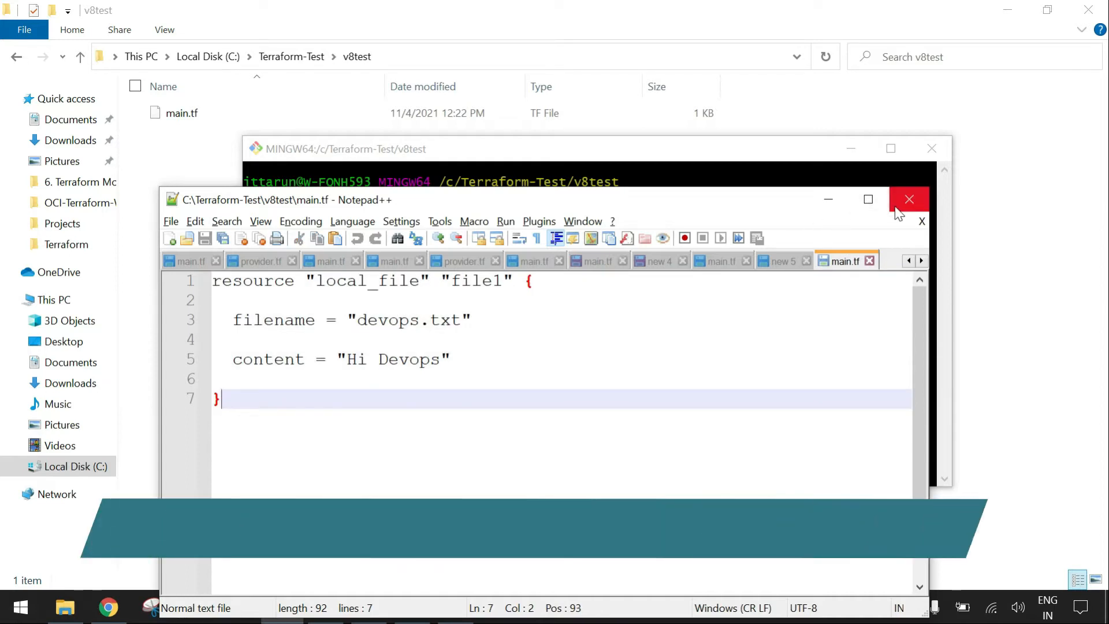
Close the reformatted main.tf after reviewing its two-space indentation.
{"action": "left_click", "coordinate": [909, 199]}
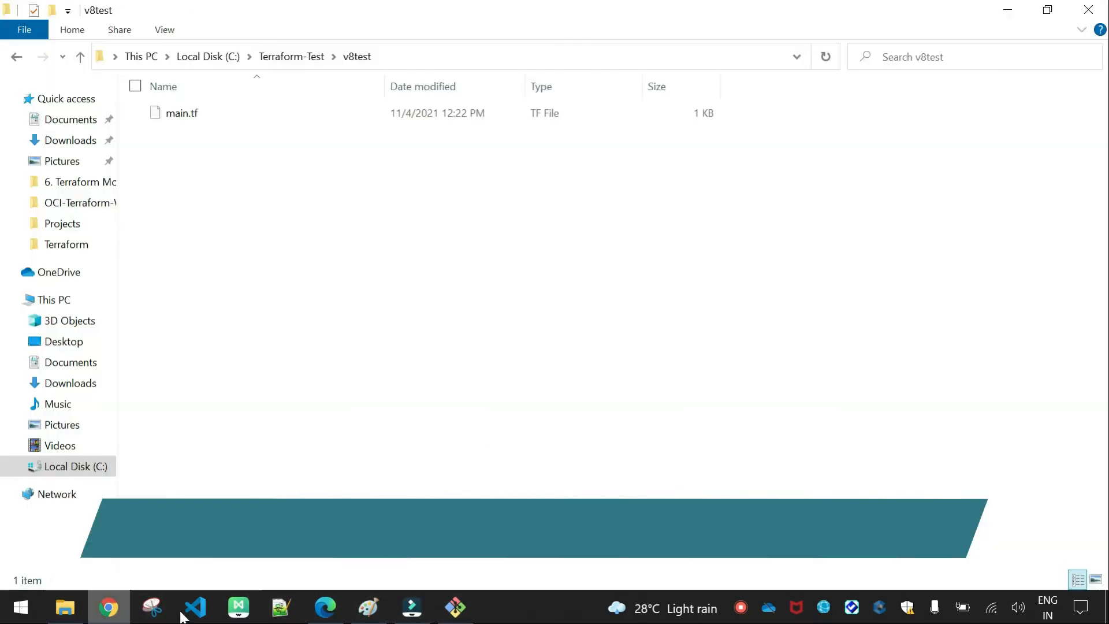
{"action": "mouse_move", "coordinate": [410, 606]}
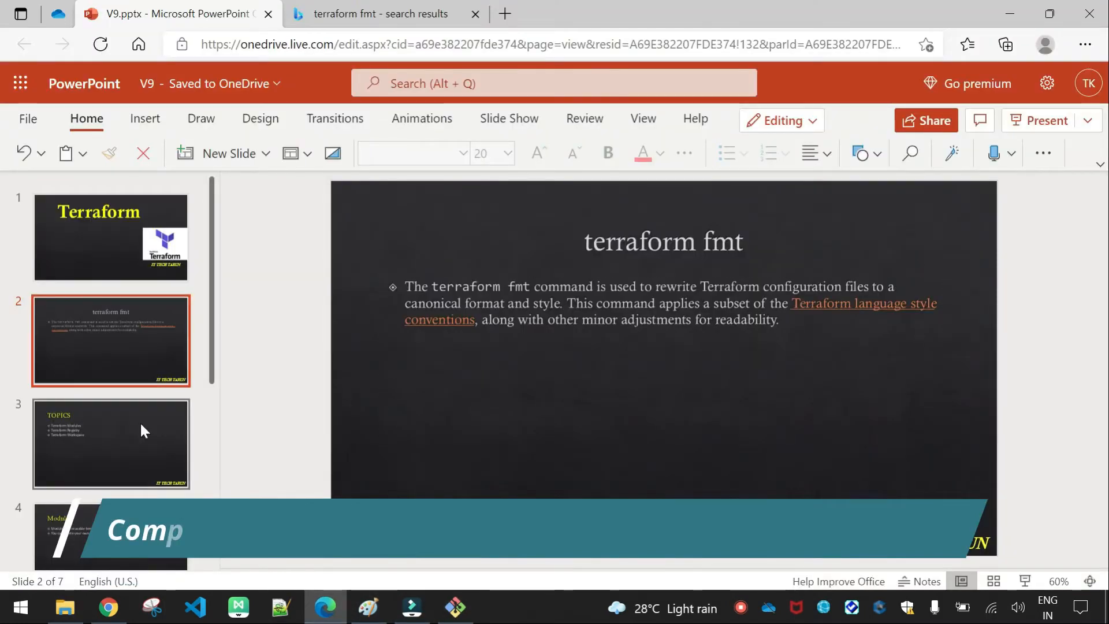
Move through the TOPICS slide to the Modules slide, then switch to the Paint diagram.
{"action": "left_click", "coordinate": [111, 443]}
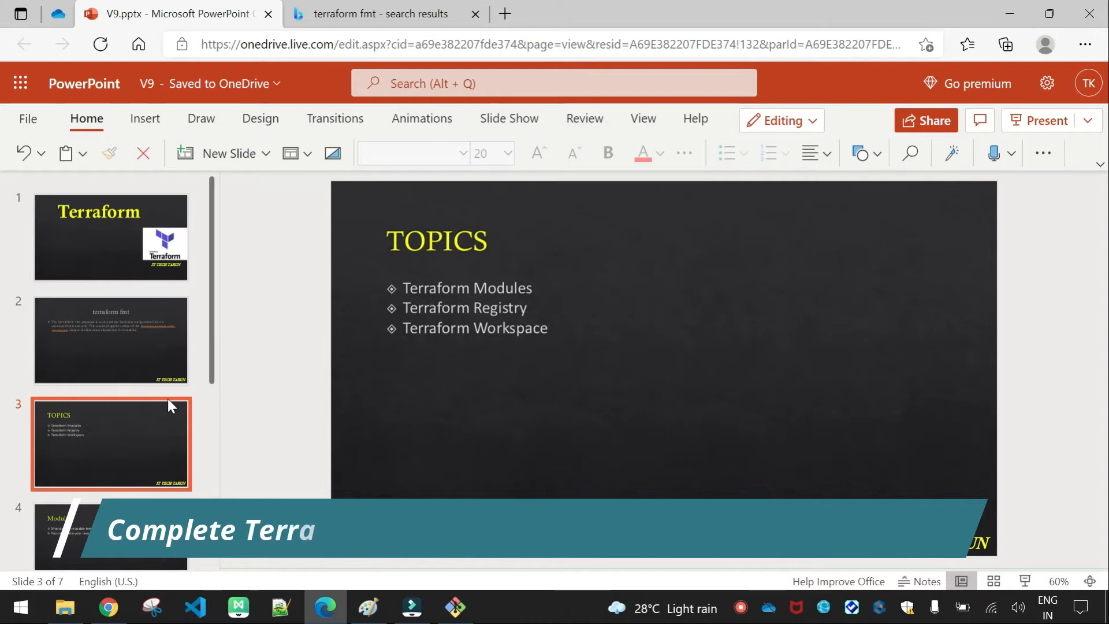
{"action": "scroll", "scroll_direction": "down", "scroll_amount": 3}
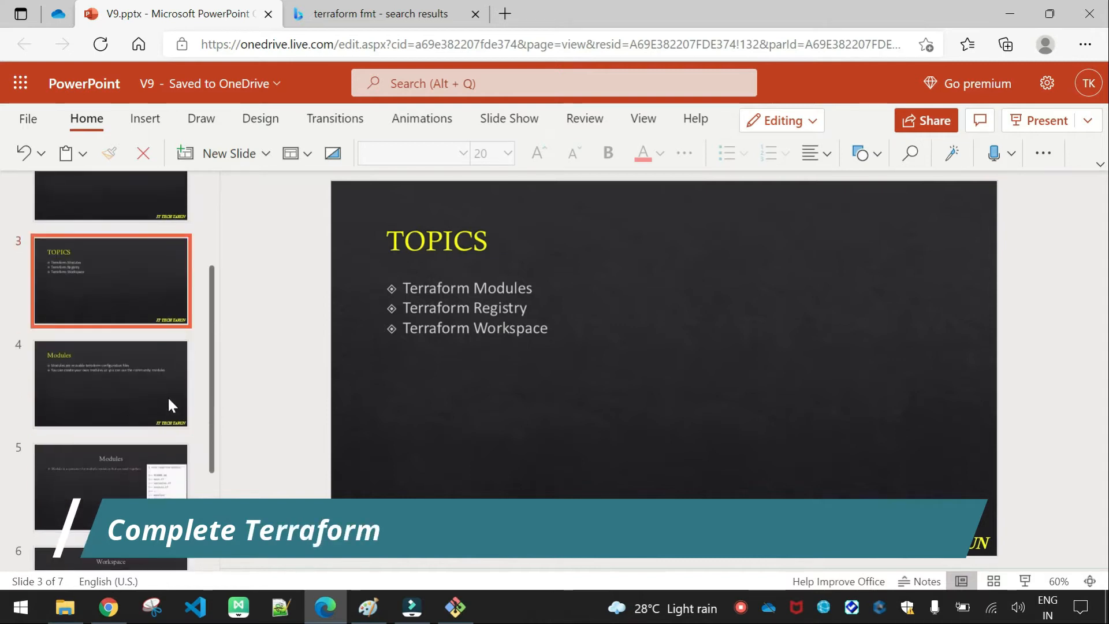
{"action": "left_click", "coordinate": [111, 383]}
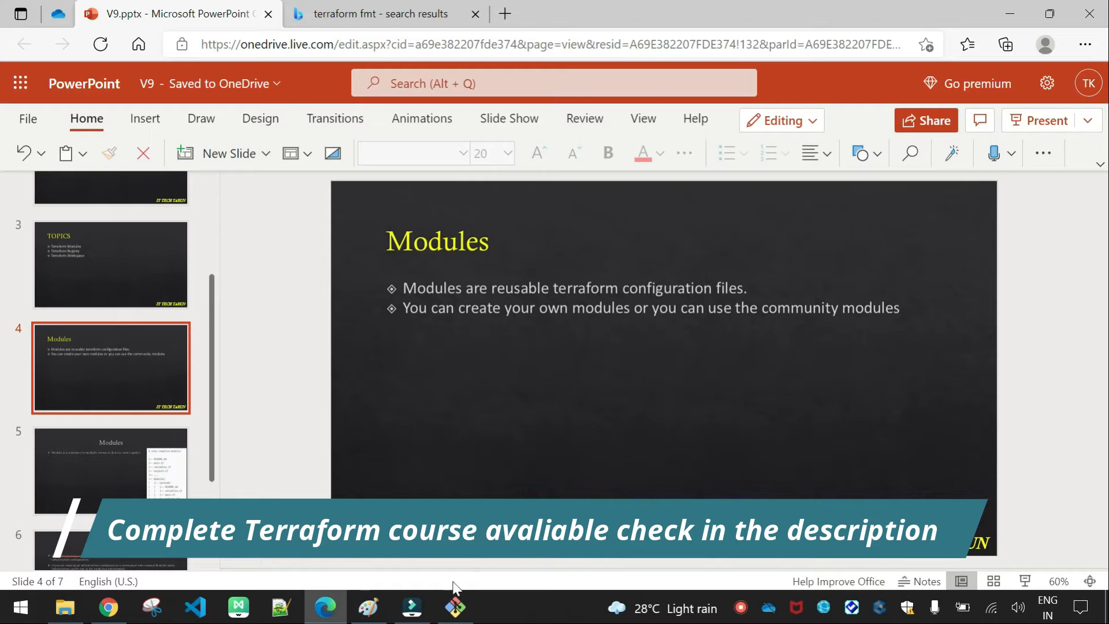
{"action": "left_click", "coordinate": [366, 606]}
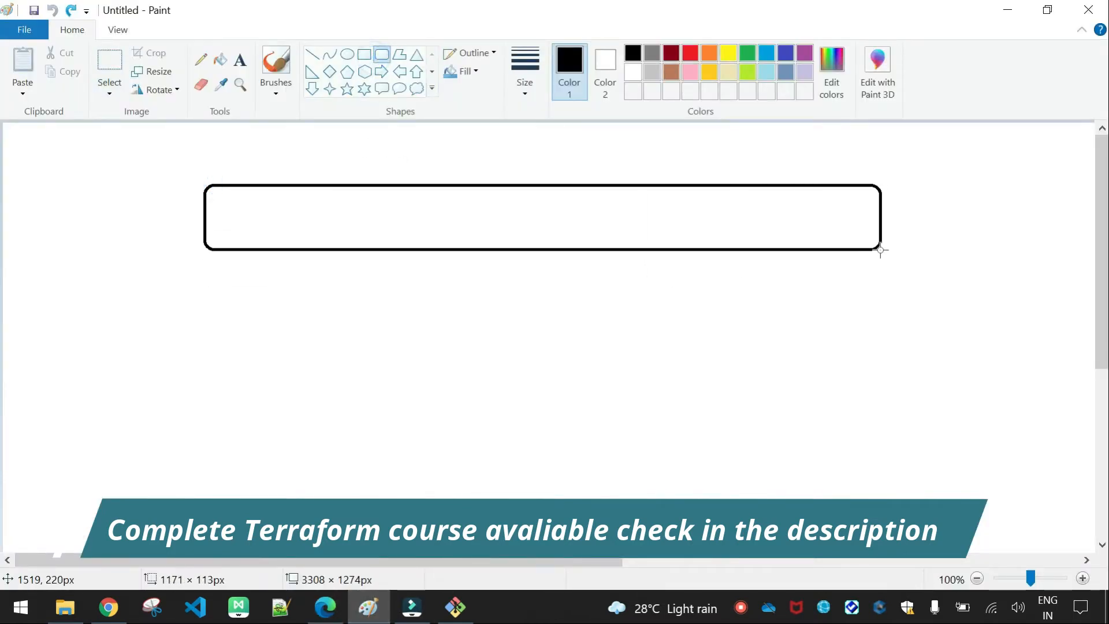
Label the top rounded box "XYZ Company" in size-14 bold text centred in the box.
{"action": "left_click", "coordinate": [240, 63]}
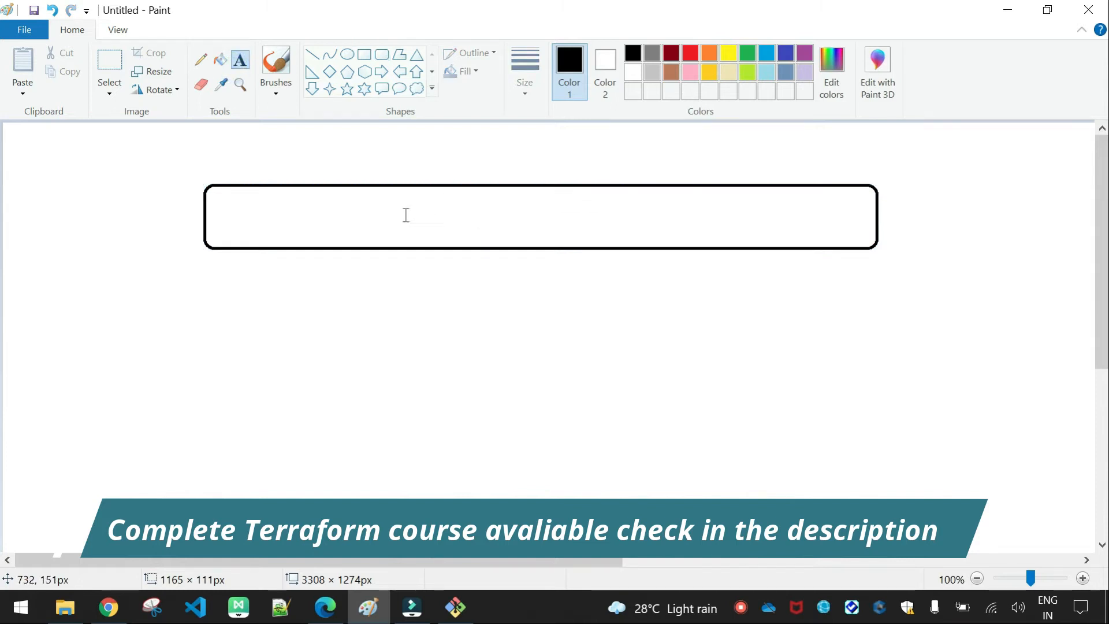
{"action": "type", "text": "COmp"}
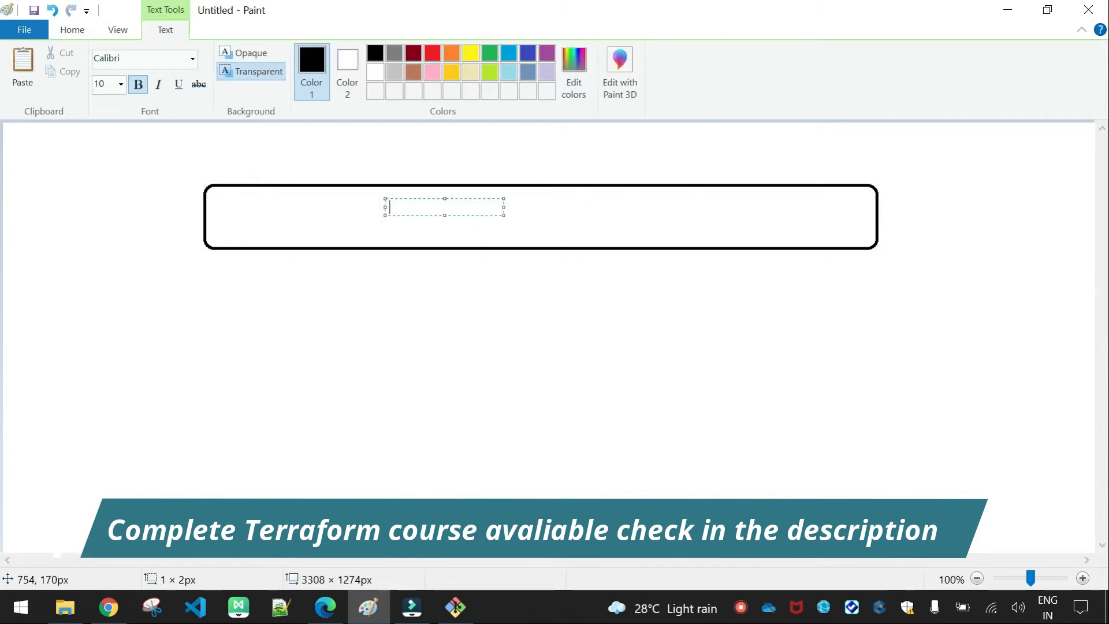
{"action": "type", "text": "XYZ COmp"}
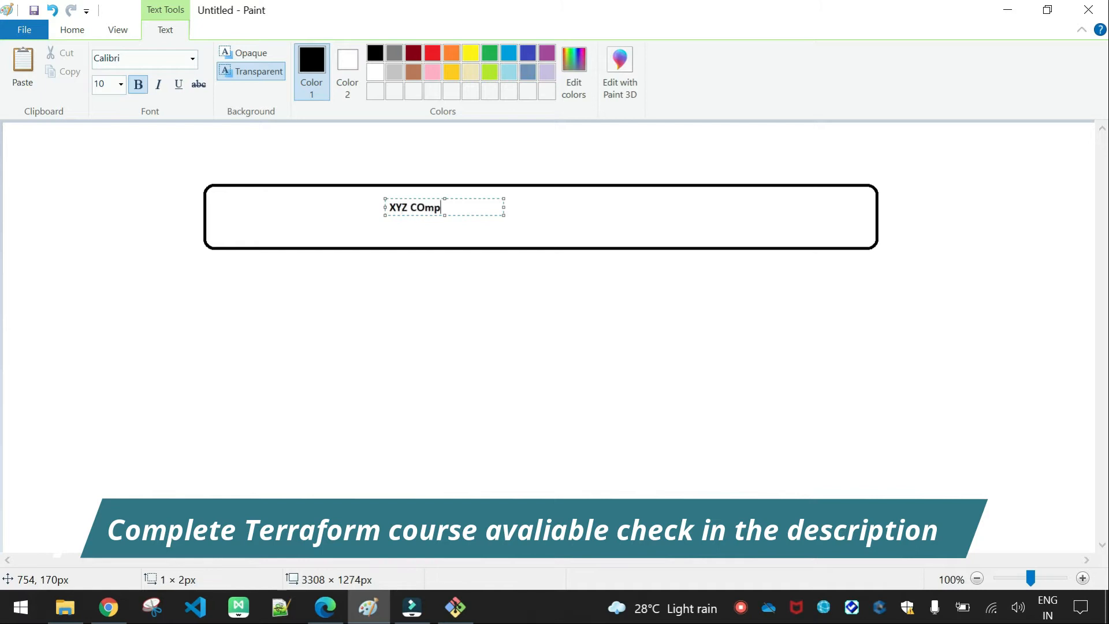
{"action": "key", "text": "backspace"}
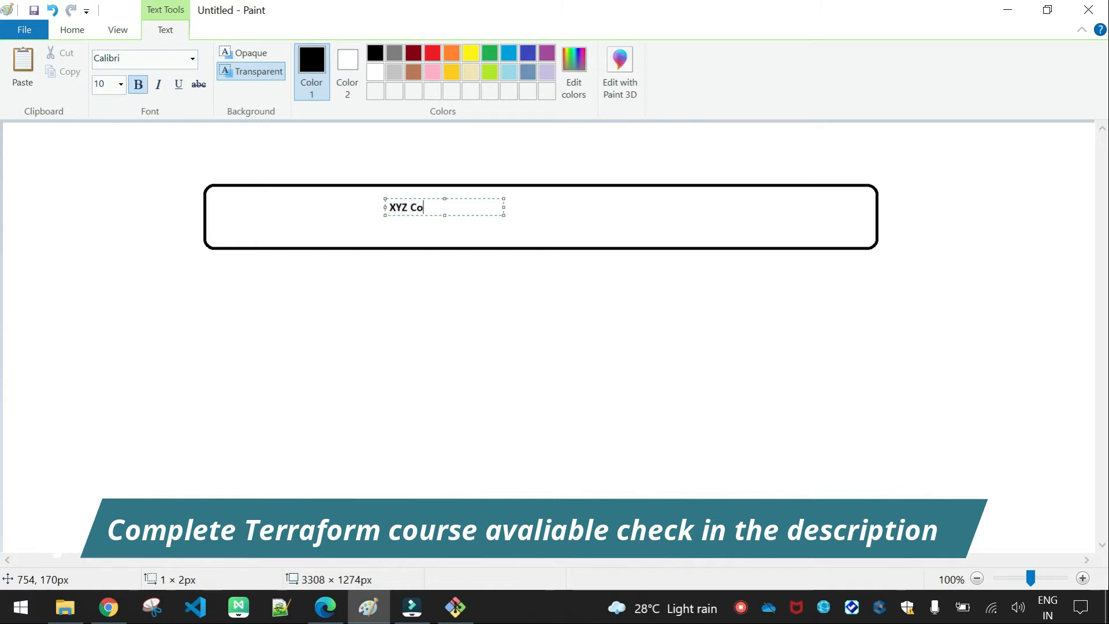
{"action": "type", "text": "mpany"}
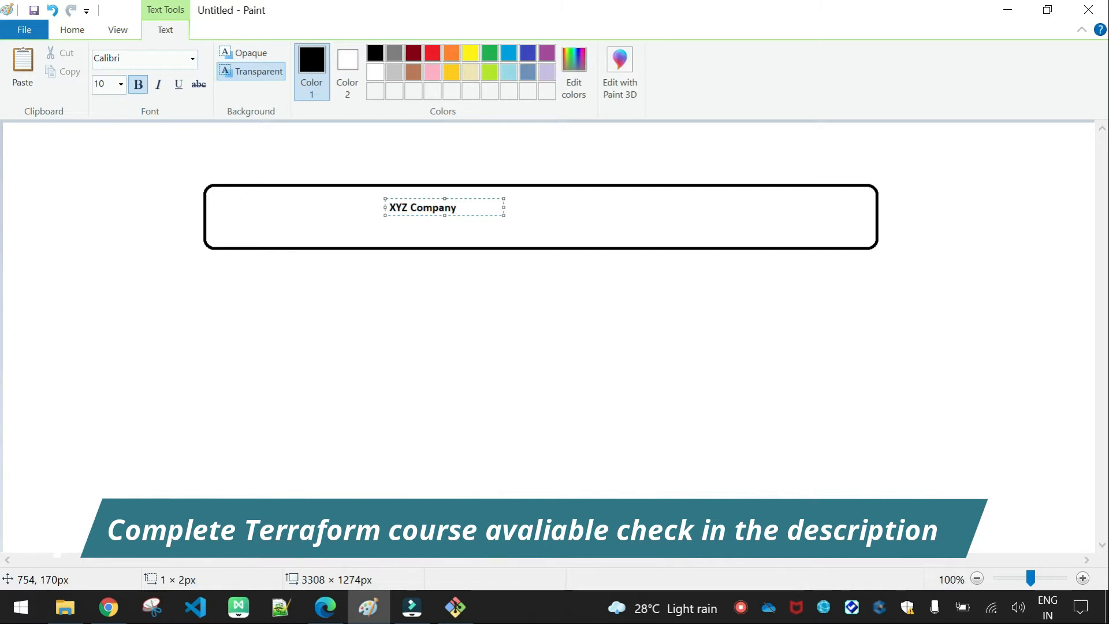
{"action": "left_click_drag", "start_coordinate": [421, 206], "coordinate": [480, 228]}
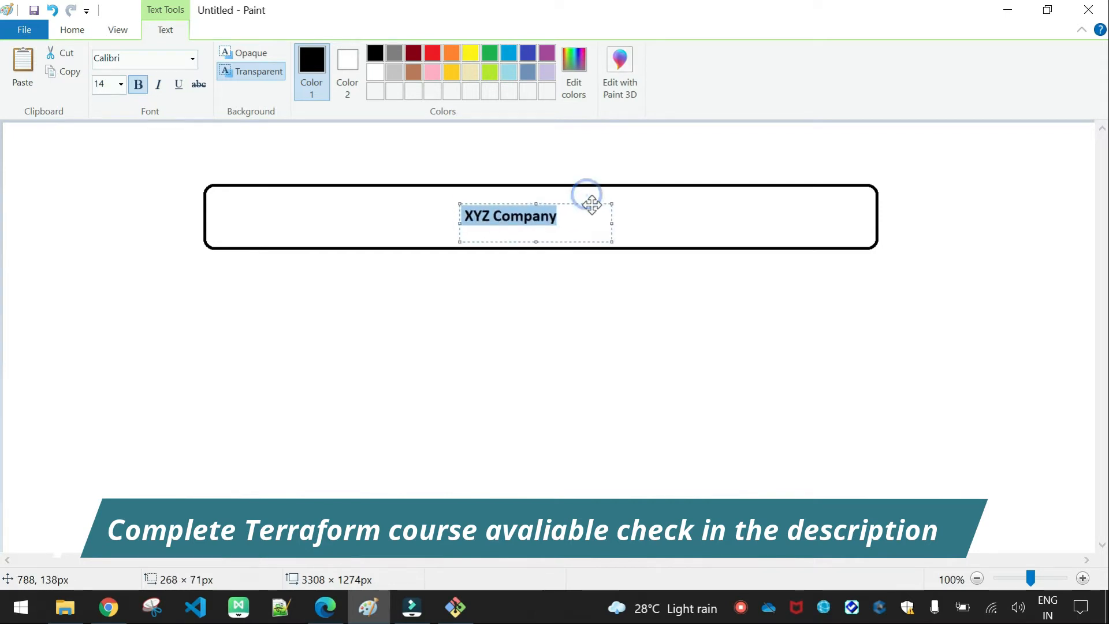
{"action": "left_click", "coordinate": [146, 394]}
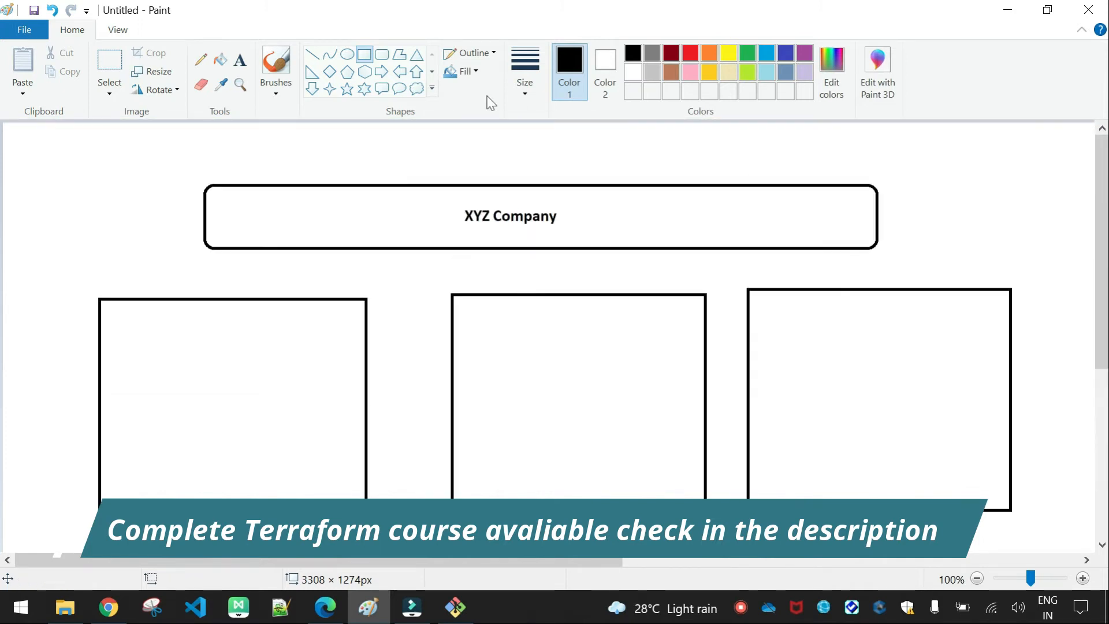
{"action": "mouse_move", "coordinate": [313, 54]}
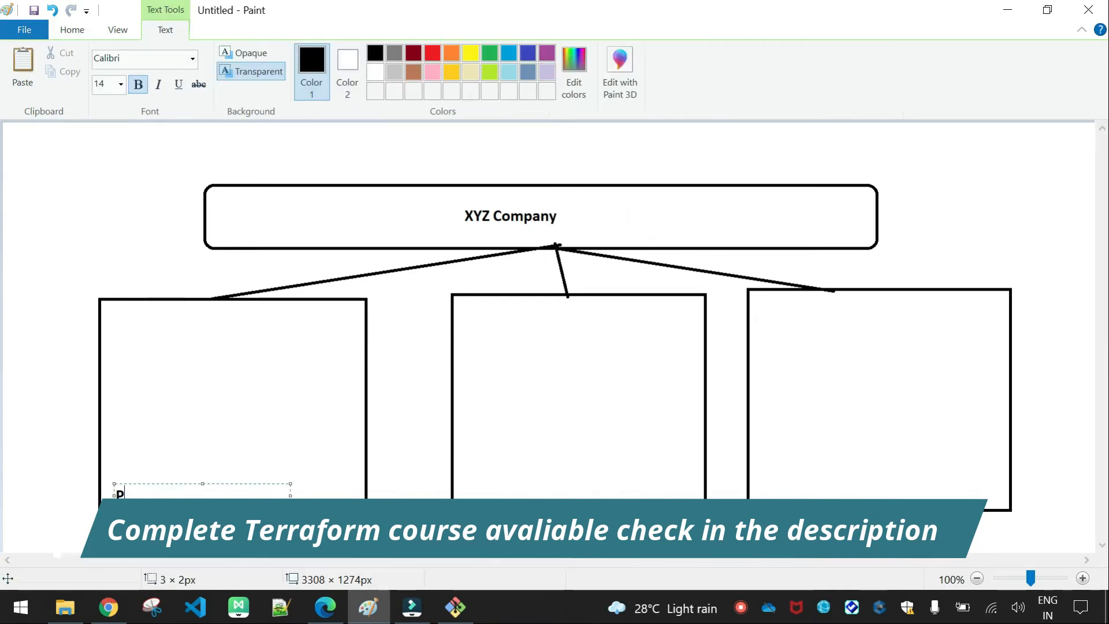
Label the three linked squares ProjectA, ProjectB and ProjectC.
{"action": "type", "text": "Project"}
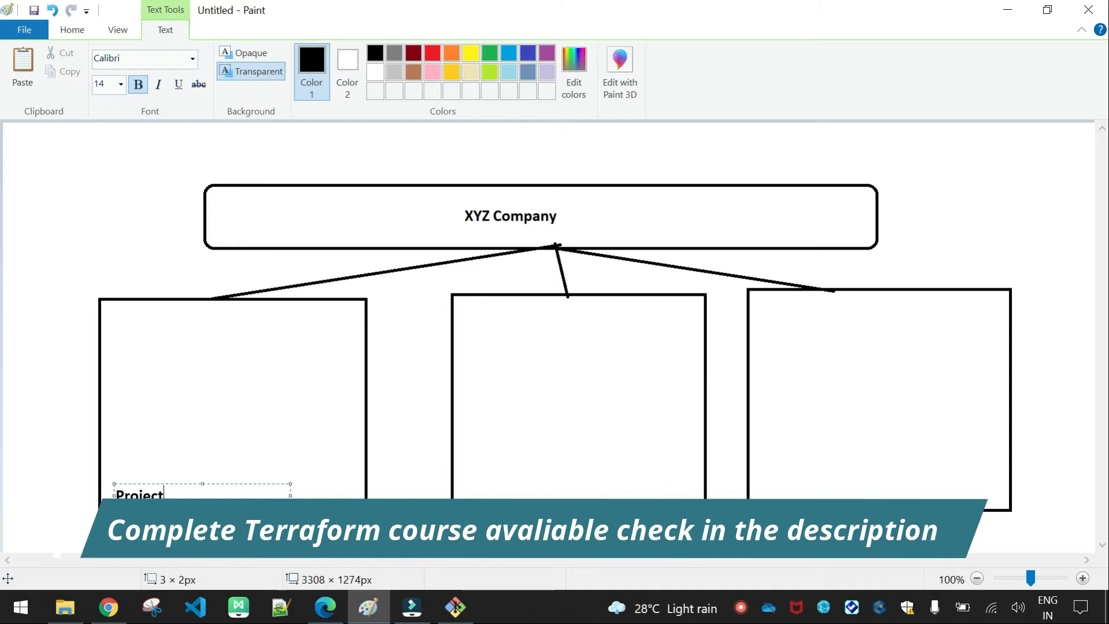
{"action": "type", "text": "A"}
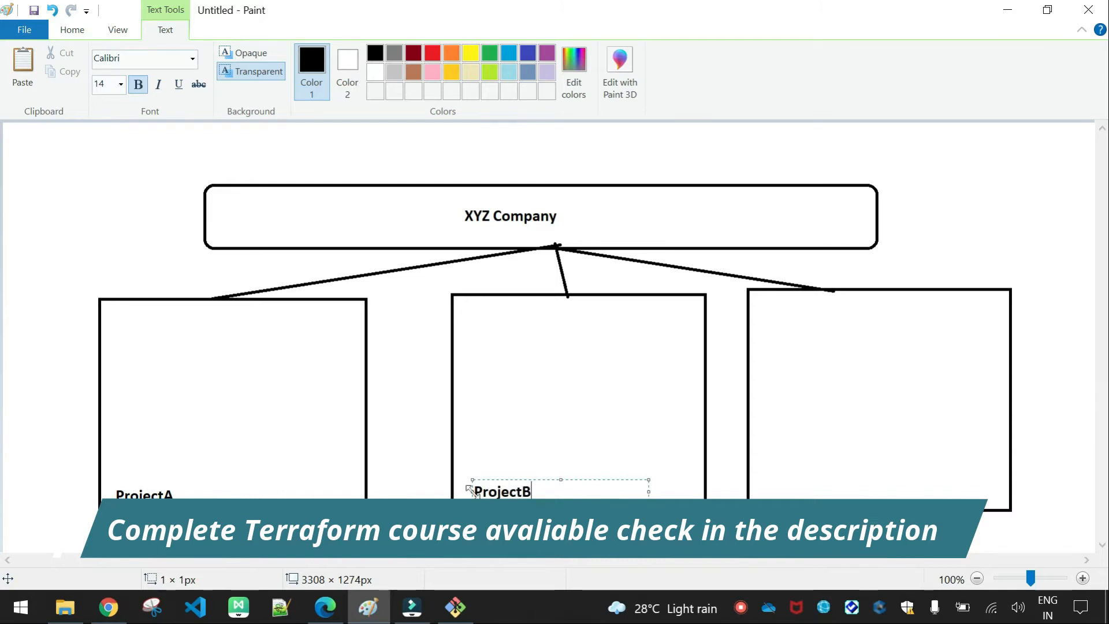
{"action": "left_click", "coordinate": [856, 486]}
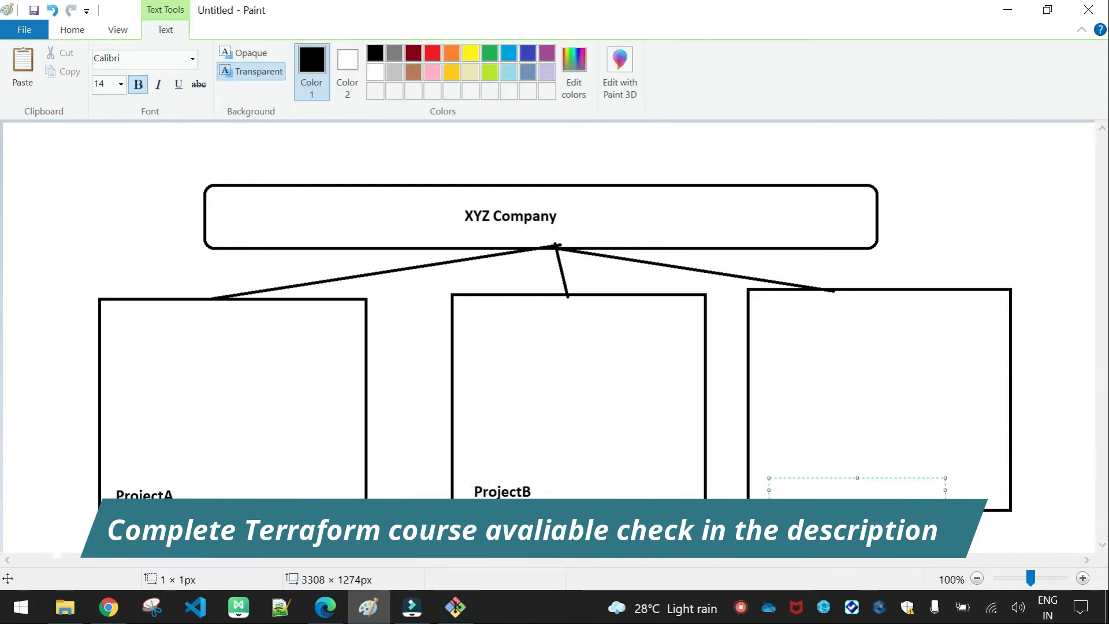
{"action": "type", "text": "Project"}
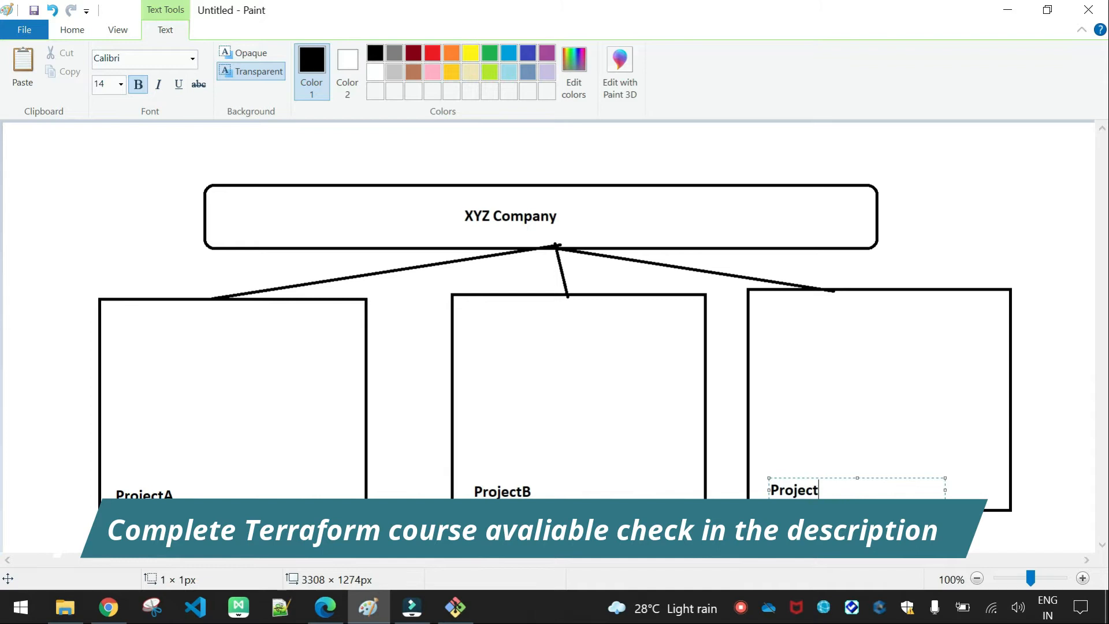
{"action": "left_click", "coordinate": [985, 231]}
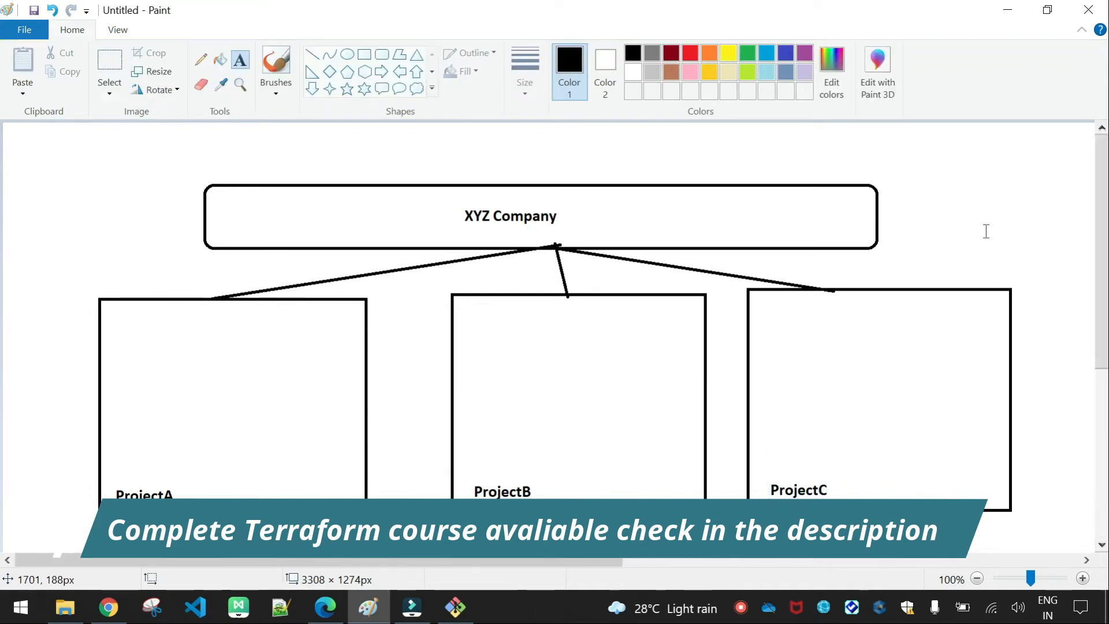
{"action": "mouse_move", "coordinate": [374, 147]}
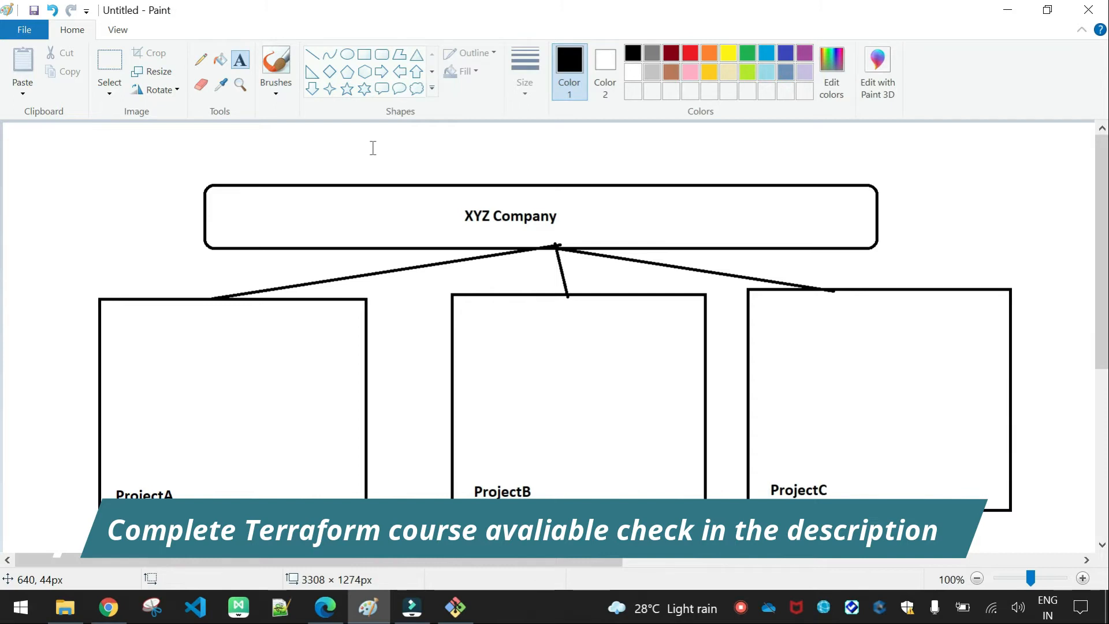
{"action": "mouse_move", "coordinate": [127, 330]}
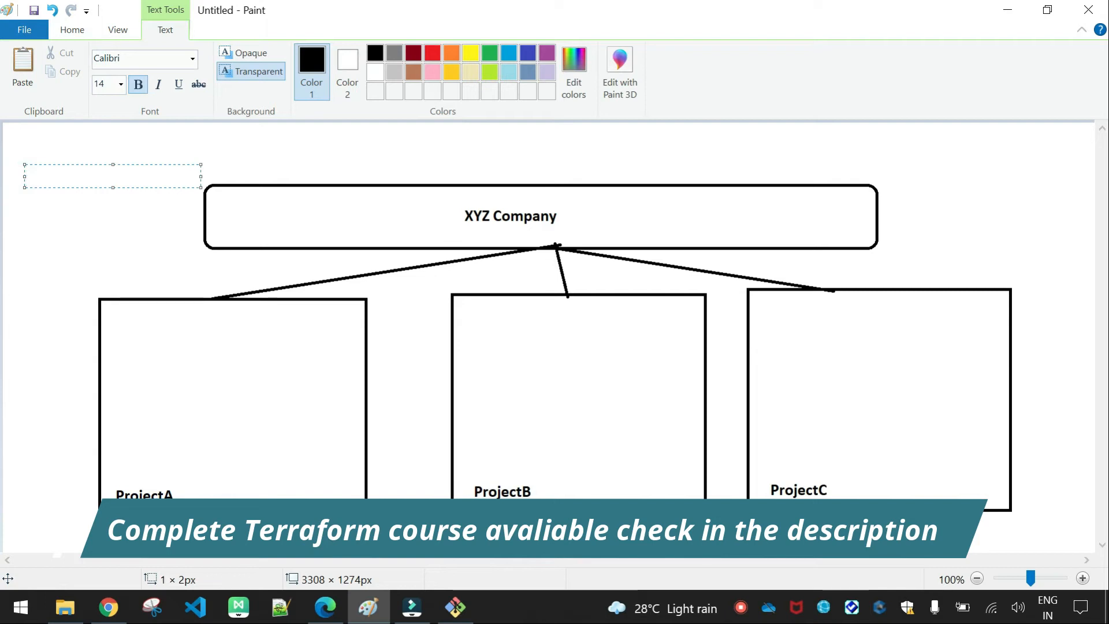
Add a top-left note listing 1 ec2 instance, 1 vpc n/w along with sub, 1 s3 bucket.
{"action": "type", "text": "1 ec2 instance"}
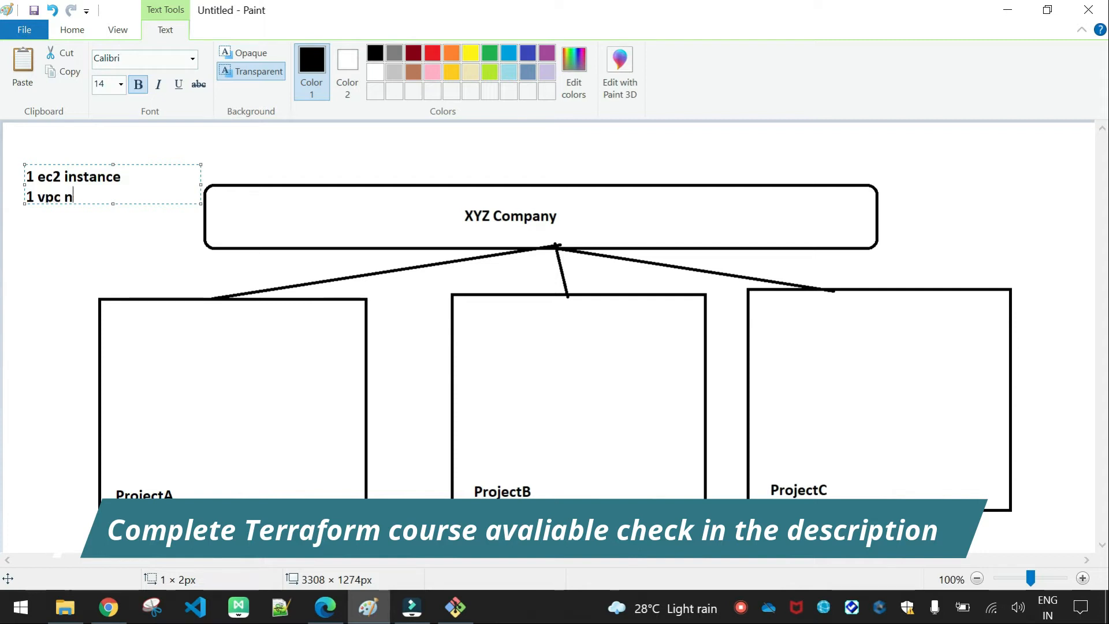
{"action": "type", "text": "/w alo"}
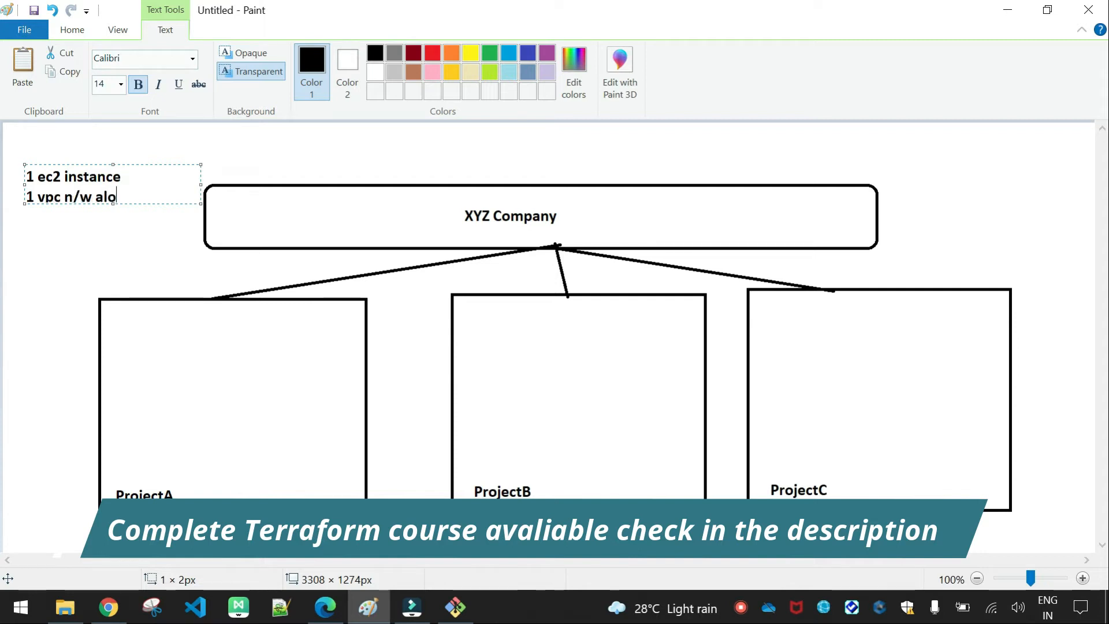
{"action": "type", "text": "ng with sub"}
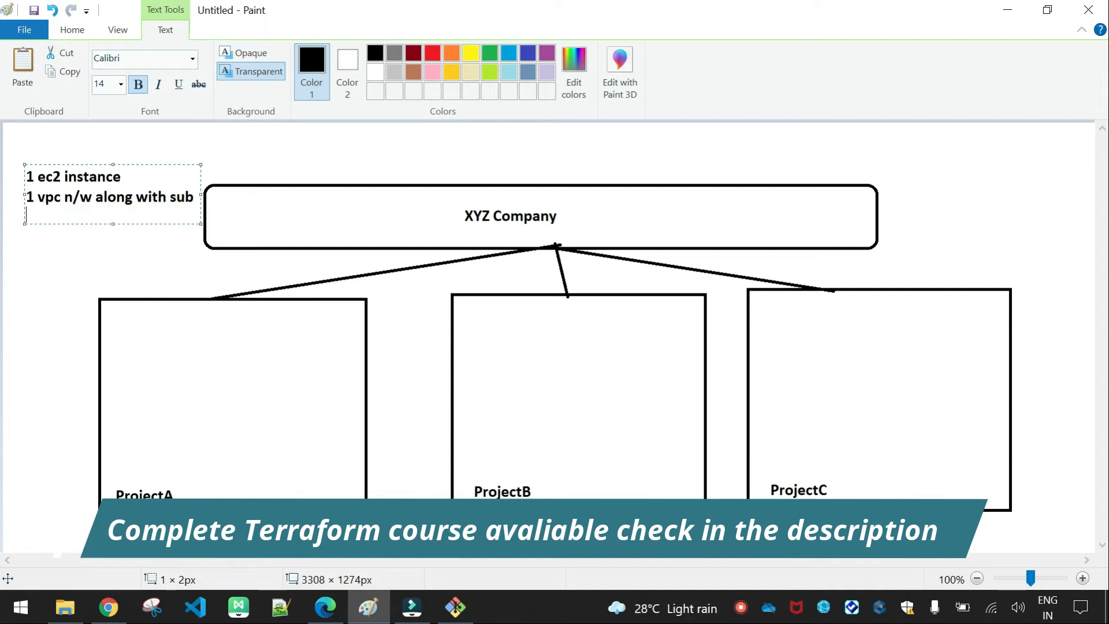
{"action": "type", "text": "1 s3"}
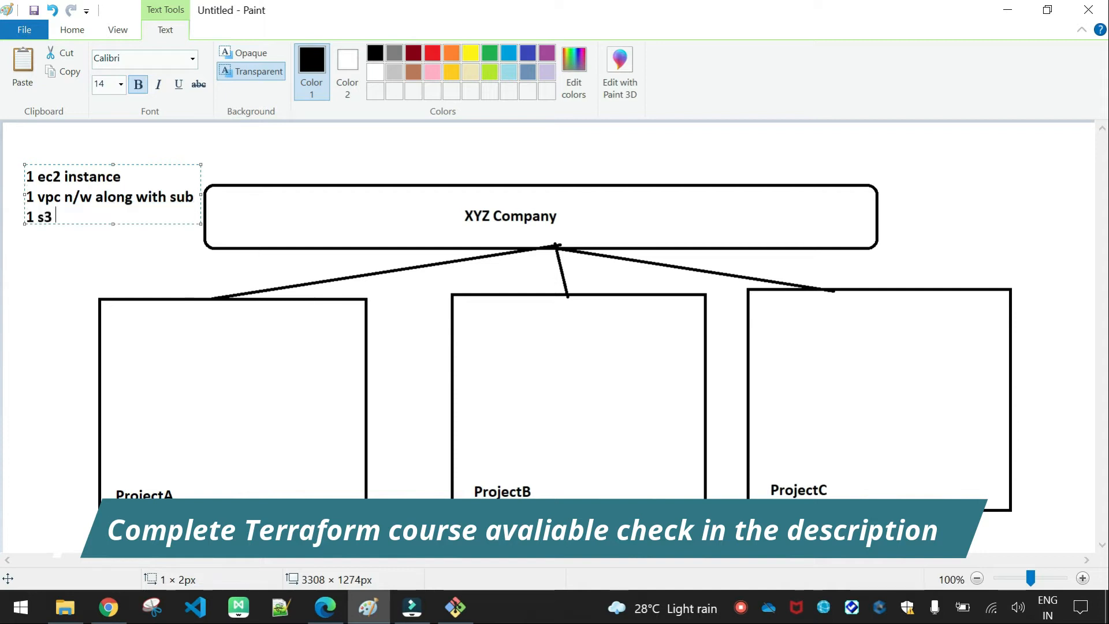
{"action": "type", "text": "bucket"}
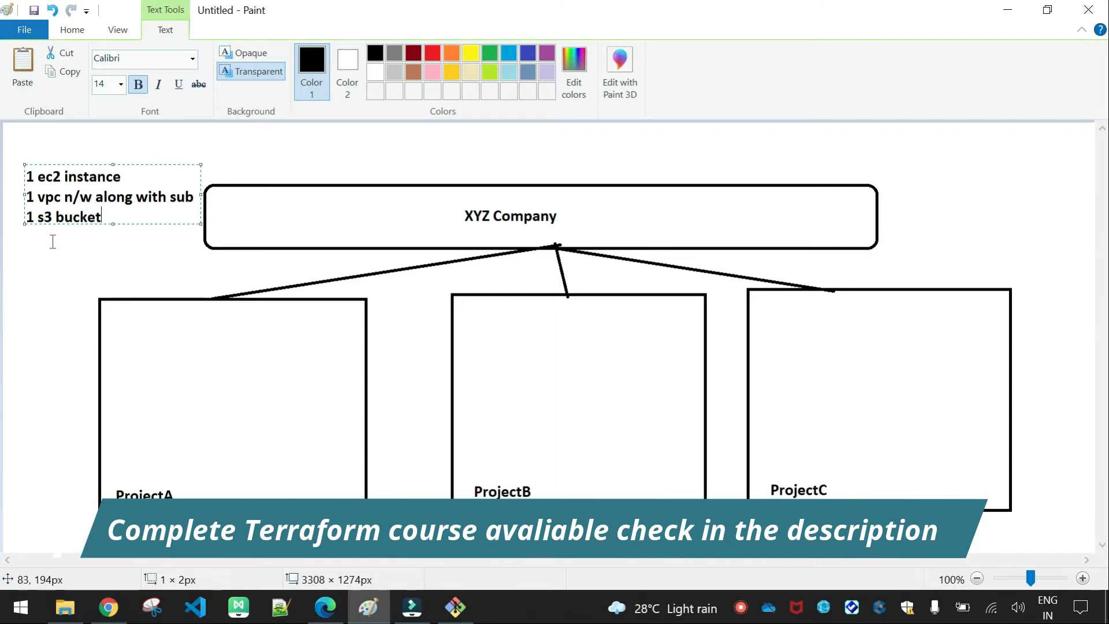
{"action": "left_click", "coordinate": [112, 334]}
{"action": "type", "text": "res"}
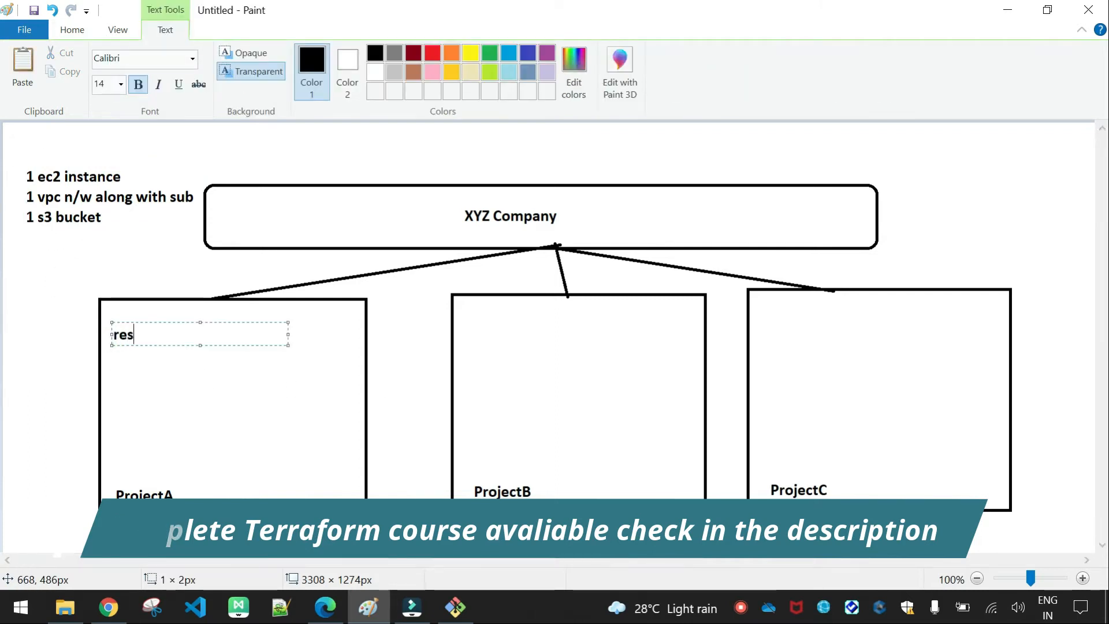
Write the resource "aws_instance" "web1" {} line inside the ProjectA box.
{"action": "type", "text": "ource \""}
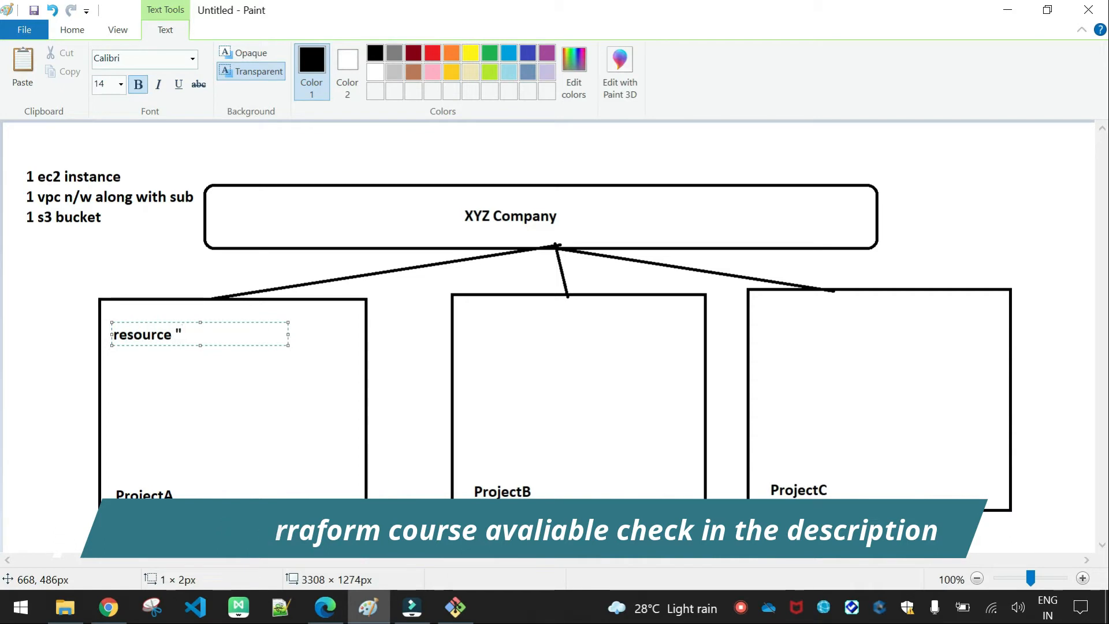
{"action": "type", "text": "aws_instance"}
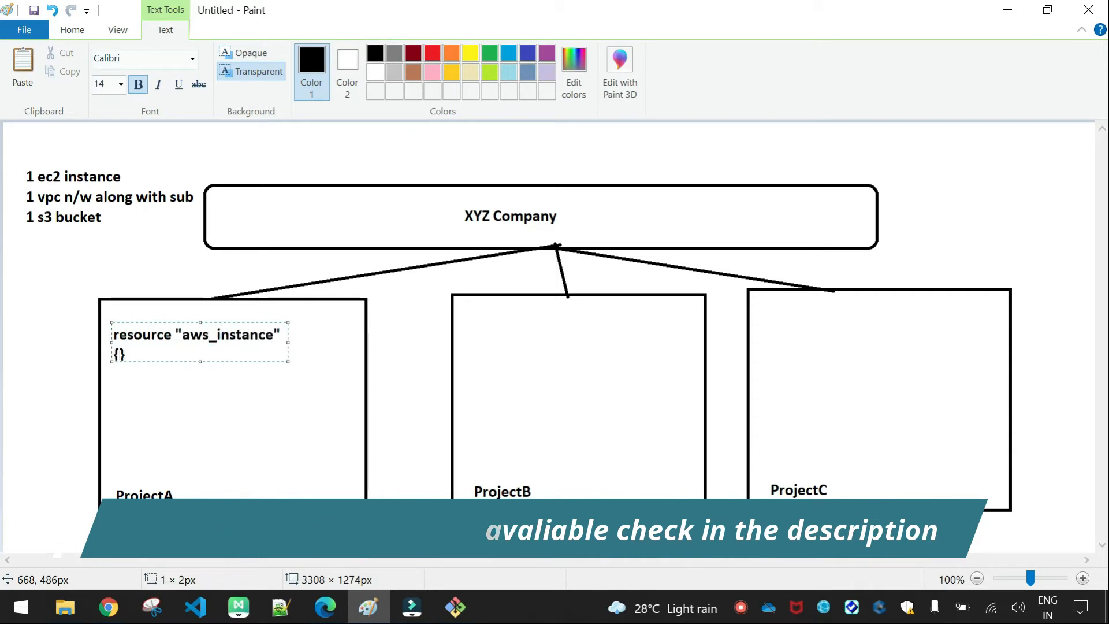
{"action": "type", "text": "\""}
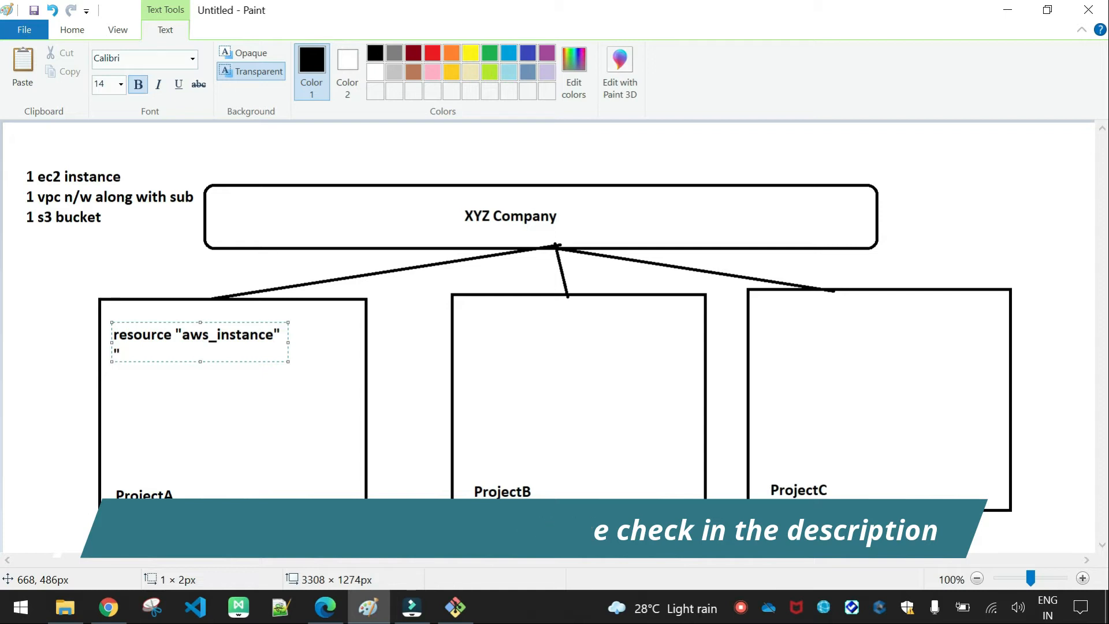
{"action": "type", "text": "\"web1\" {}"}
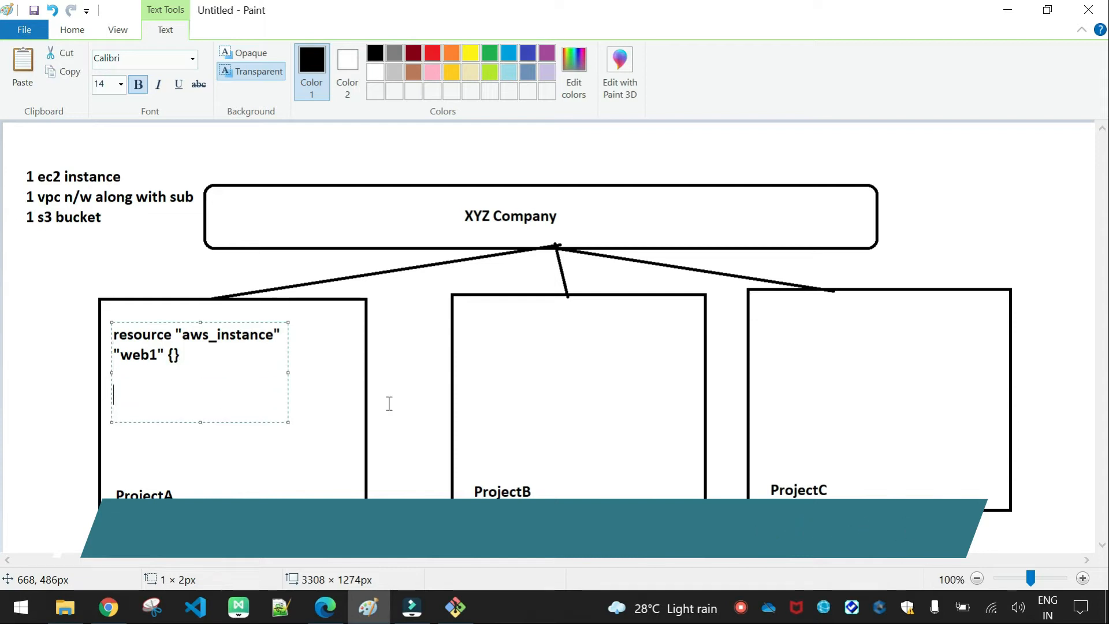
Add the resource "aws_vpc" "vpc_block" {} line below it.
{"action": "type", "text": "resournce"}
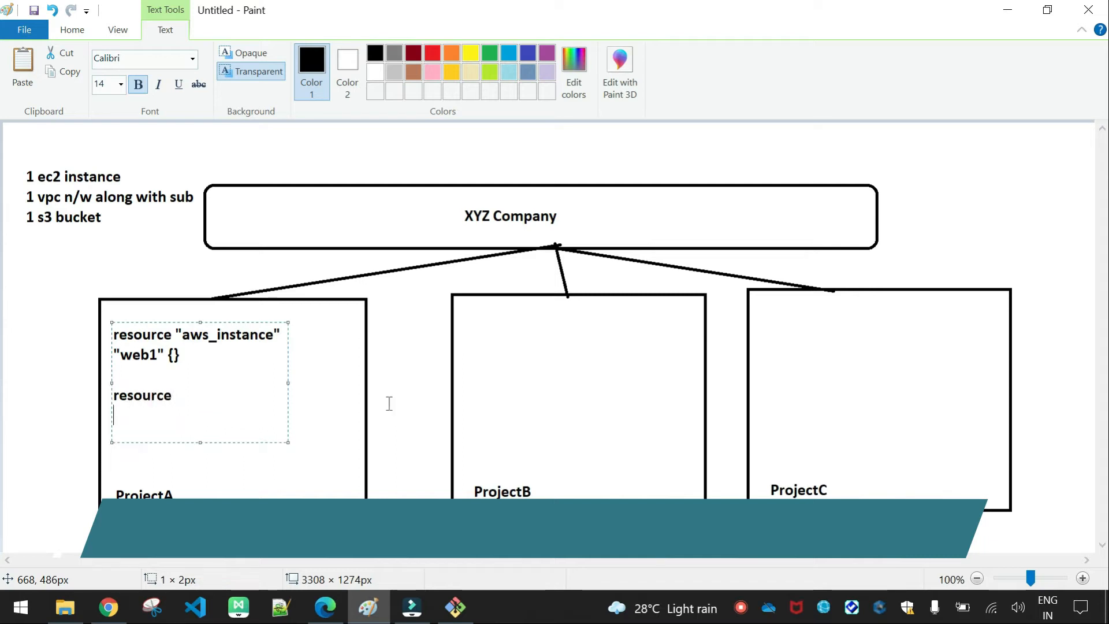
{"action": "type", "text": "\"aws_"}
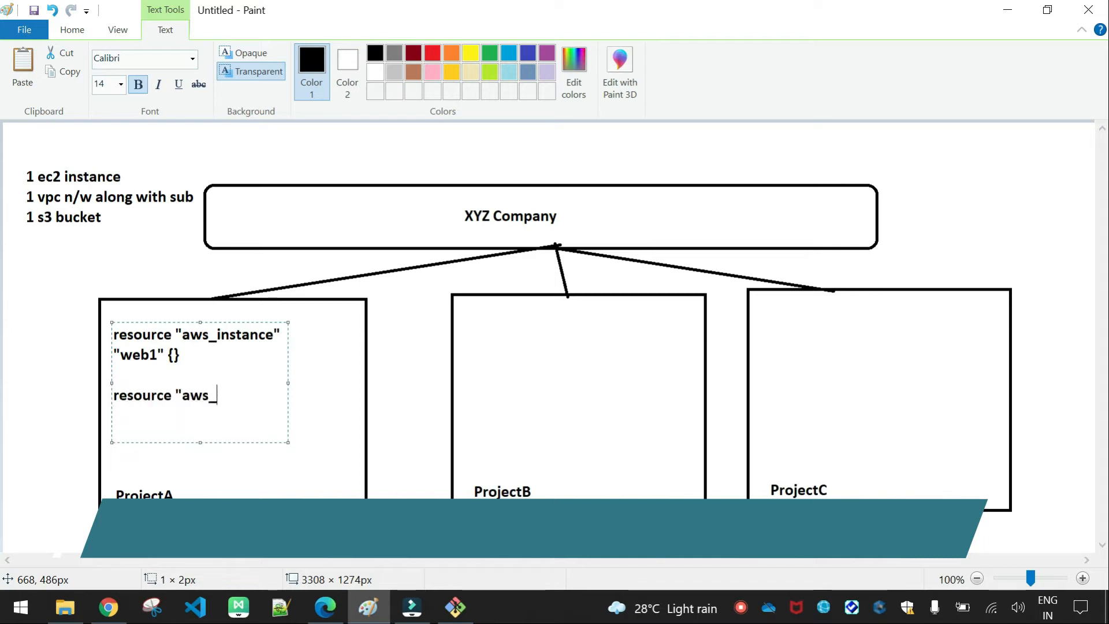
{"action": "type", "text": "vpc\" \""}
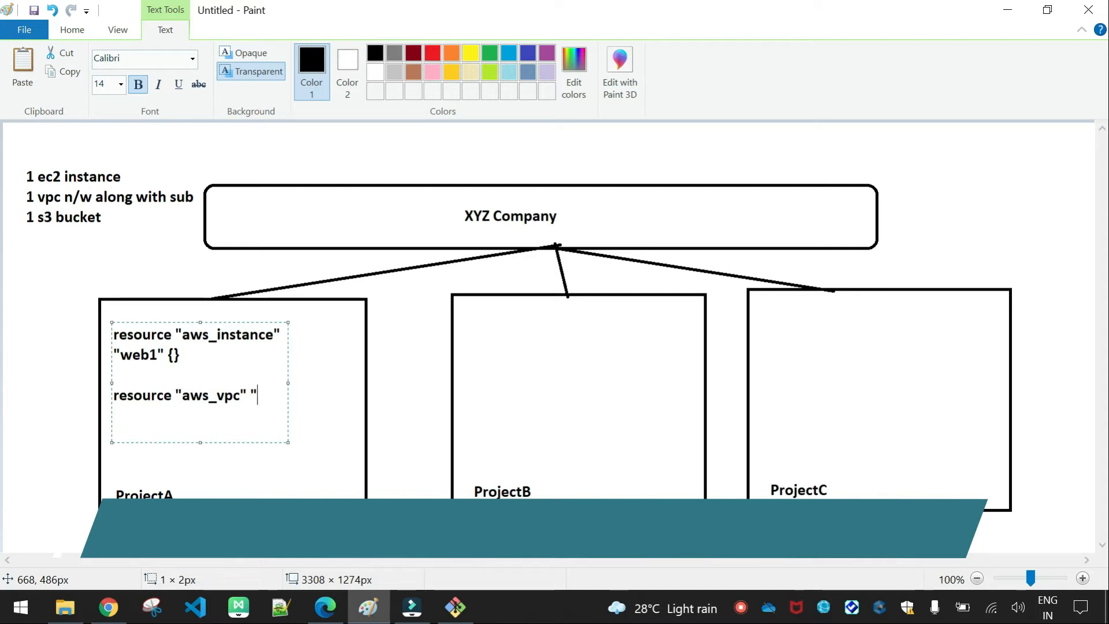
{"action": "type", "text": "vpc"}
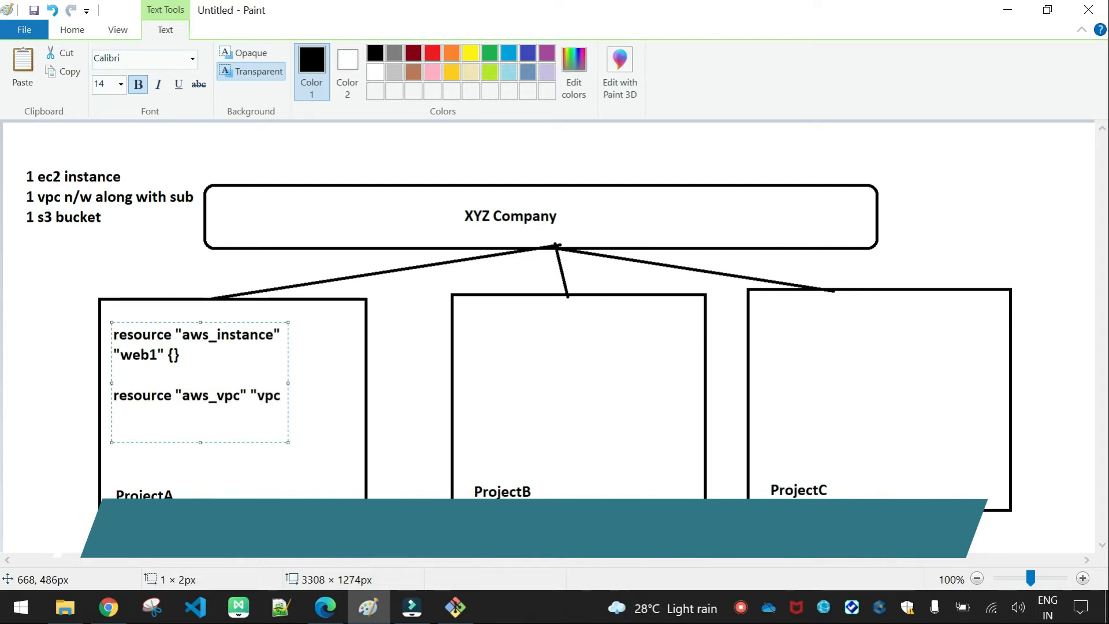
{"action": "mouse_move", "coordinate": [287, 385]}
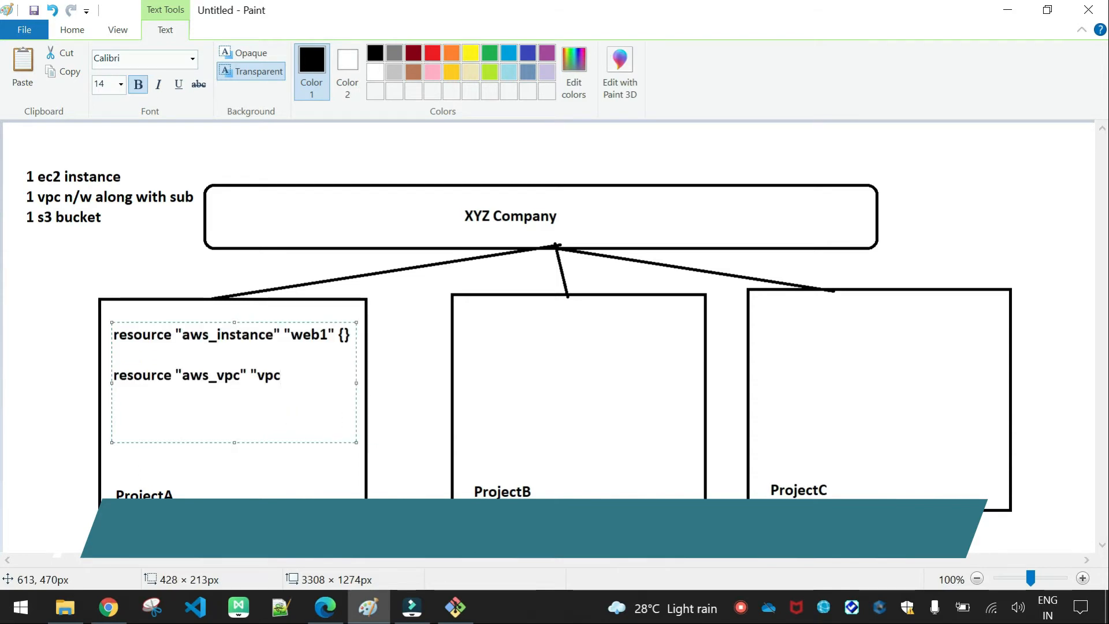
{"action": "type", "text": "_"}
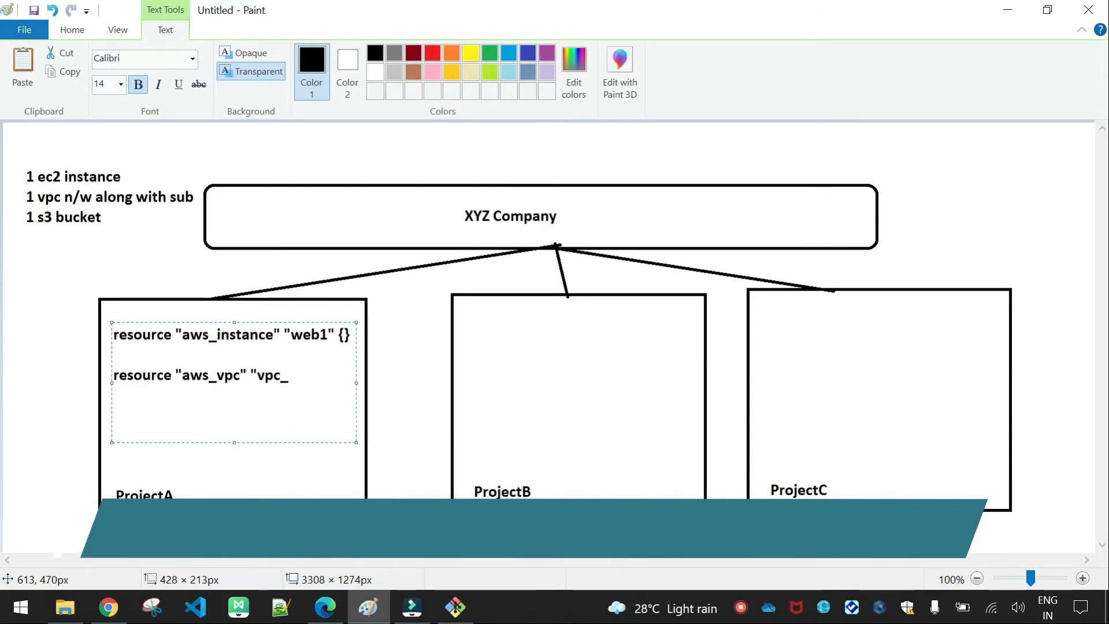
{"action": "type", "text": "block\""}
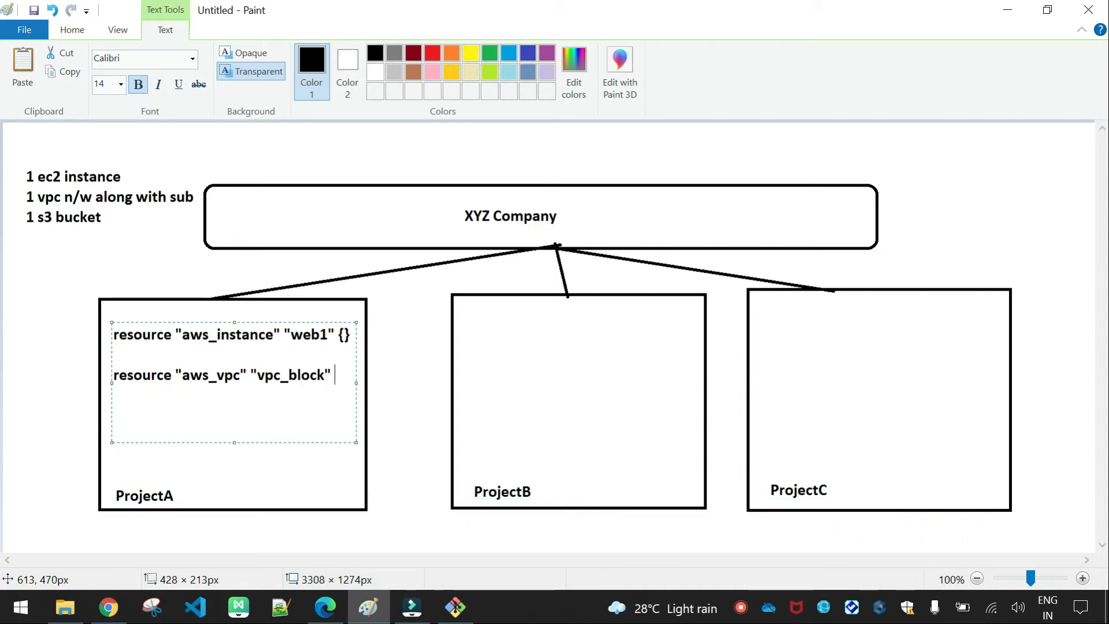
{"action": "type", "text": "{}"}
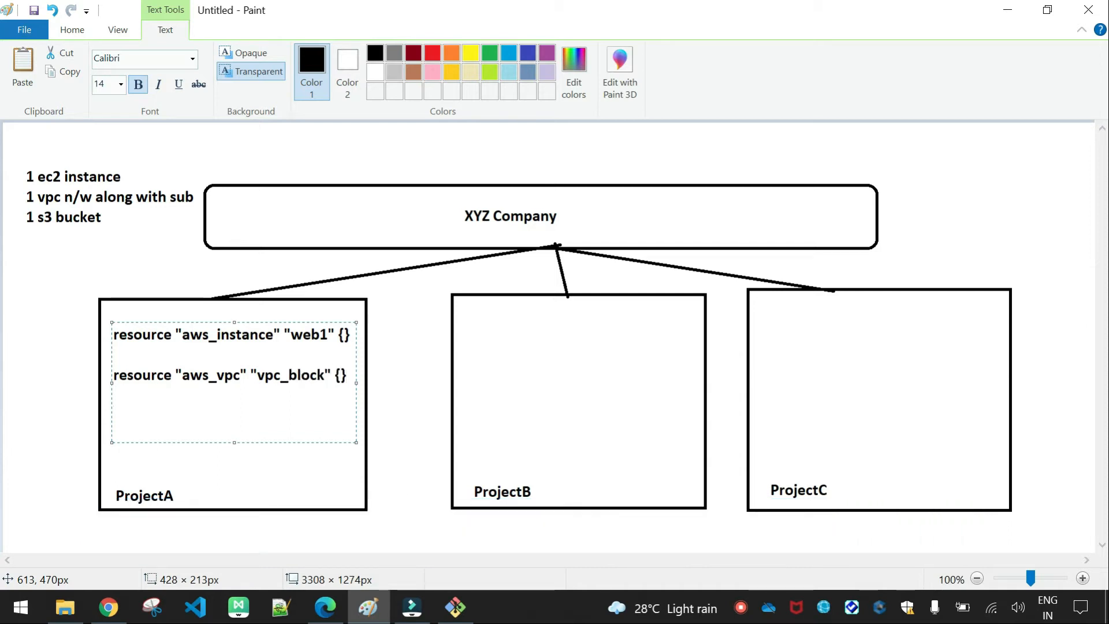
Begin a resource "aws_subnet" "subnet1" line under the vpc block.
{"action": "type", "text": "re"}
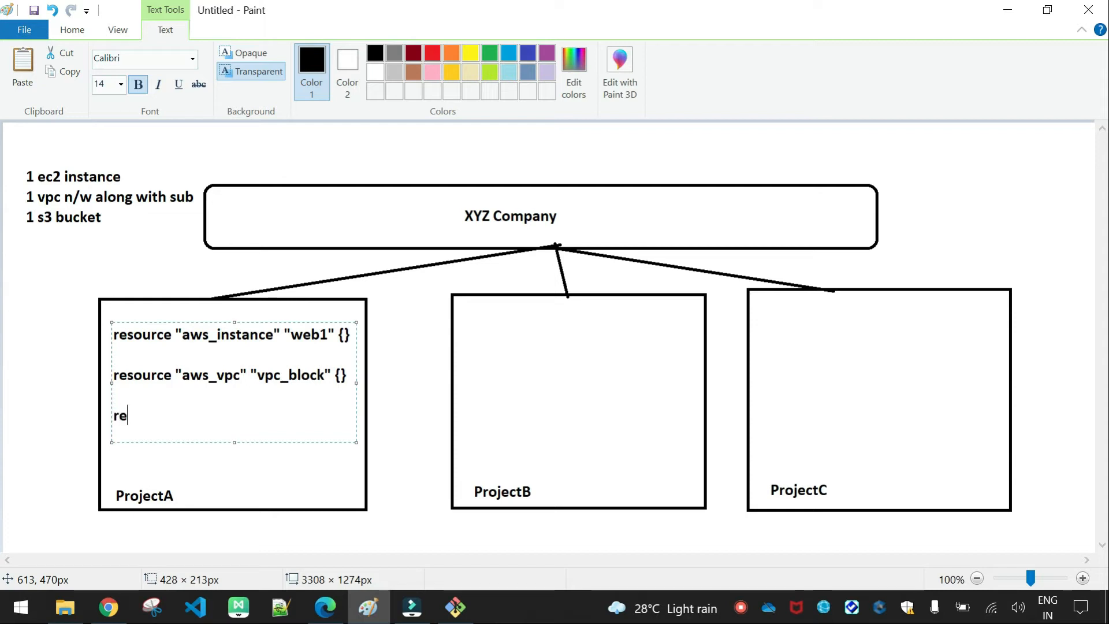
{"action": "type", "text": "source"}
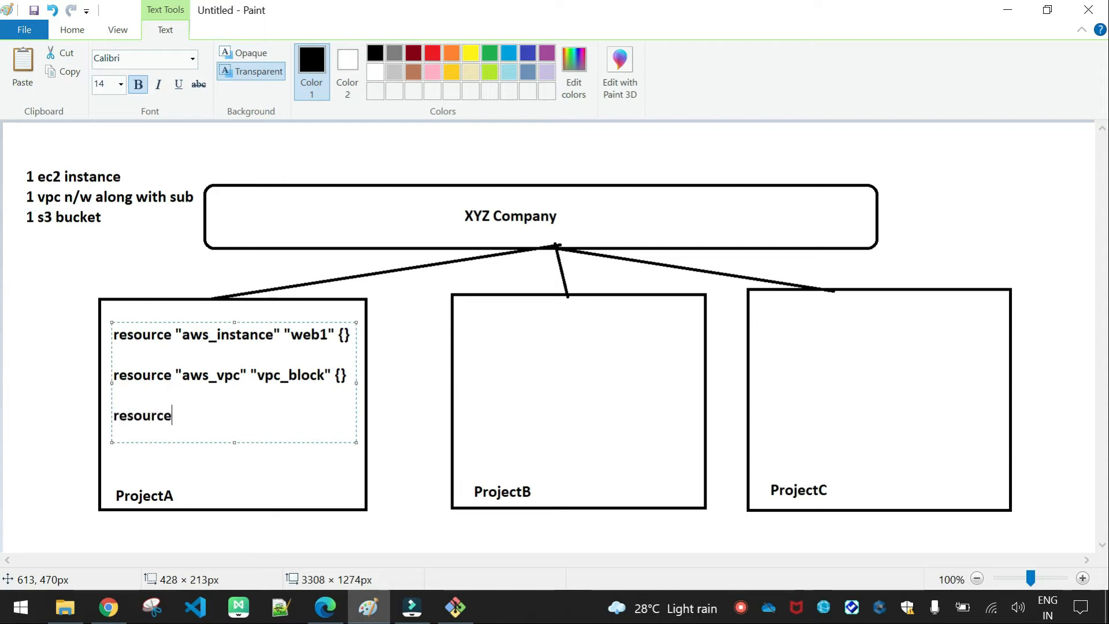
{"action": "type", "text": "\"aws_s"}
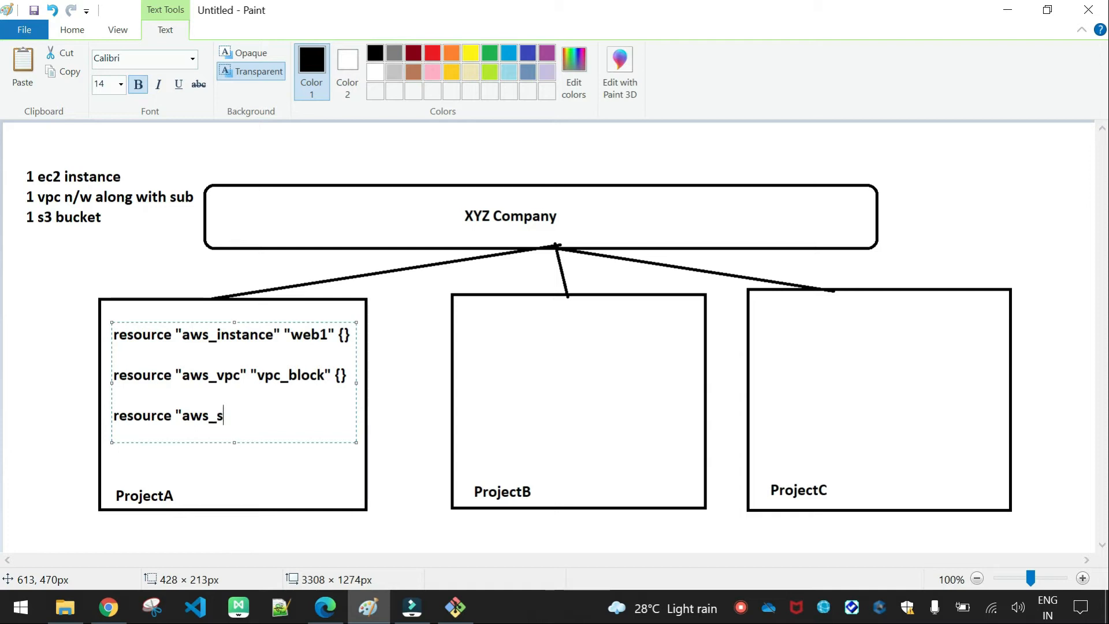
{"action": "type", "text": "ubnet\""}
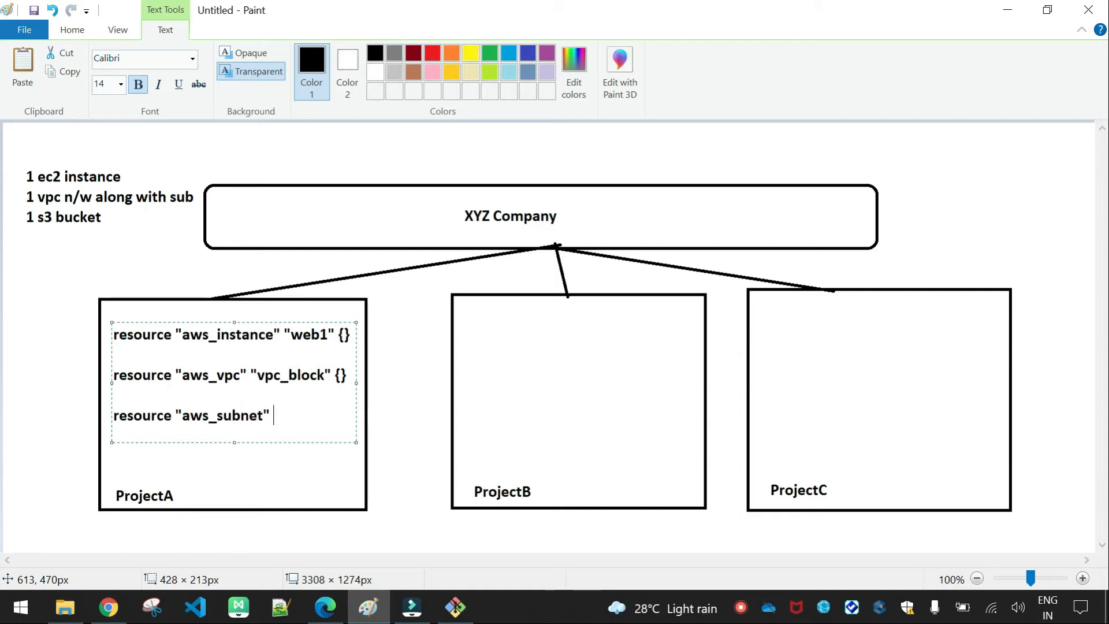
{"action": "type", "text": "\"subnet1\" {"}
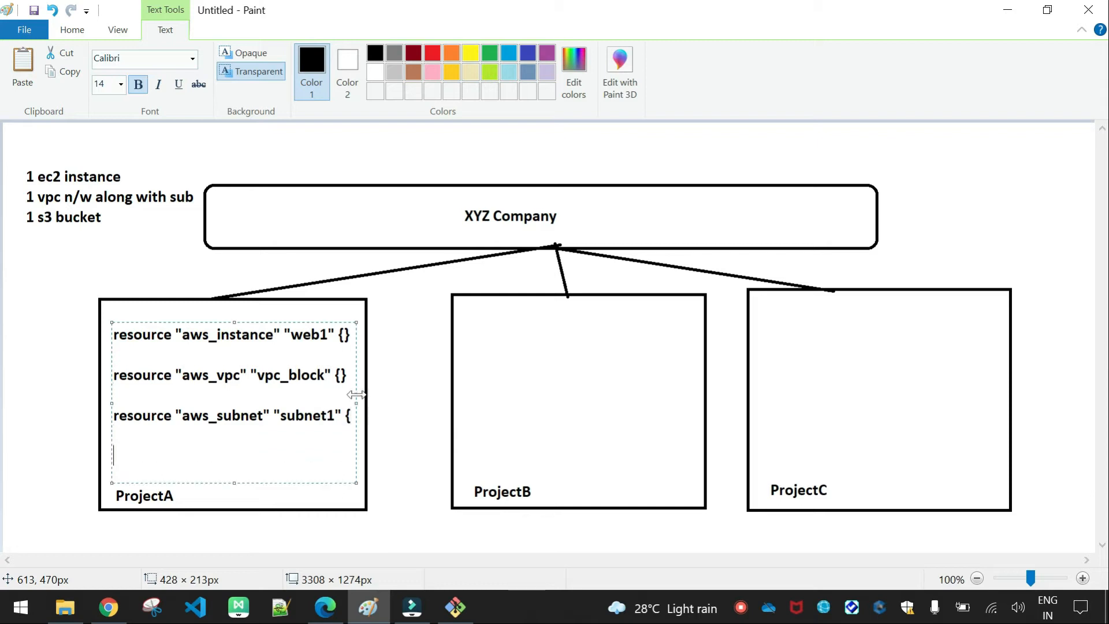
Complete the subnet1 block with vpc_id = aws_vpc.vpc_block.id.
{"action": "type", "text": "vpc"}
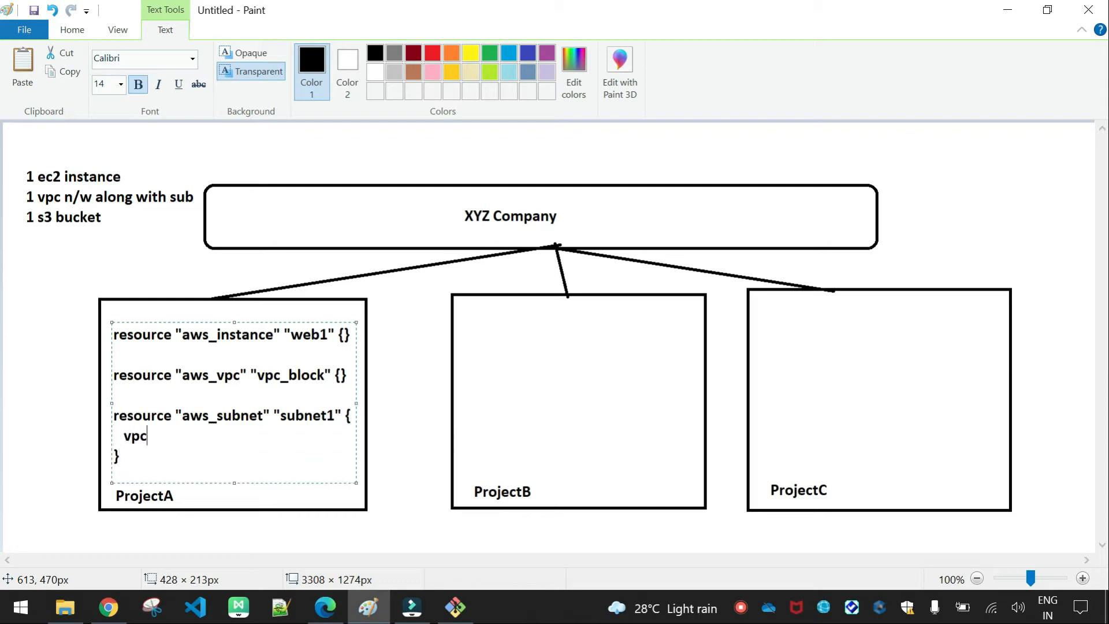
{"action": "type", "text": "_id ="}
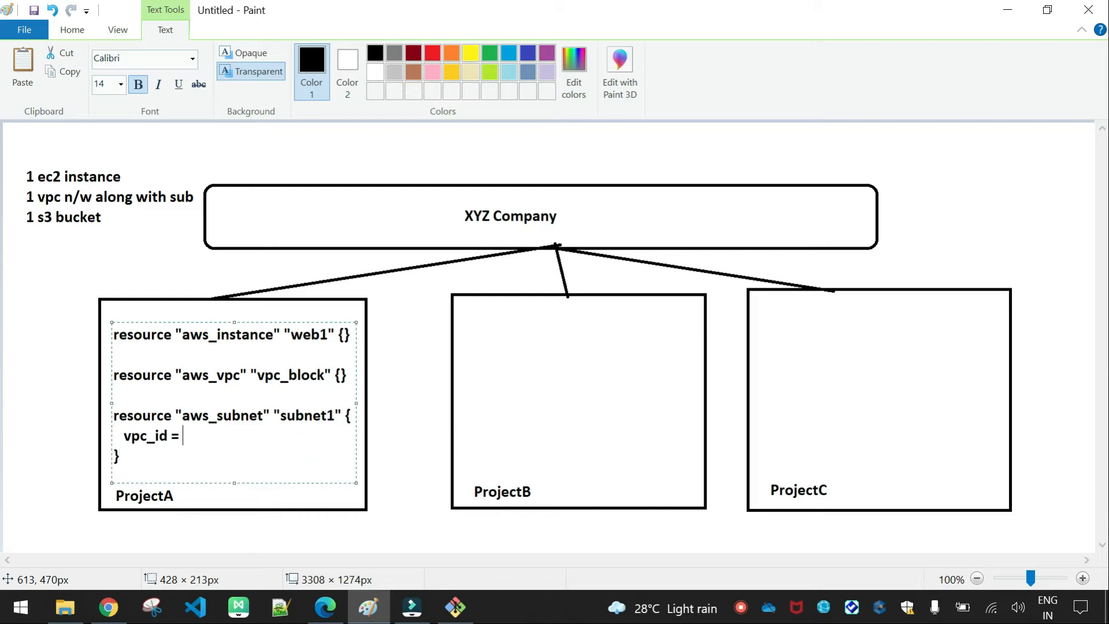
{"action": "type", "text": "aws"}
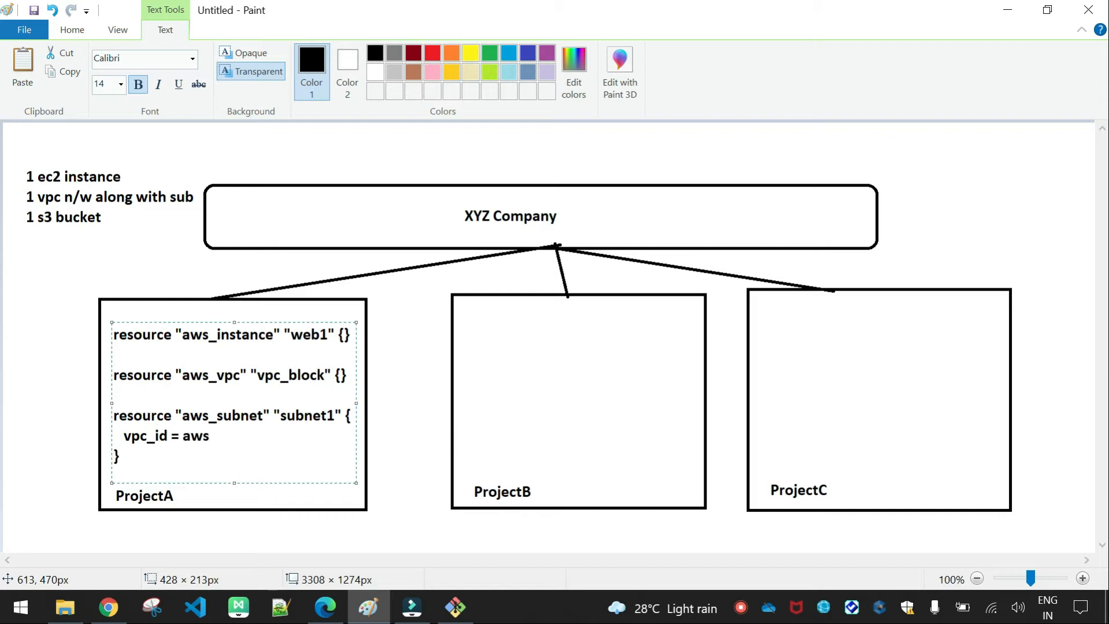
{"action": "type", "text": "_vpc."}
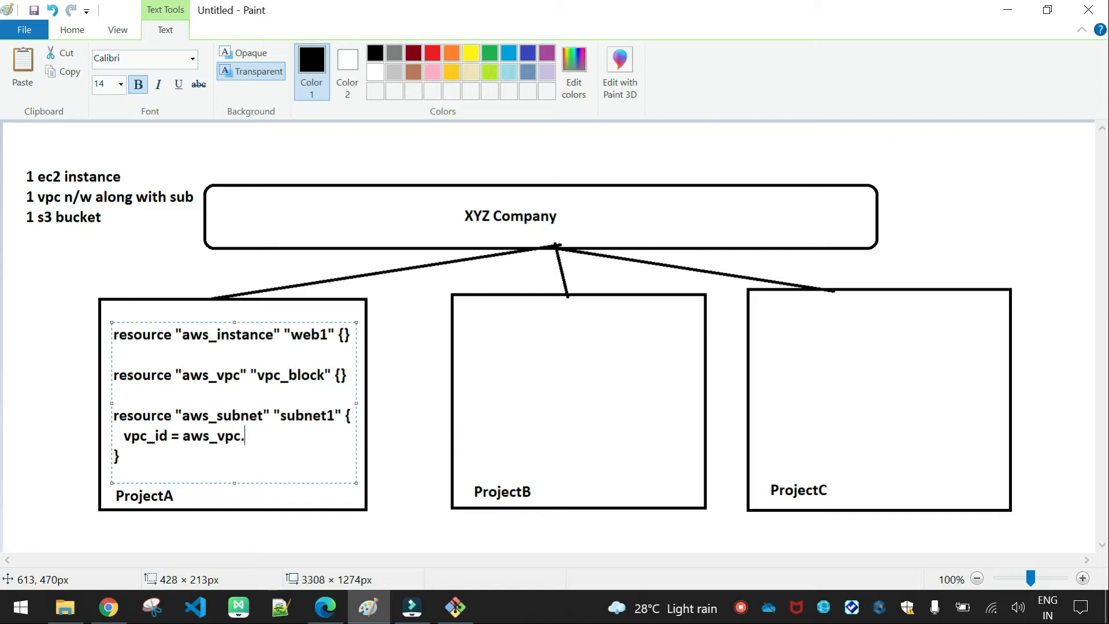
{"action": "type", "text": "vpc_"}
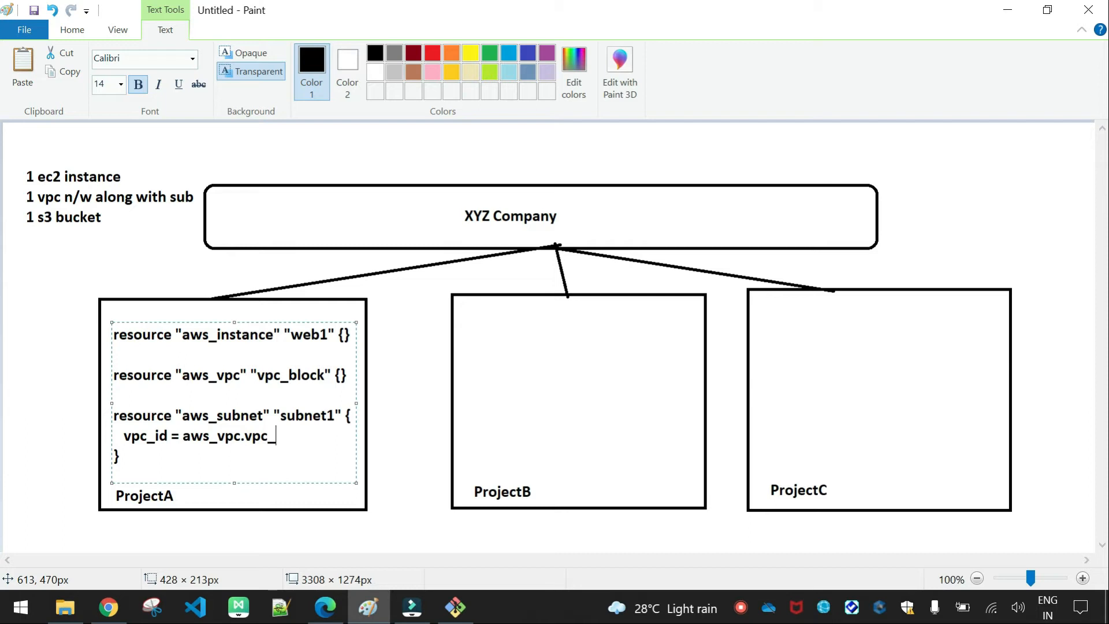
{"action": "type", "text": "block.id"}
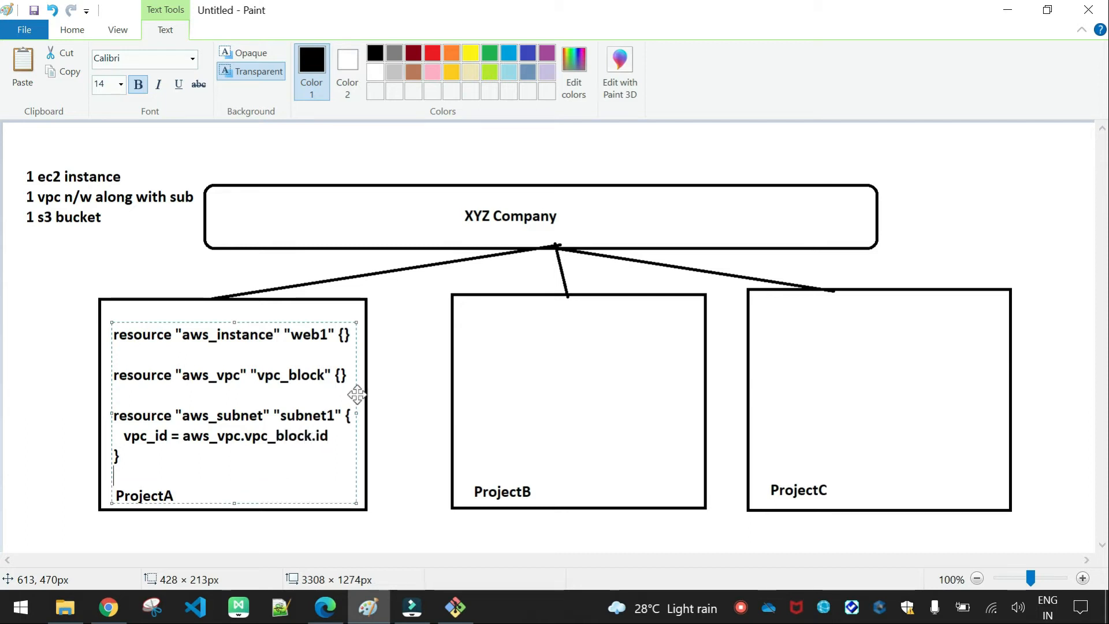
Add a resource "aws_s3_bucket" "buk1" line to ProjectA's code.
{"action": "type", "text": "resource \"aws"}
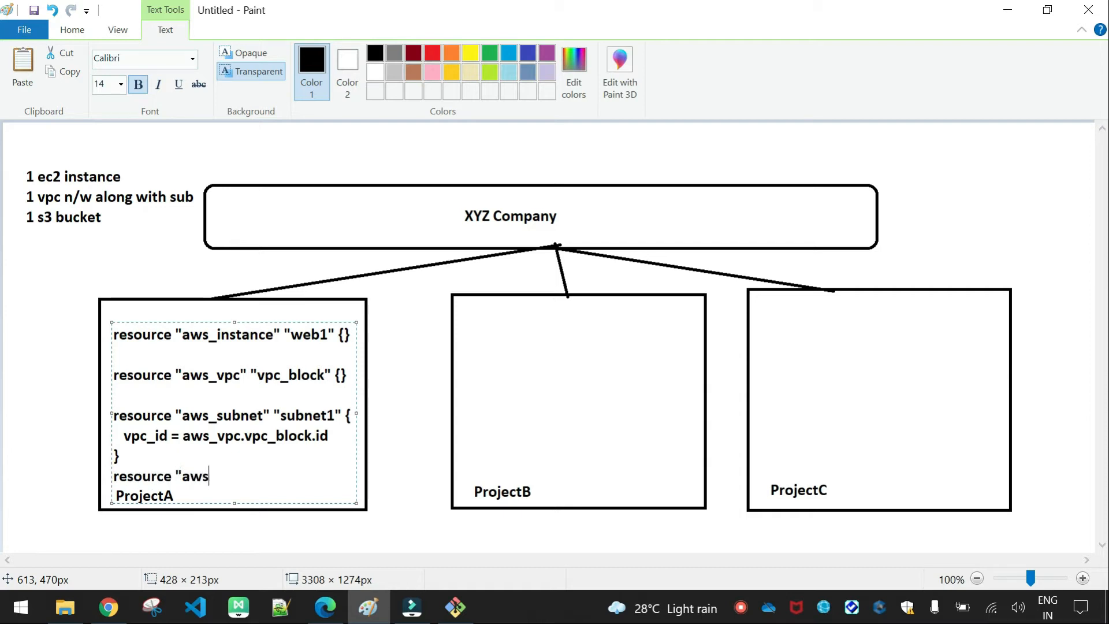
{"action": "type", "text": "_s3_"}
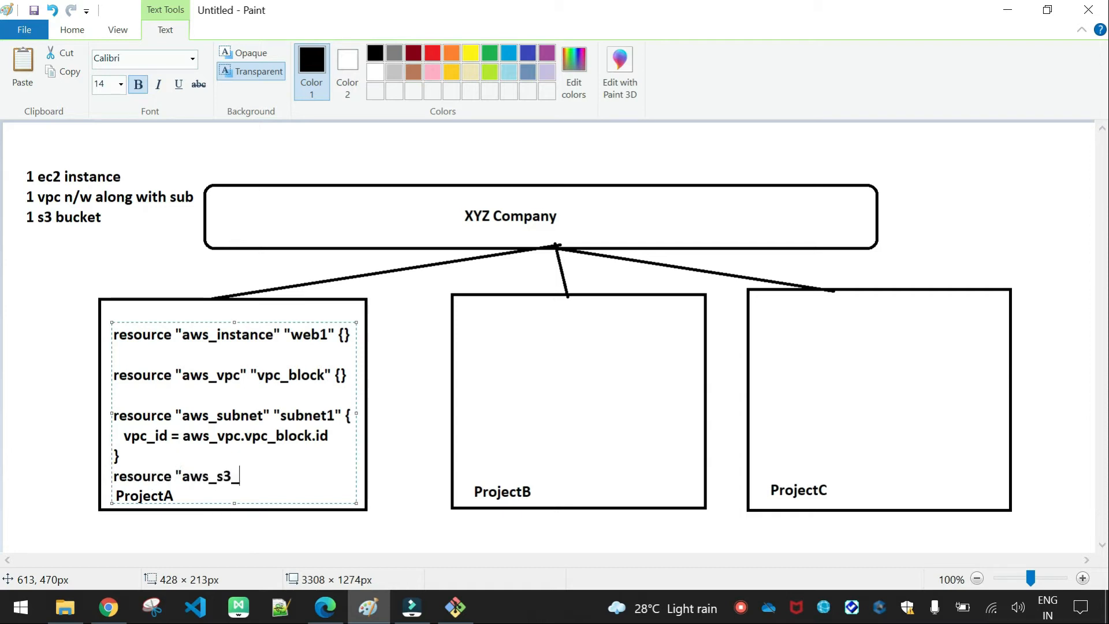
{"action": "type", "text": "buck"}
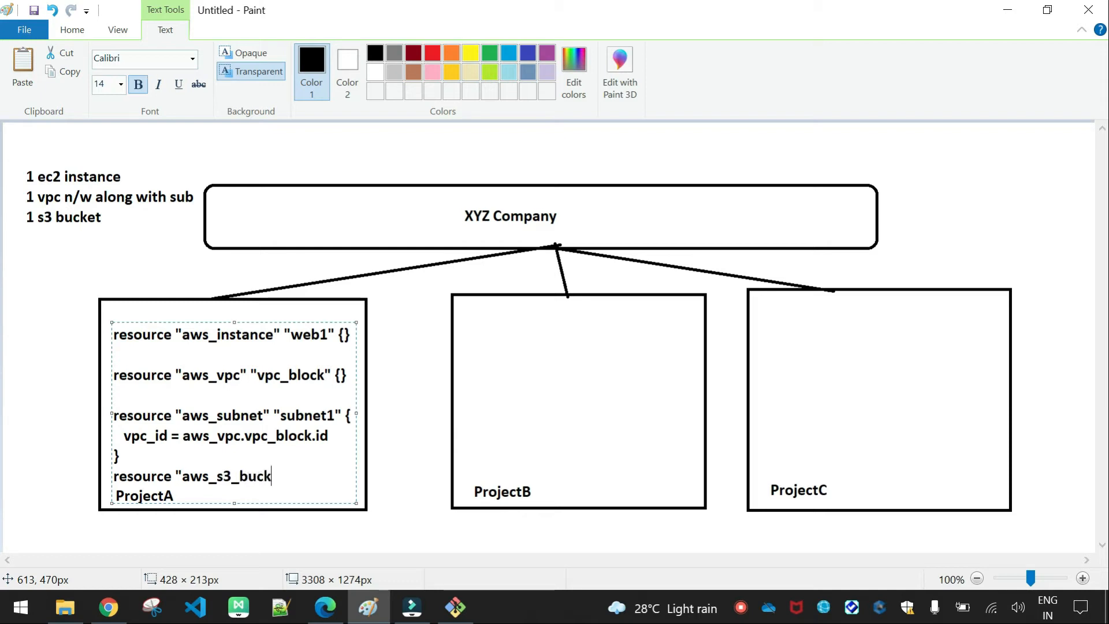
{"action": "type", "text": "et\" \""}
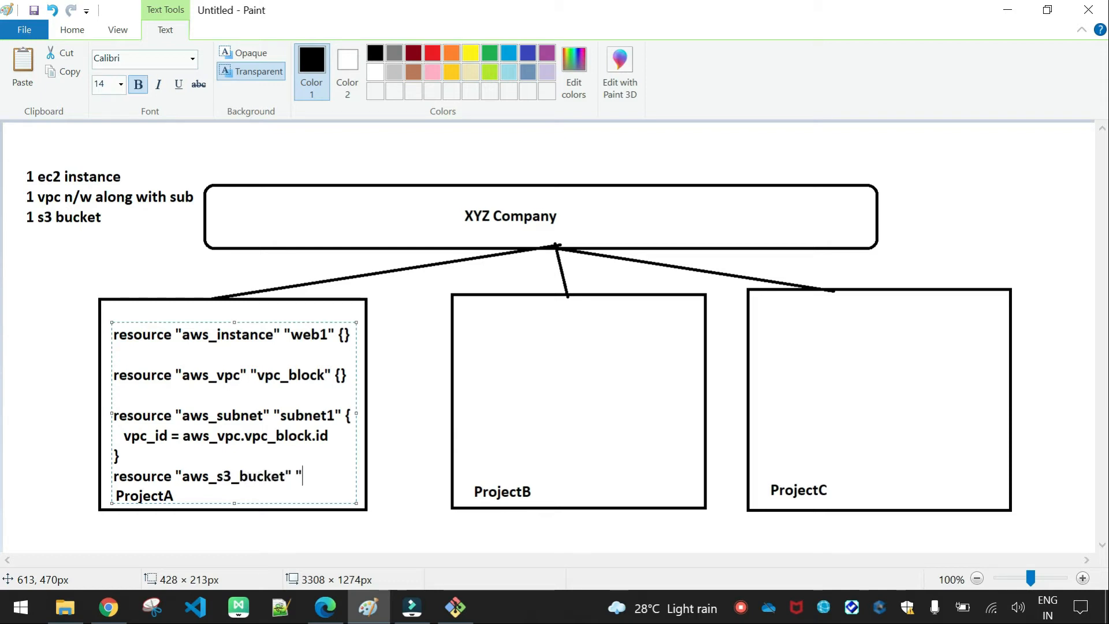
{"action": "type", "text": "buk1"}
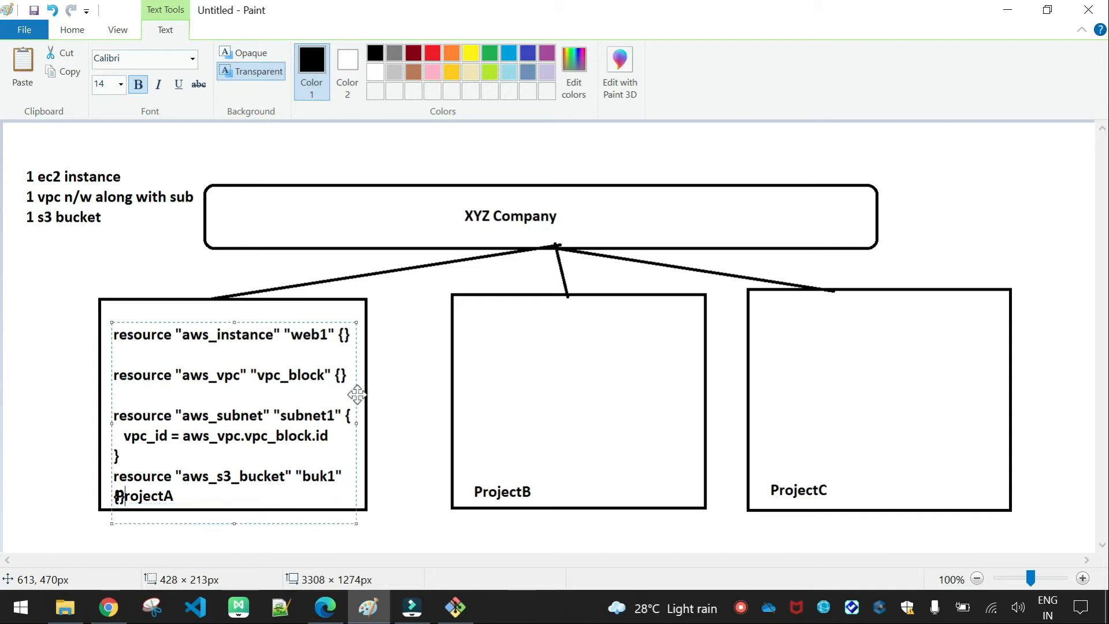
{"action": "mouse_move", "coordinate": [357, 424]}
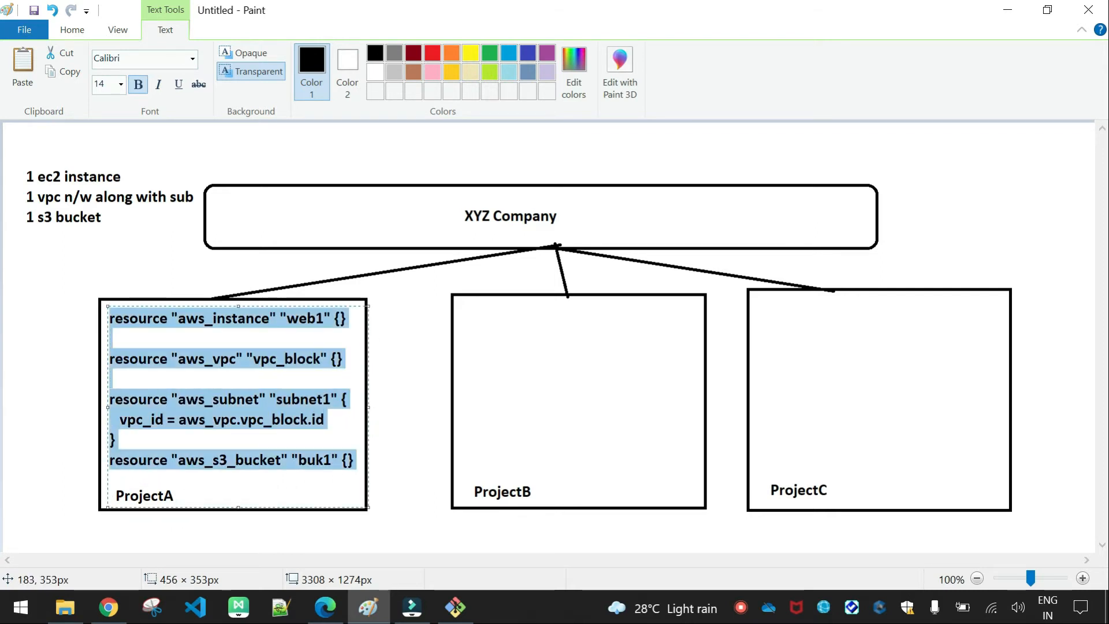
Copy ProjectA's four-resource code block into the ProjectB and ProjectC boxes.
{"action": "left_click", "coordinate": [388, 416]}
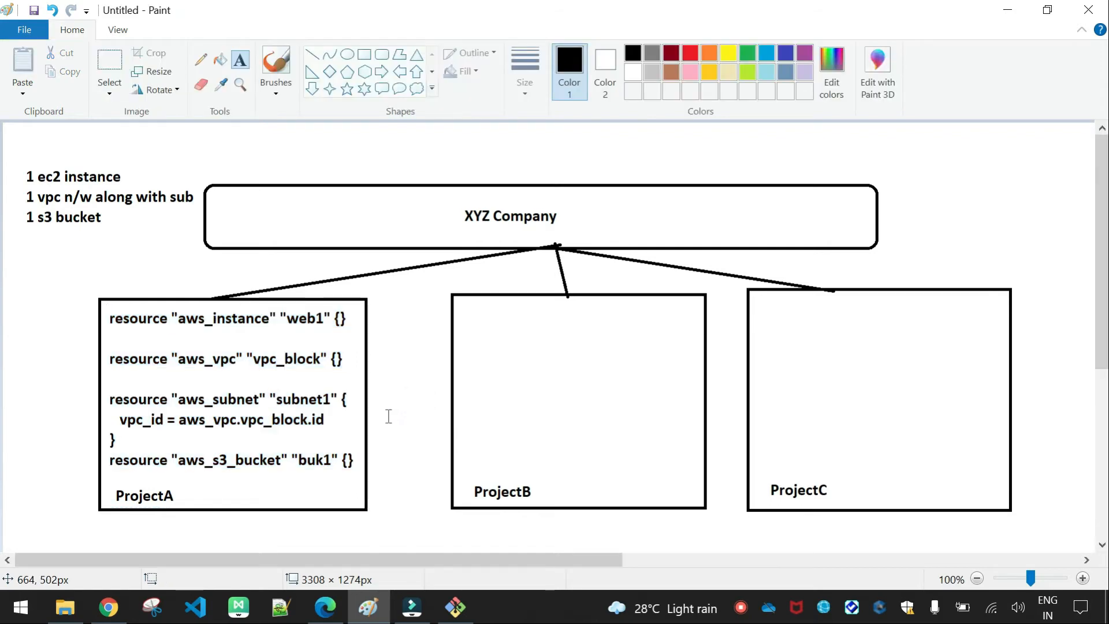
{"action": "left_click", "coordinate": [109, 67]}
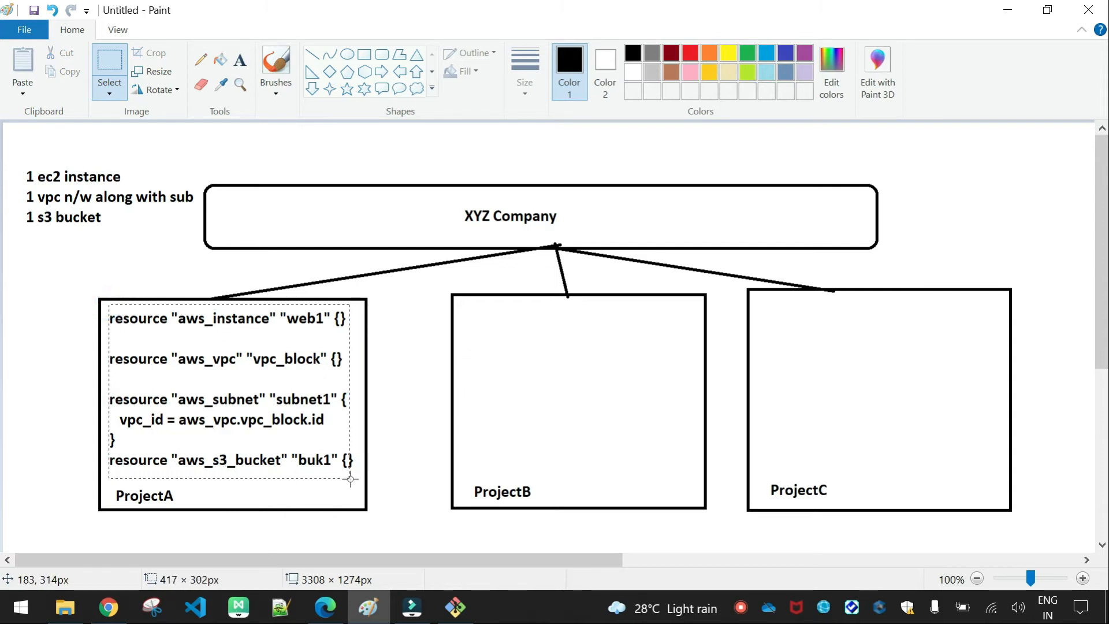
{"action": "left_click", "coordinate": [400, 397]}
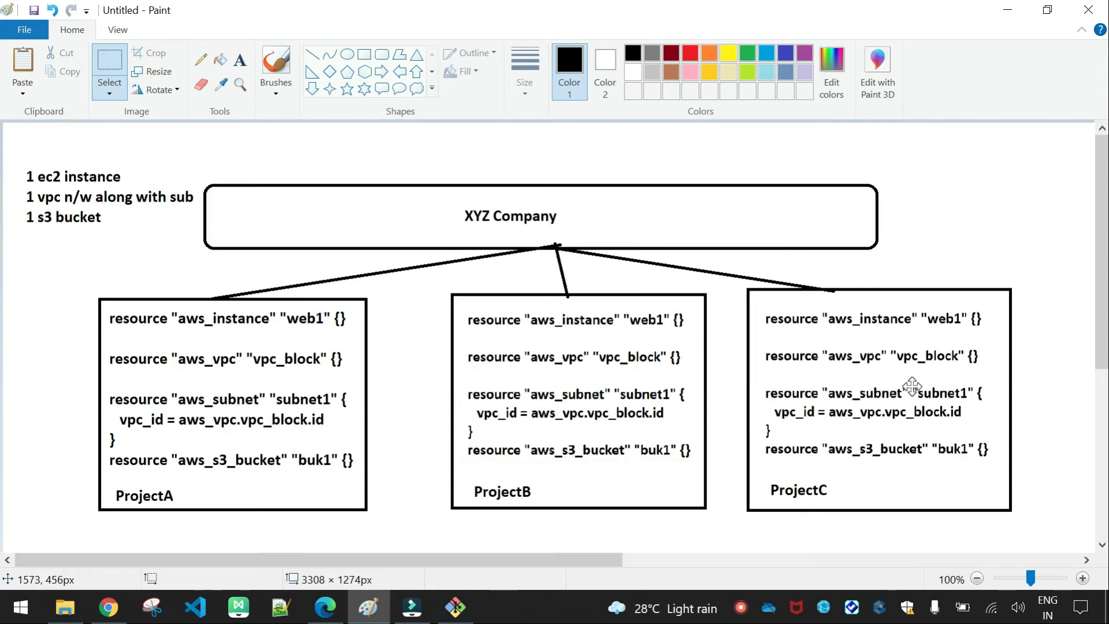
{"action": "mouse_move", "coordinate": [910, 245]}
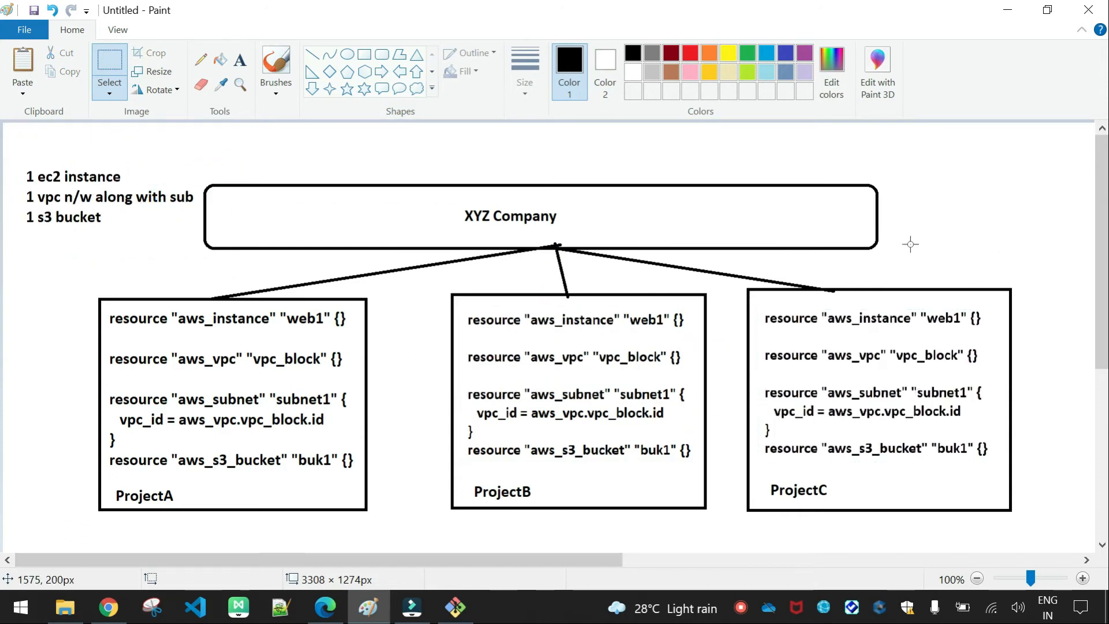
{"action": "mouse_move", "coordinate": [751, 293]}
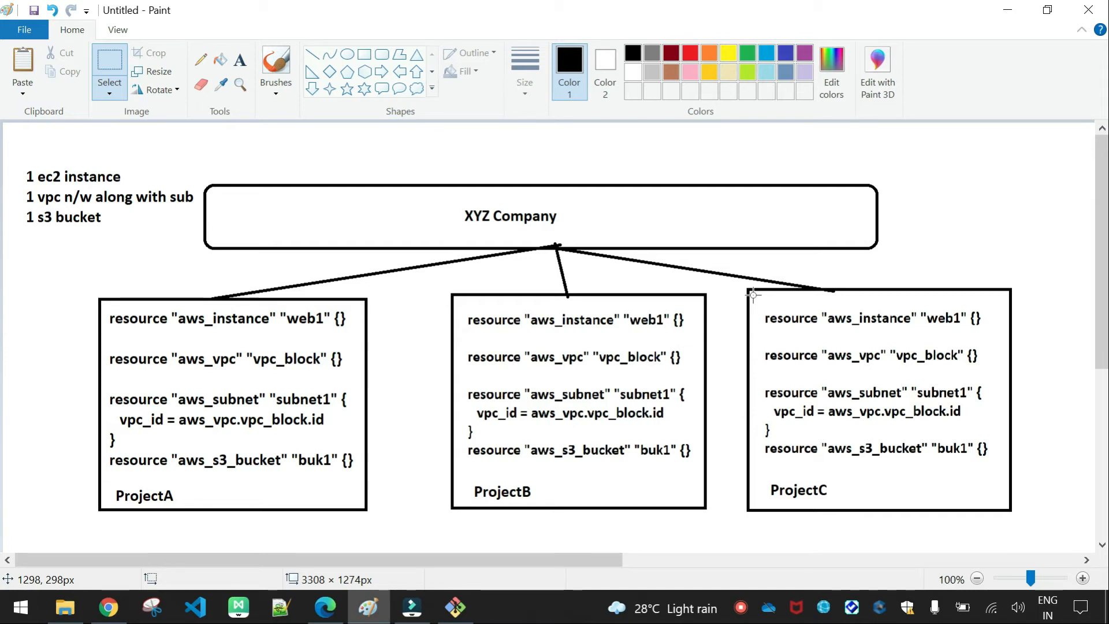
{"action": "mouse_move", "coordinate": [233, 361]}
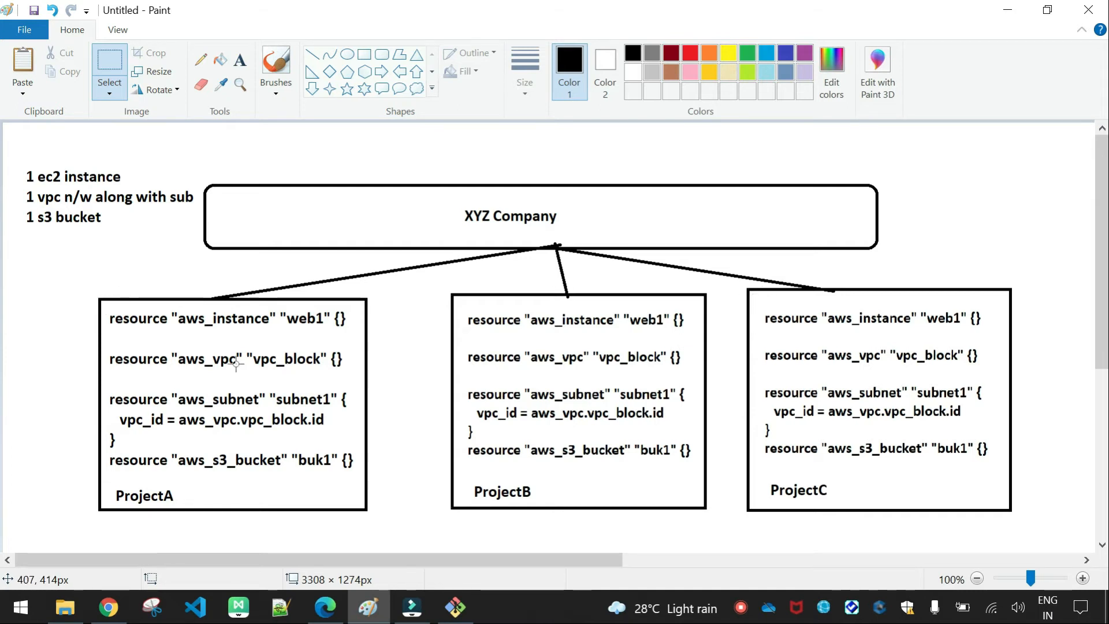
{"action": "mouse_move", "coordinate": [465, 383]}
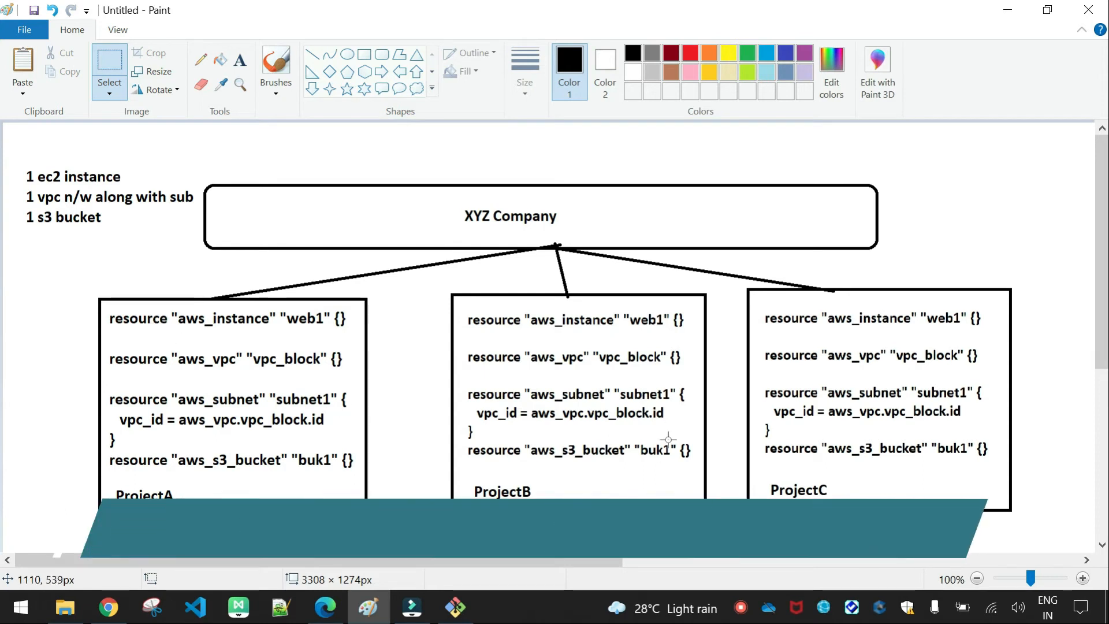
{"action": "mouse_move", "coordinate": [101, 311]}
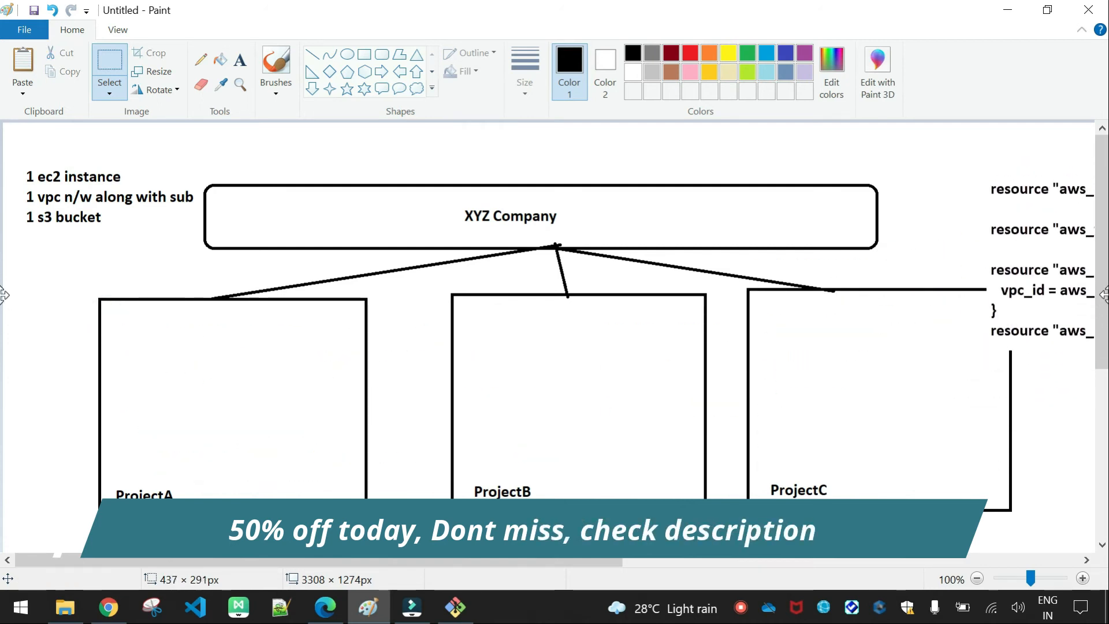
Add a 'module:' label under the shared code and sketch a curve from ProjectA to it.
{"action": "left_click", "coordinate": [977, 578]}
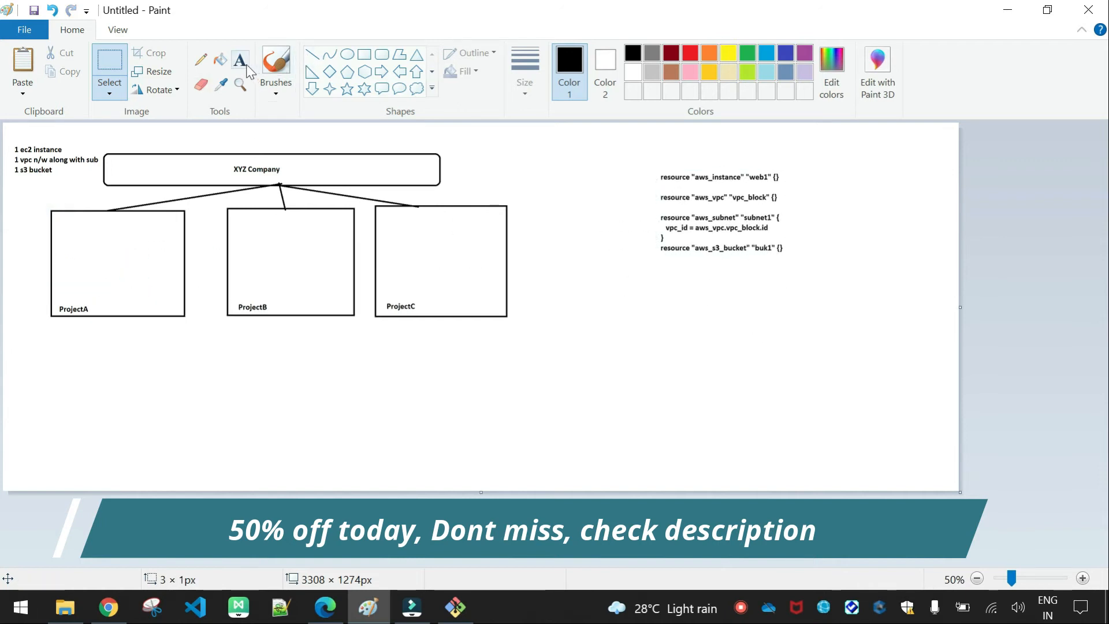
{"action": "left_click", "coordinate": [750, 266]}
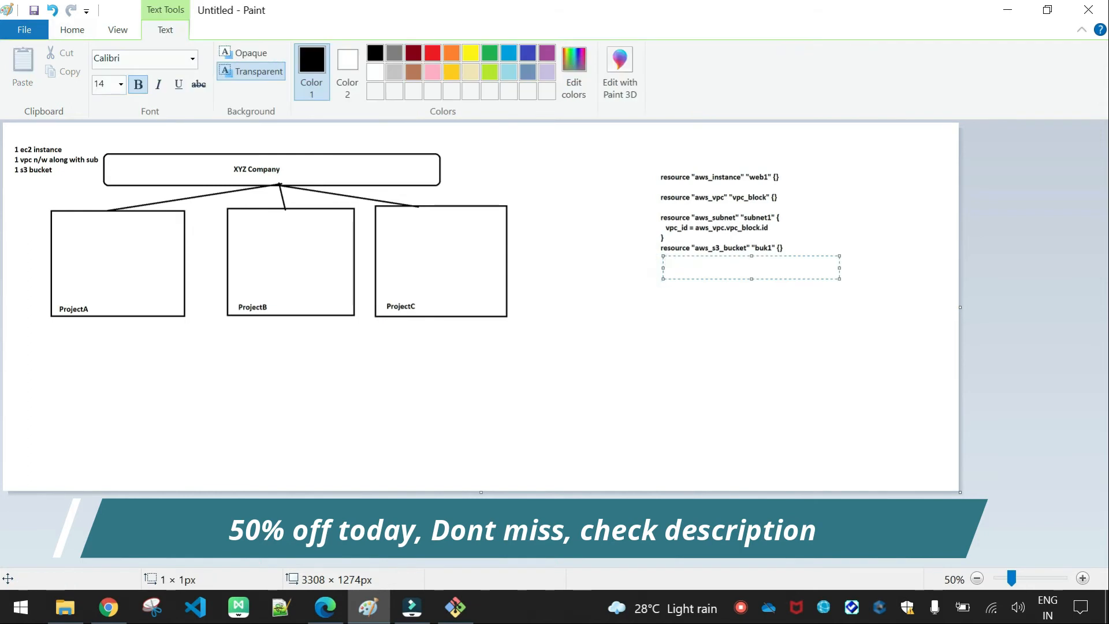
{"action": "type", "text": "module:"}
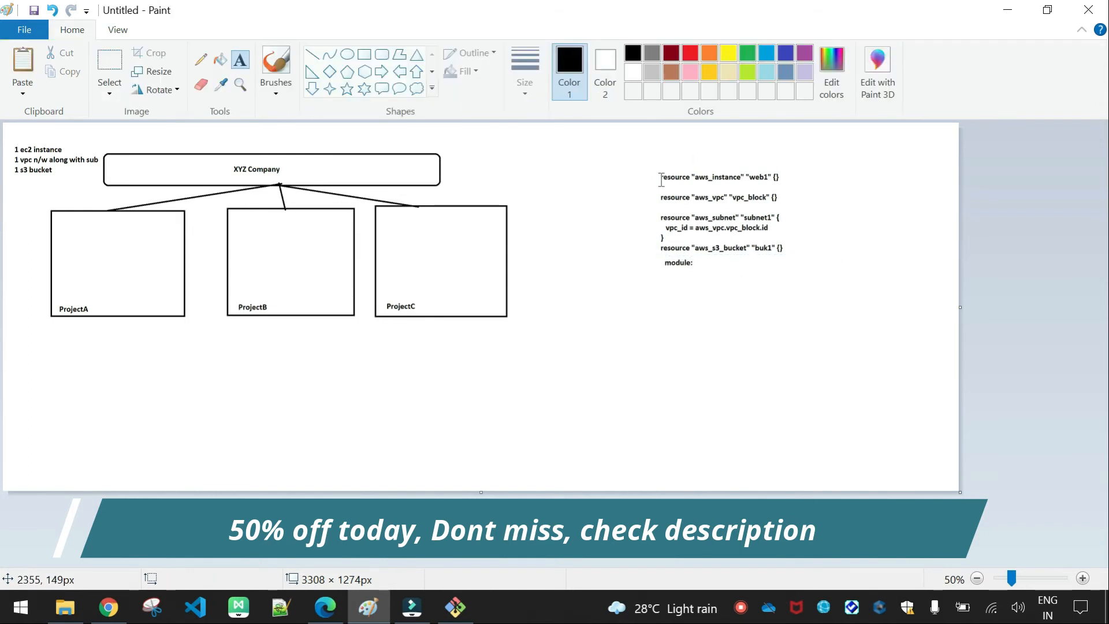
{"action": "mouse_move", "coordinate": [72, 245]}
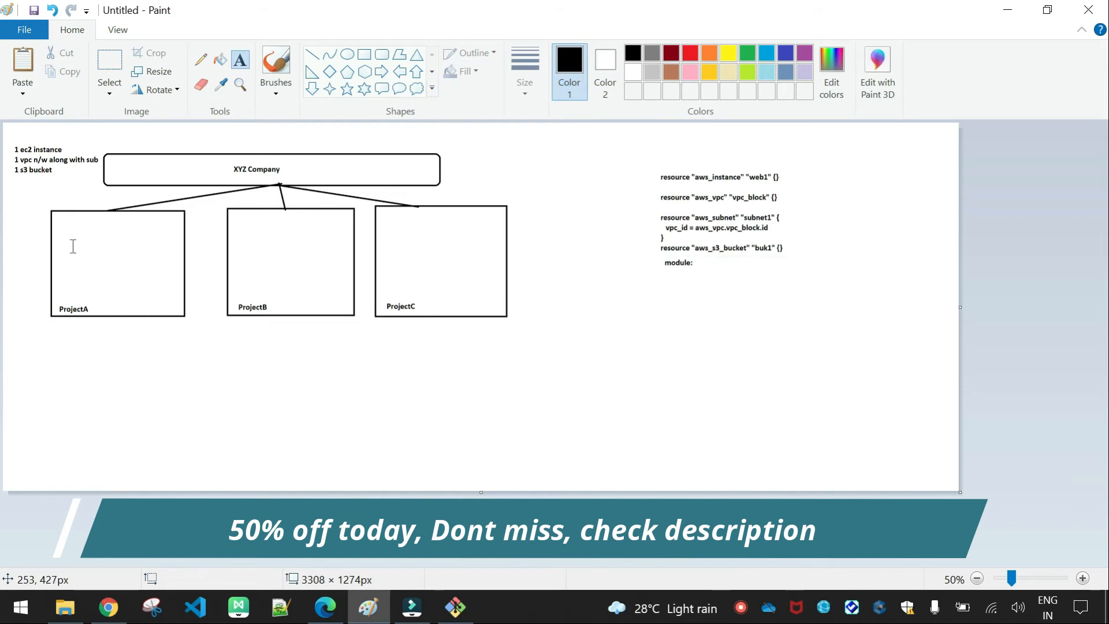
{"action": "mouse_move", "coordinate": [609, 197]}
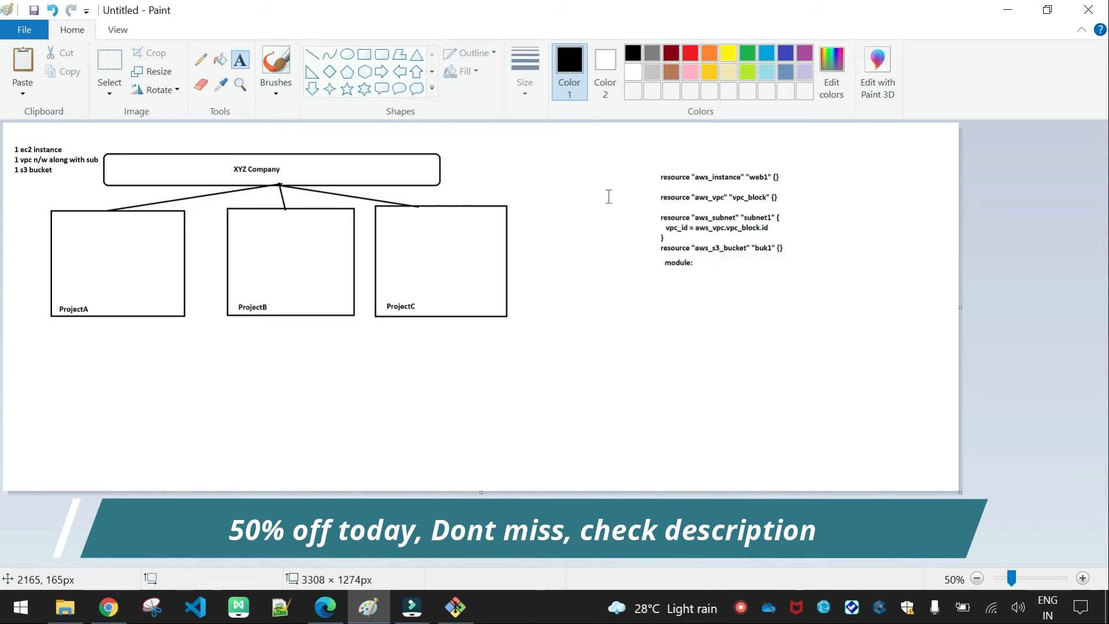
{"action": "mouse_move", "coordinate": [349, 128]}
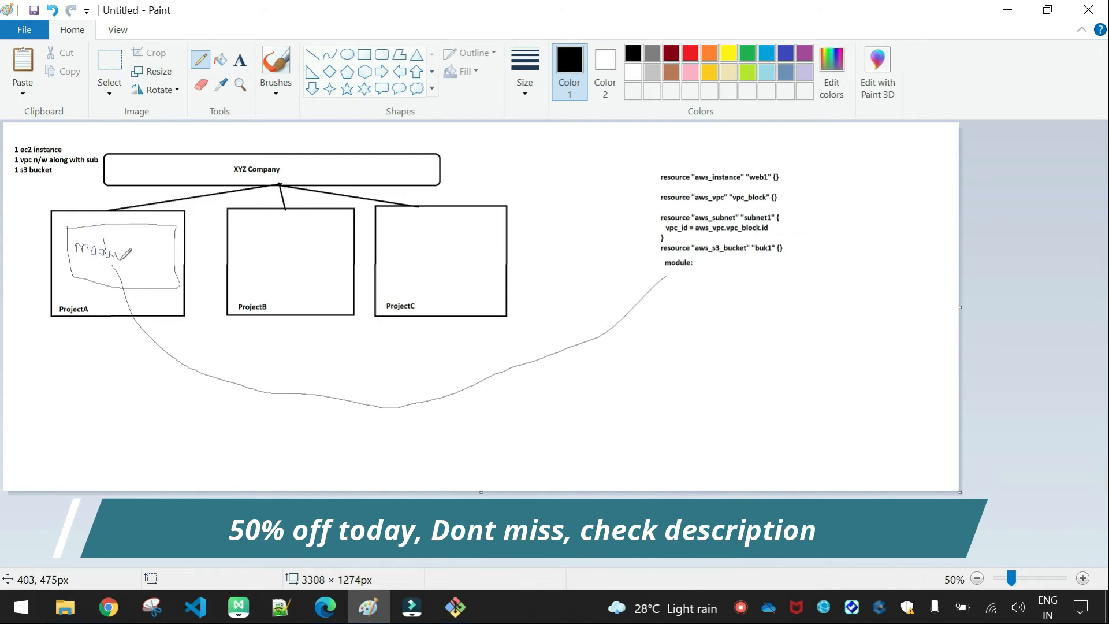
{"action": "left_click_drag", "start_coordinate": [114, 251], "coordinate": [131, 254]}
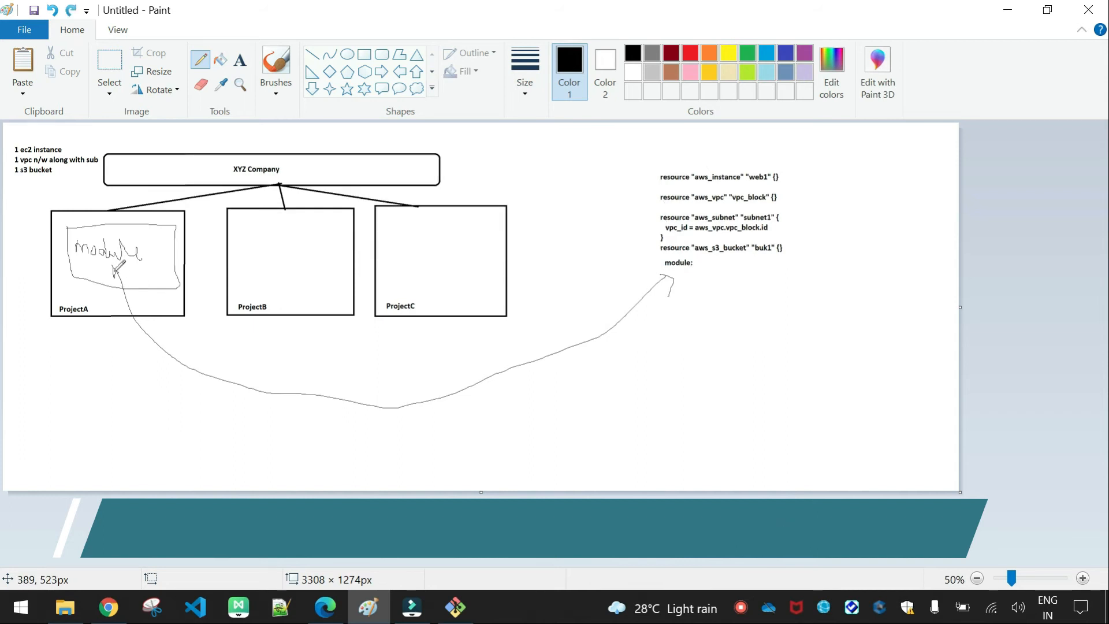
{"action": "mouse_move", "coordinate": [686, 166]}
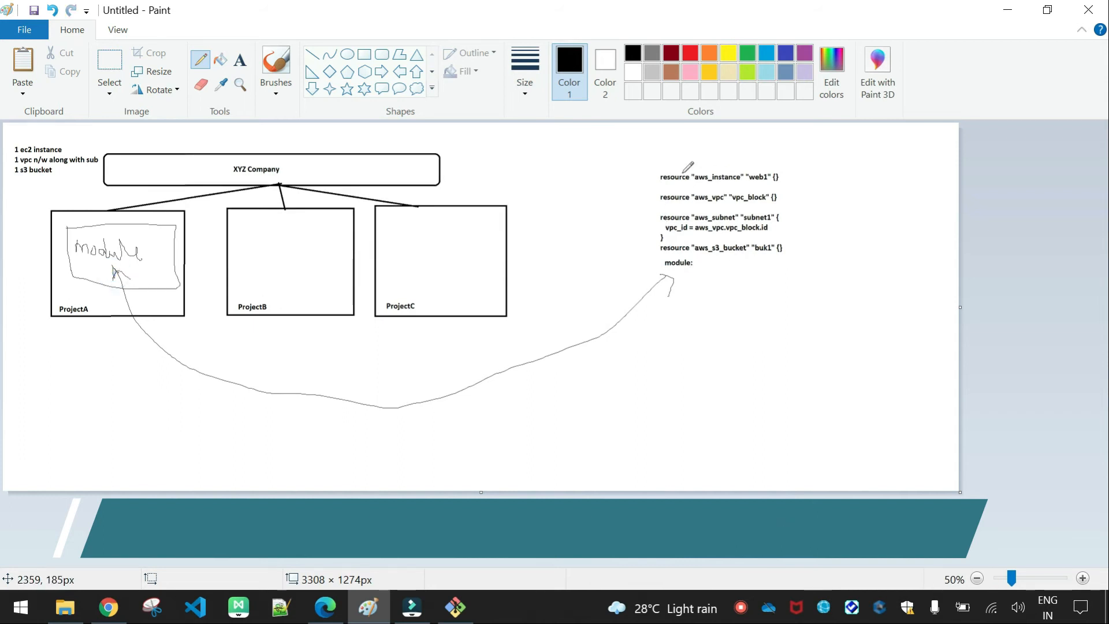
{"action": "mouse_move", "coordinate": [269, 234]}
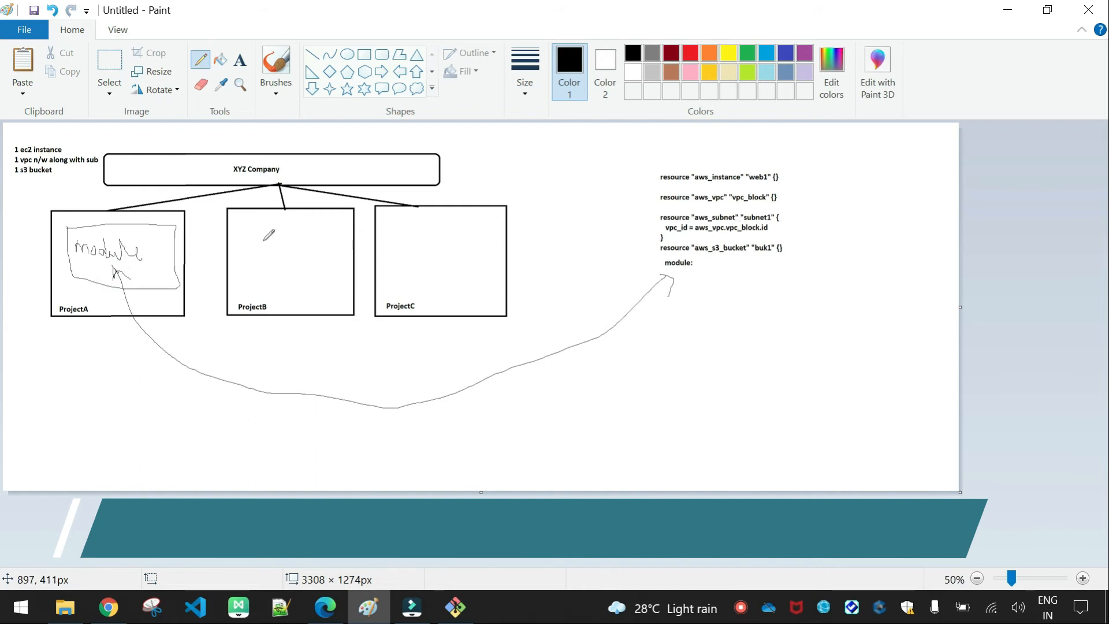
{"action": "mouse_move", "coordinate": [769, 157]}
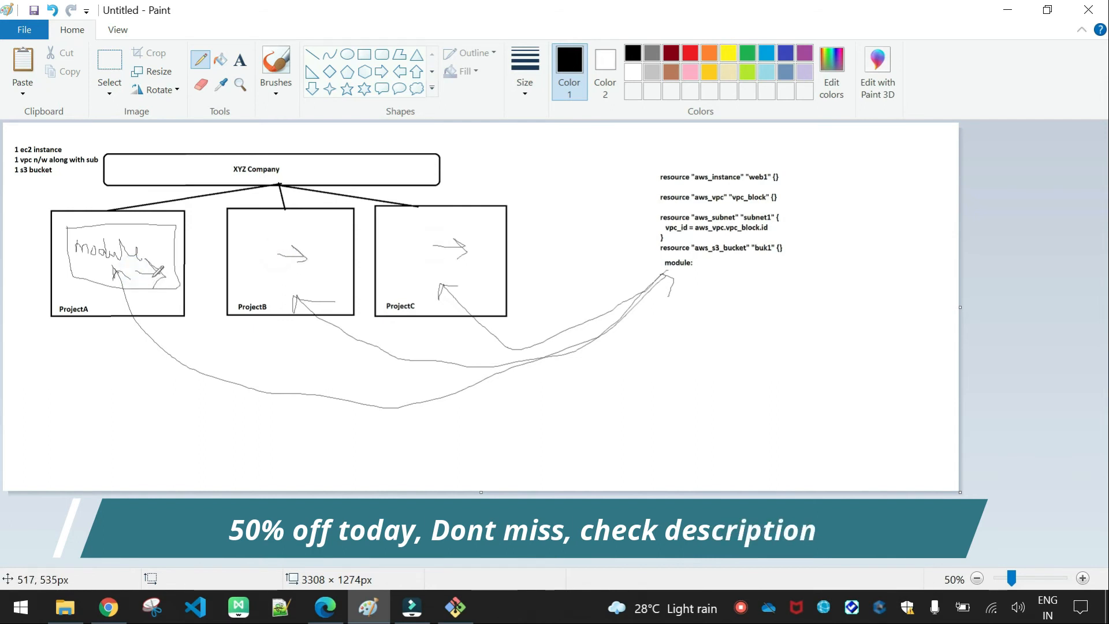
Label the projects with IDs projecta-12345, projecb-34567 and projectc-89098.
{"action": "left_click", "coordinate": [239, 61]}
{"action": "type", "text": "projecta"}
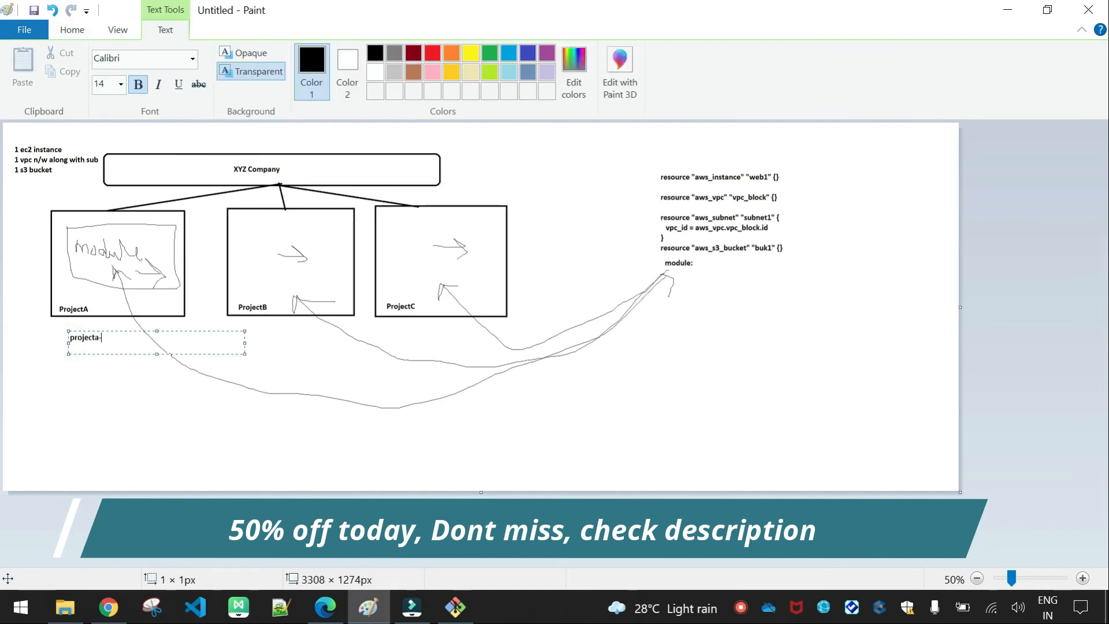
{"action": "type", "text": "-12345"}
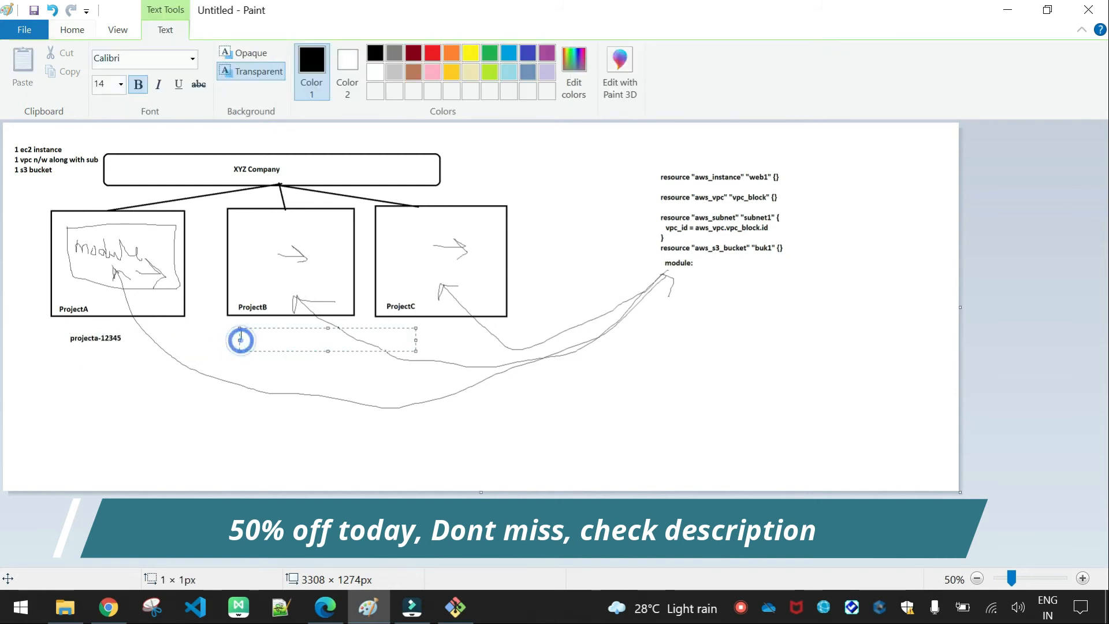
{"action": "type", "text": "projecb-3"}
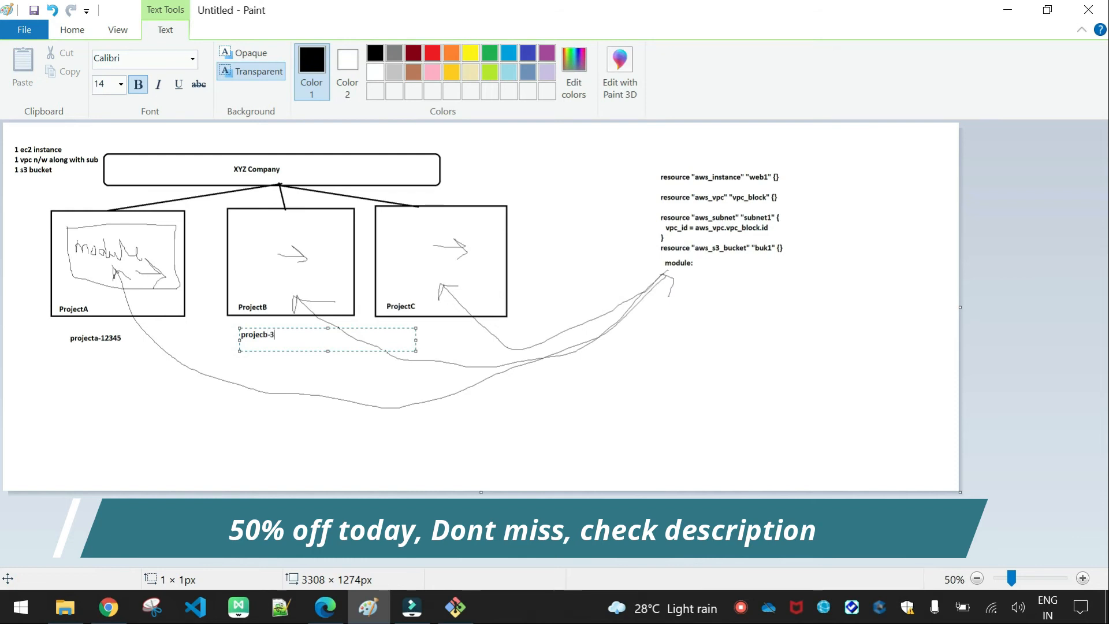
{"action": "type", "text": "4567"}
{"action": "type", "text": "pro"}
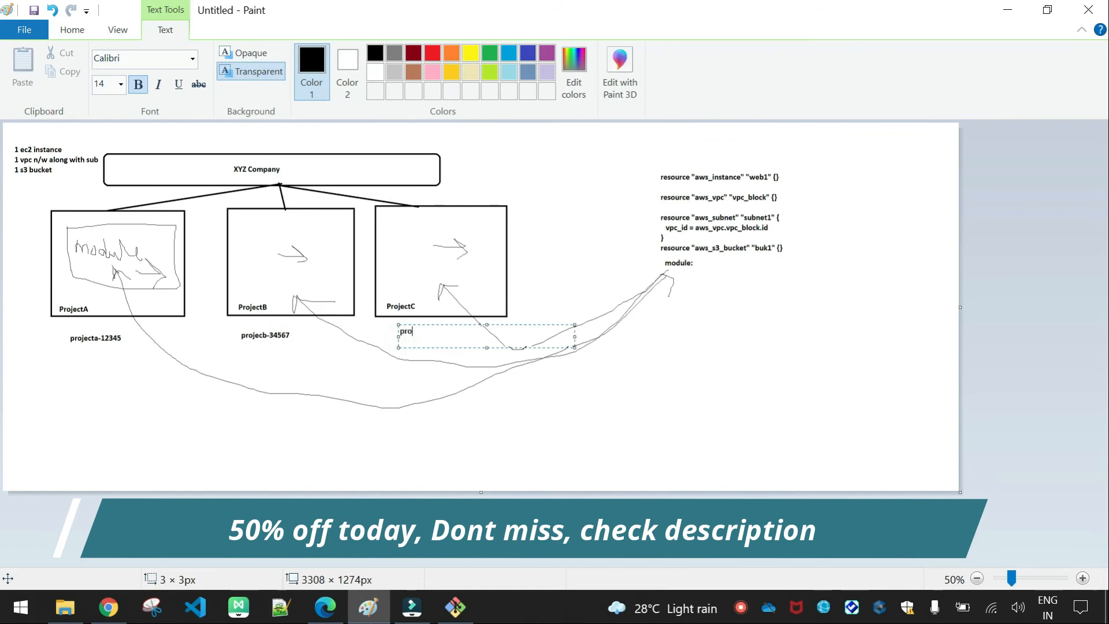
{"action": "type", "text": "jectc-"}
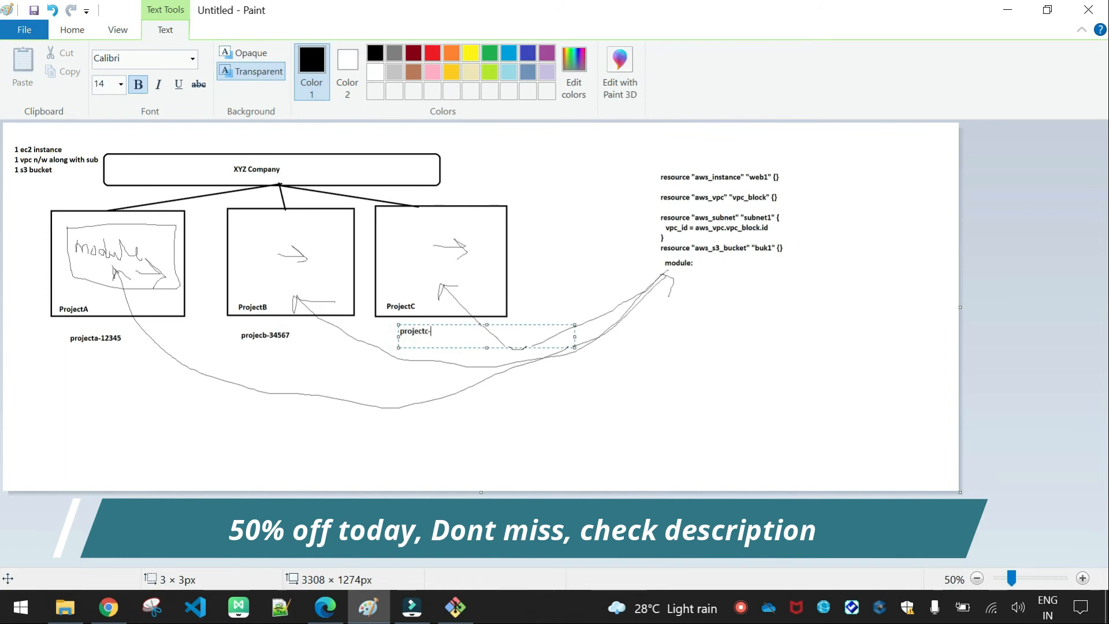
{"action": "type", "text": "-89098"}
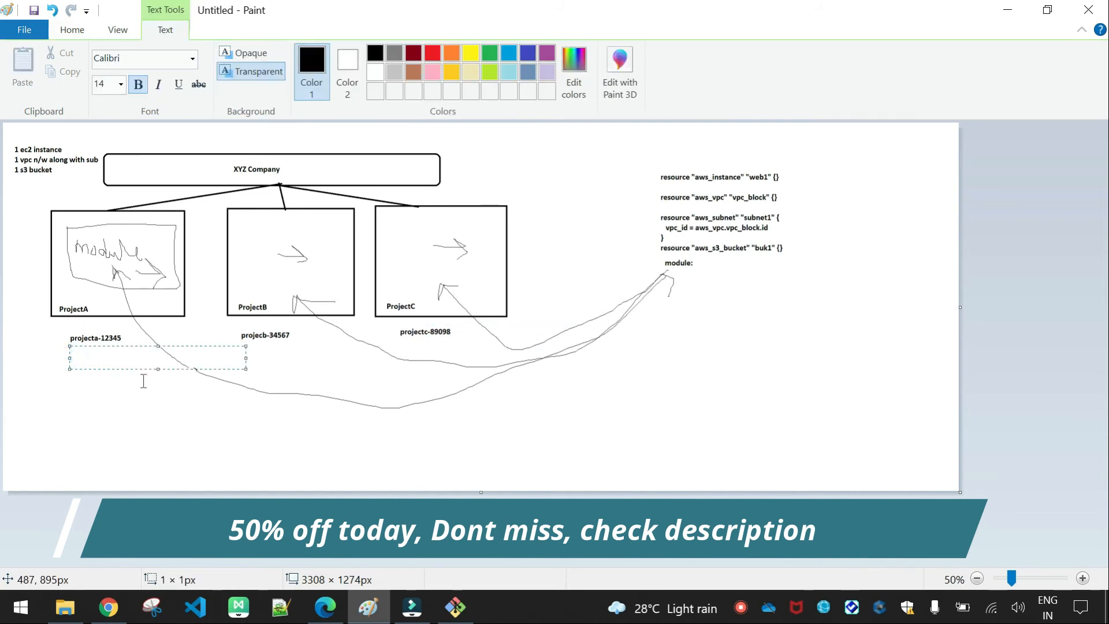
Add VPC names projecta-vpc, projectb-vpc and projectc-vpc to the project labels.
{"action": "type", "text": "projecta"}
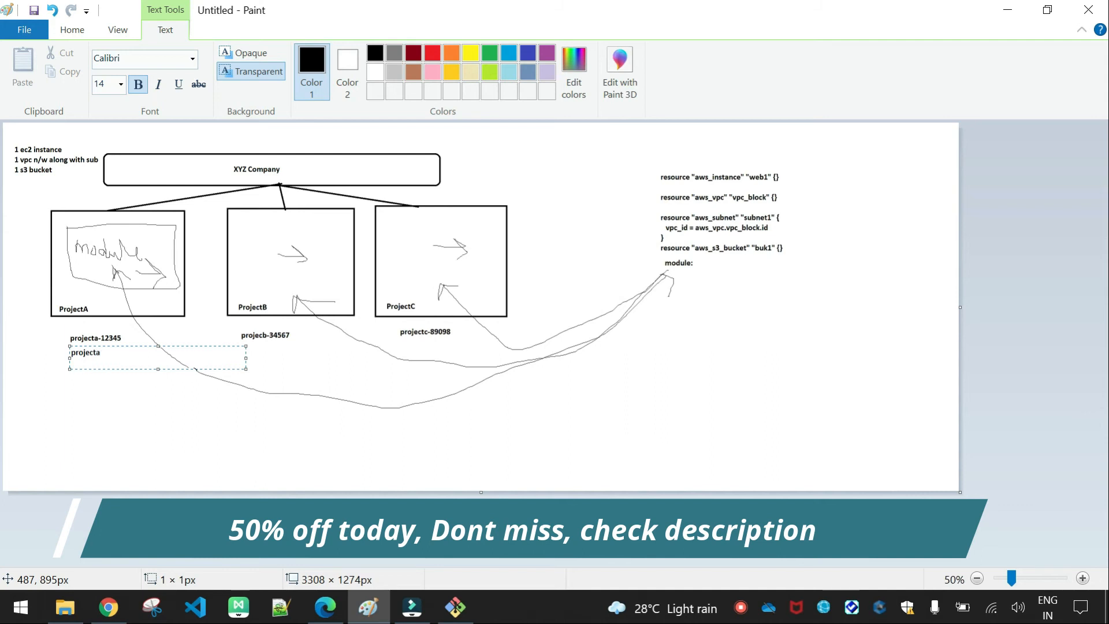
{"action": "type", "text": "-vpx"}
{"action": "type", "text": "proj"}
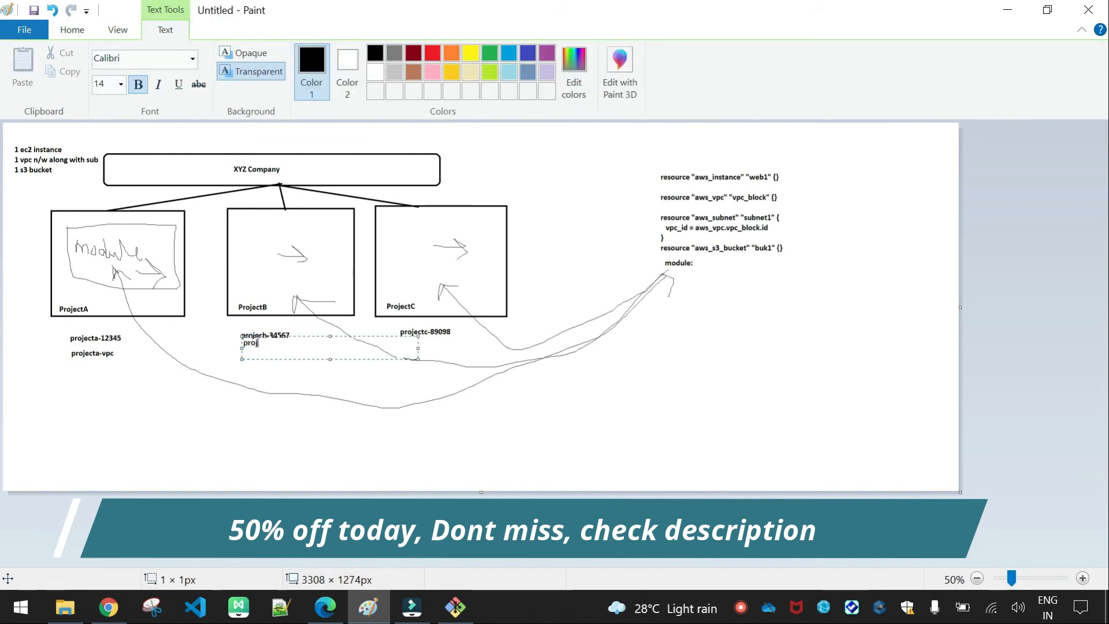
{"action": "type", "text": "ectb-"}
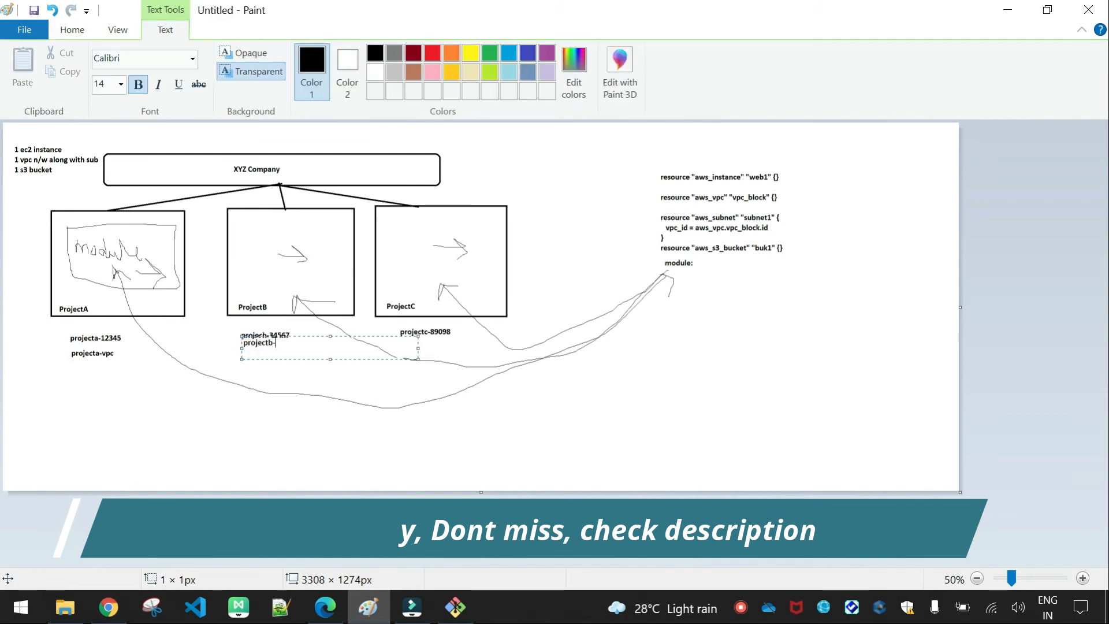
{"action": "type", "text": "vpc"}
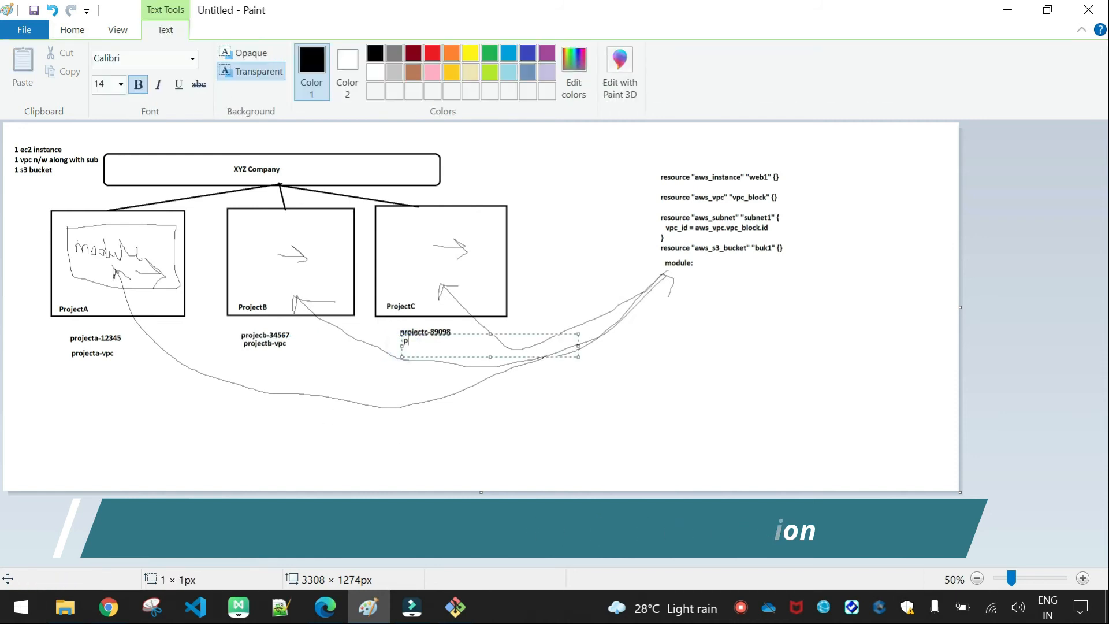
{"action": "type", "text": "rojectc-vpc"}
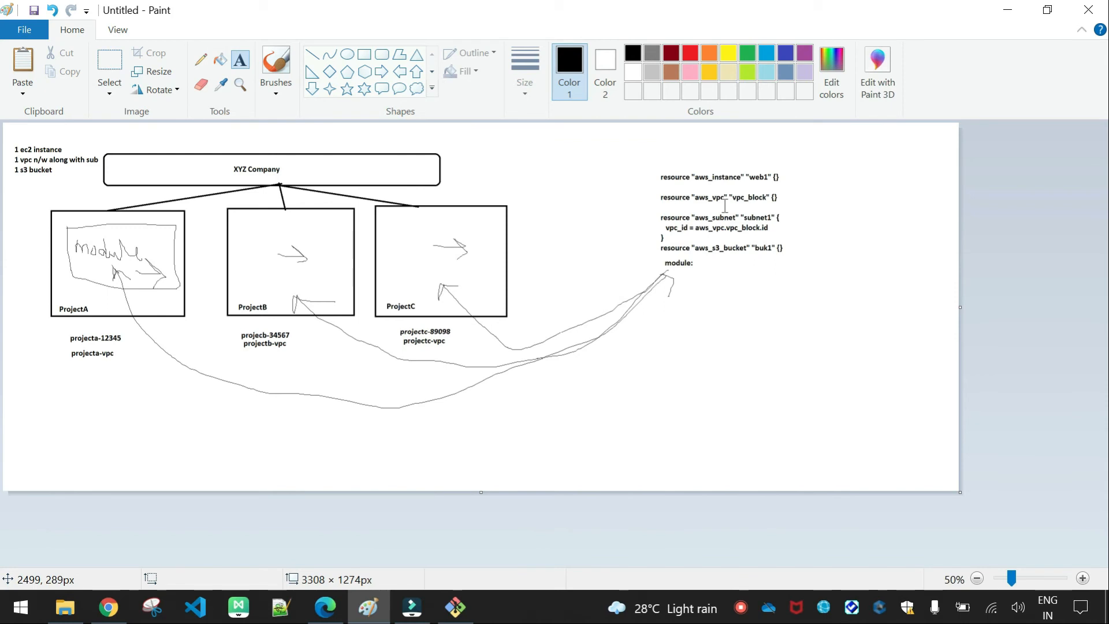
{"action": "mouse_move", "coordinate": [4, 395]}
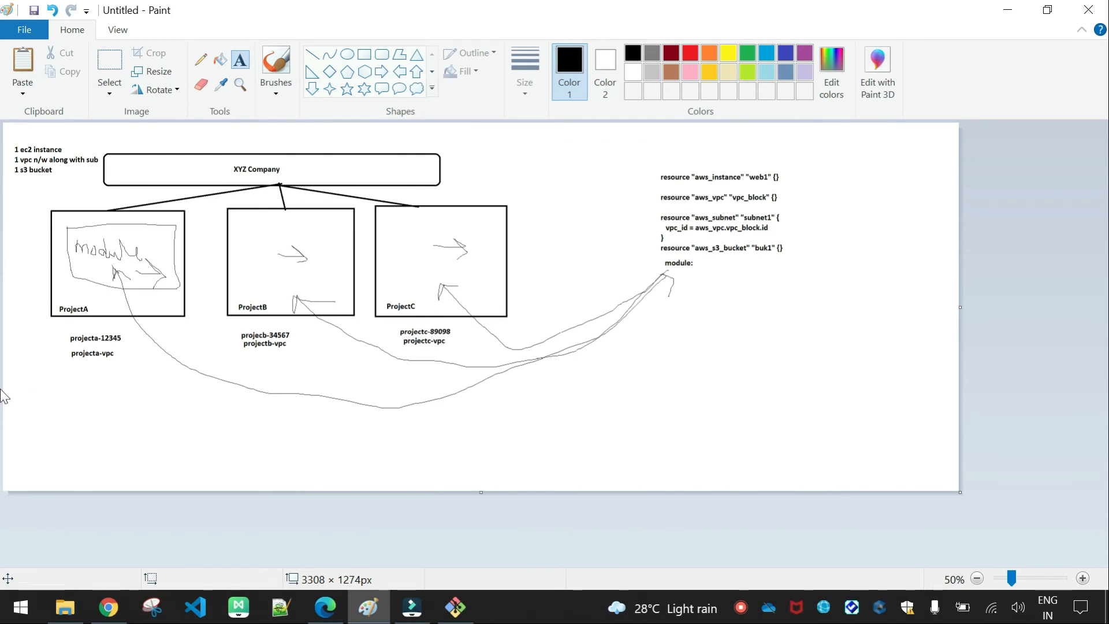
{"action": "mouse_move", "coordinate": [170, 107]}
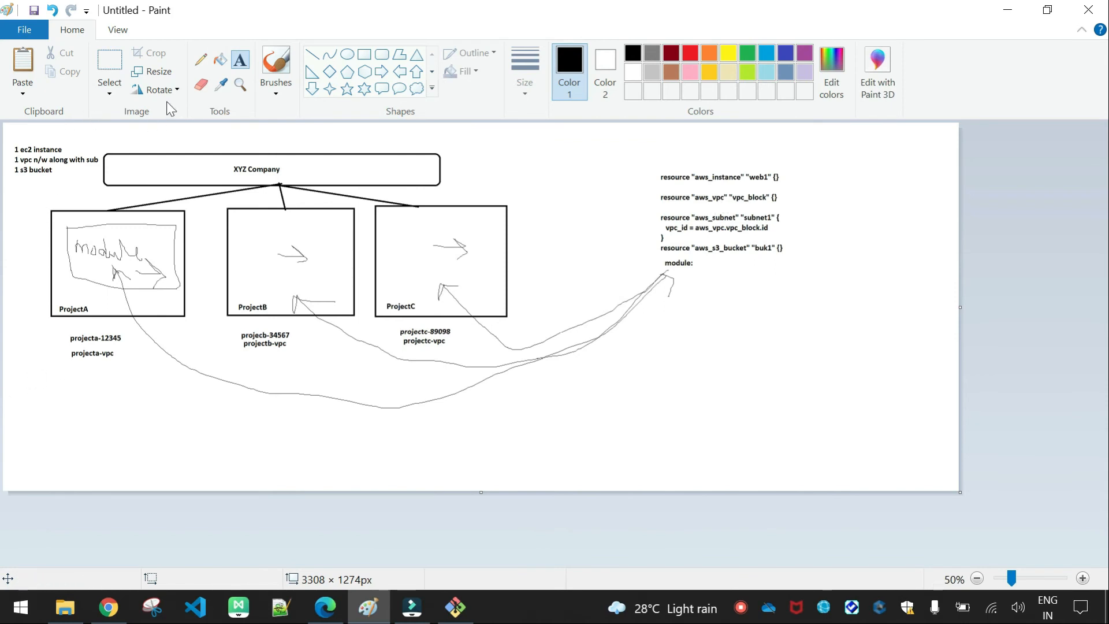
Draw another freehand curve to the code, then bring up the v8test folder window.
{"action": "left_click", "coordinate": [109, 63]}
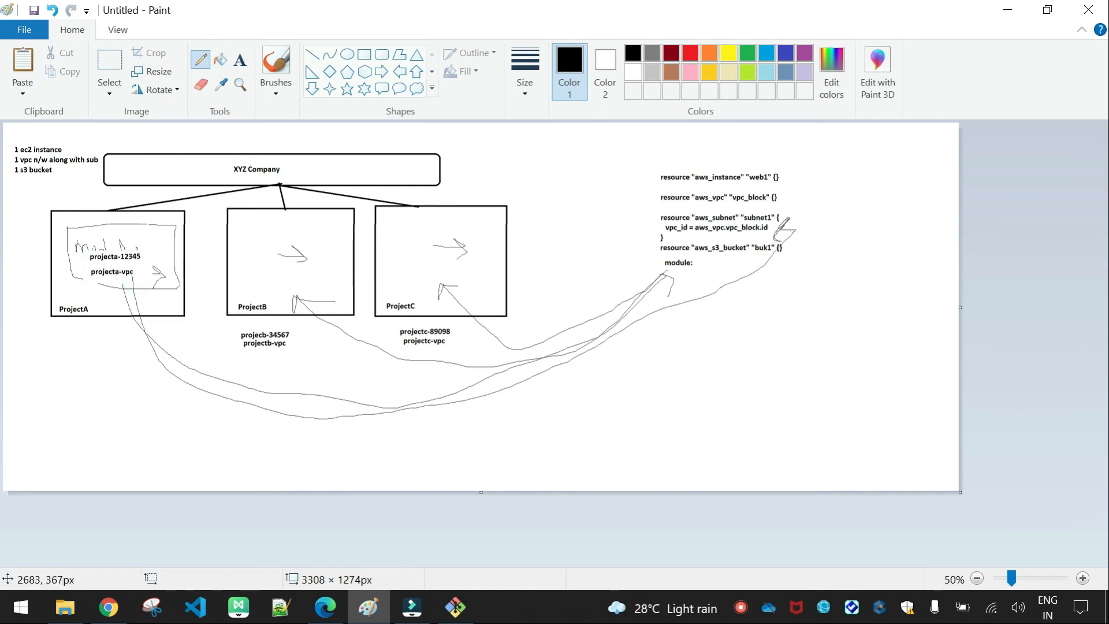
{"action": "mouse_move", "coordinate": [601, 279]}
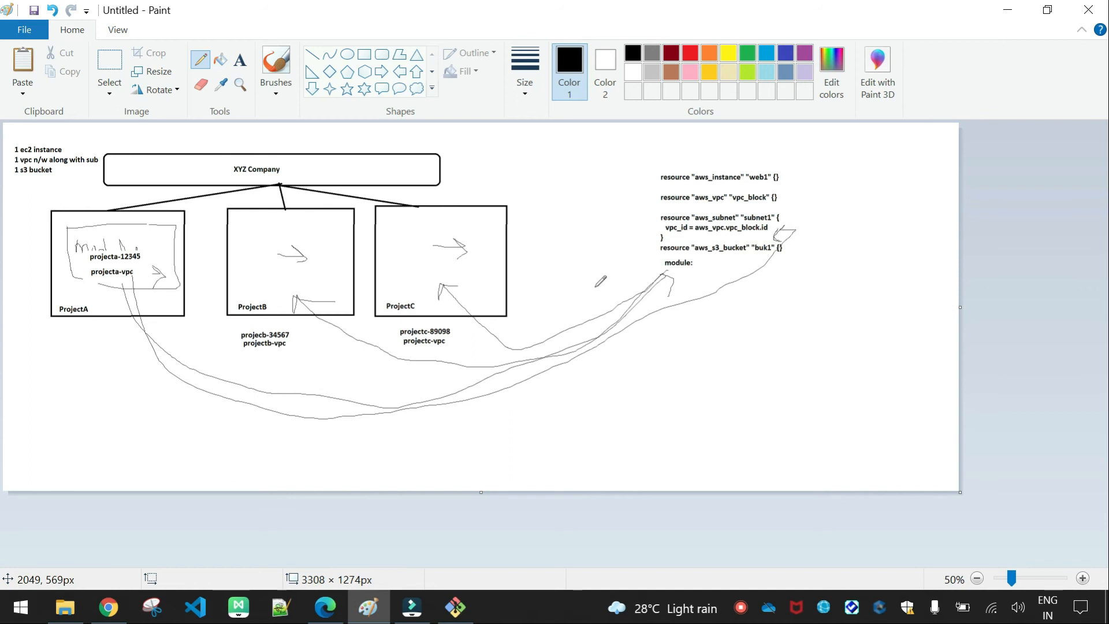
{"action": "mouse_move", "coordinate": [427, 443]}
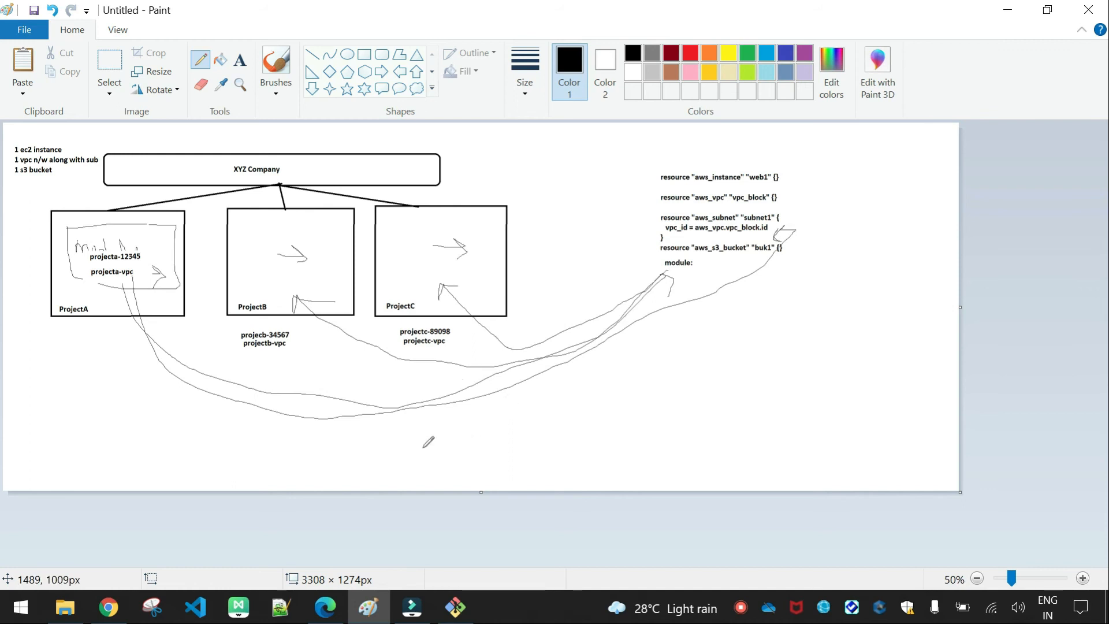
{"action": "mouse_move", "coordinate": [106, 606]}
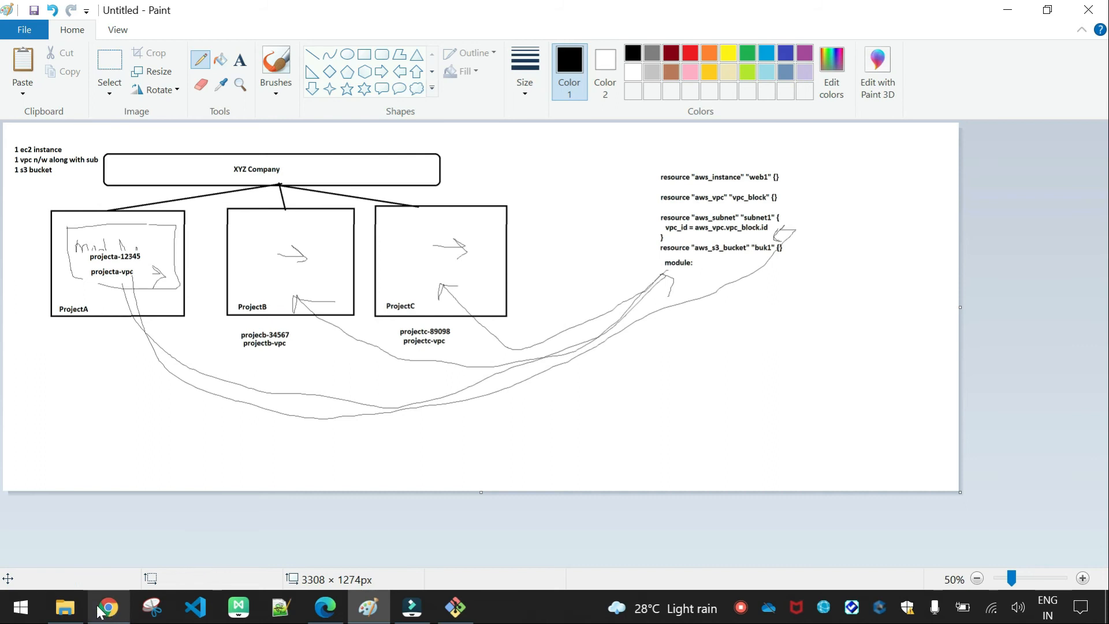
{"action": "left_click", "coordinate": [65, 612]}
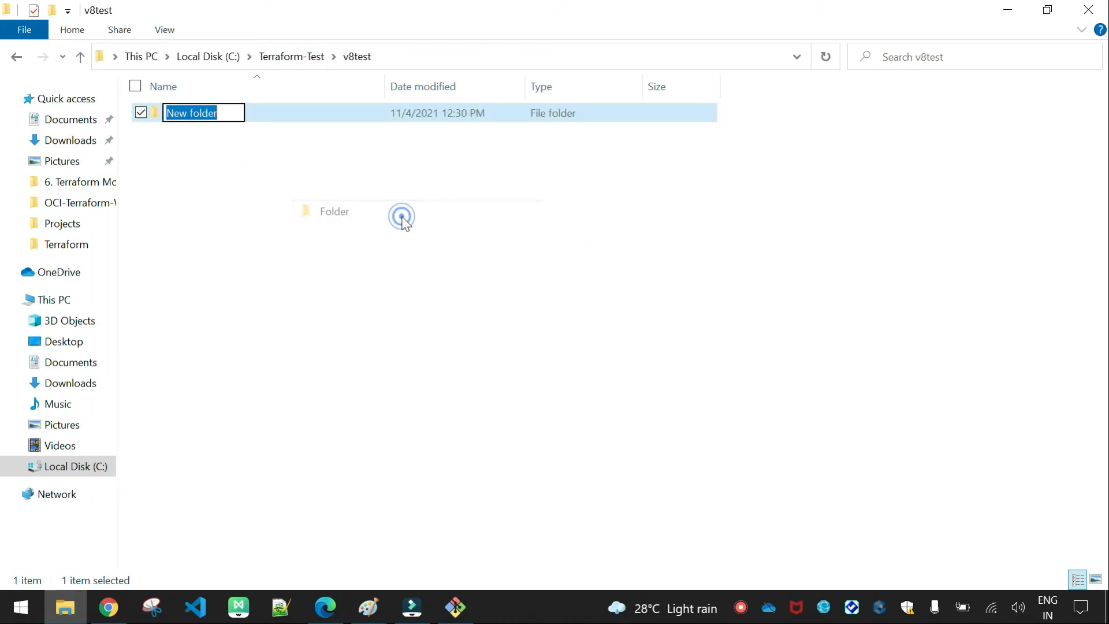
Create a modules_Demo folder under v8test, fixing the misspelled name.
{"action": "type", "text": "moduels"}
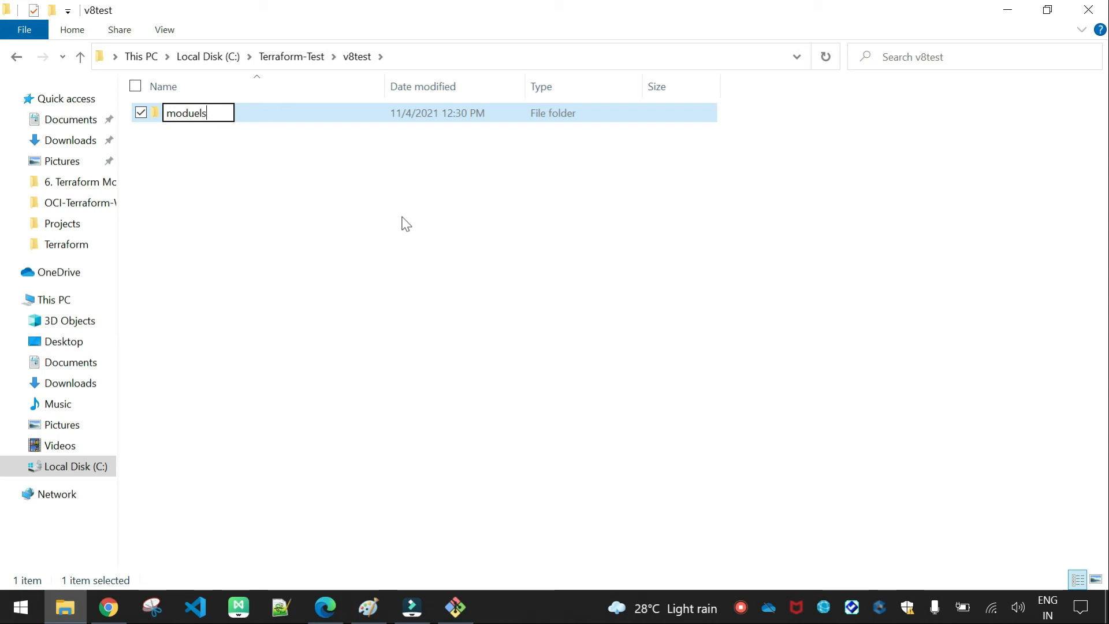
{"action": "key", "text": "Return"}
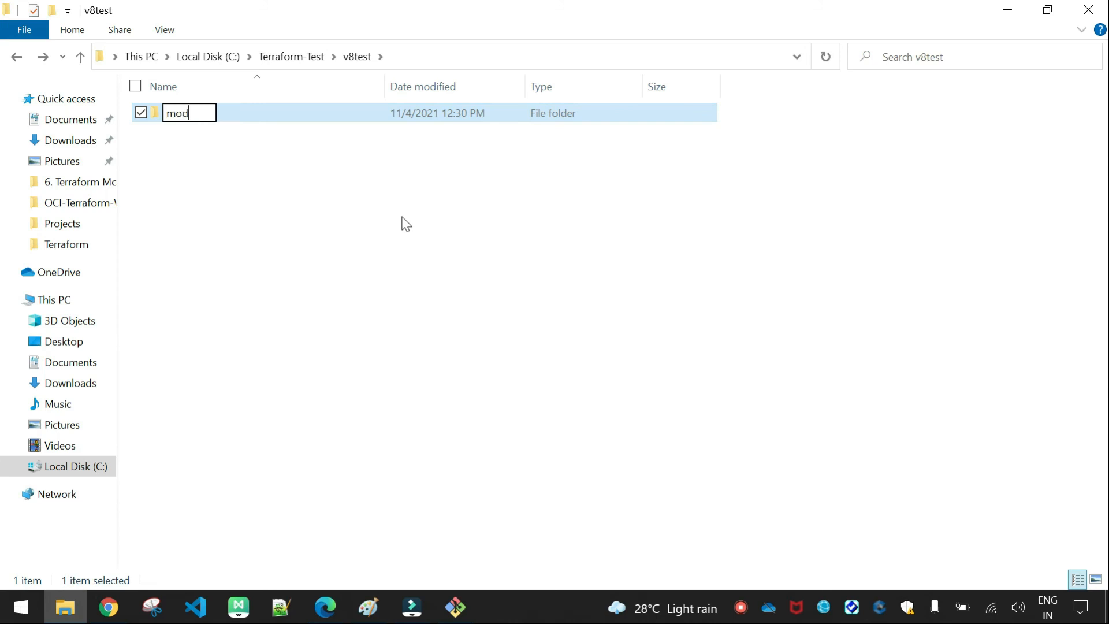
{"action": "type", "text": "ules_"}
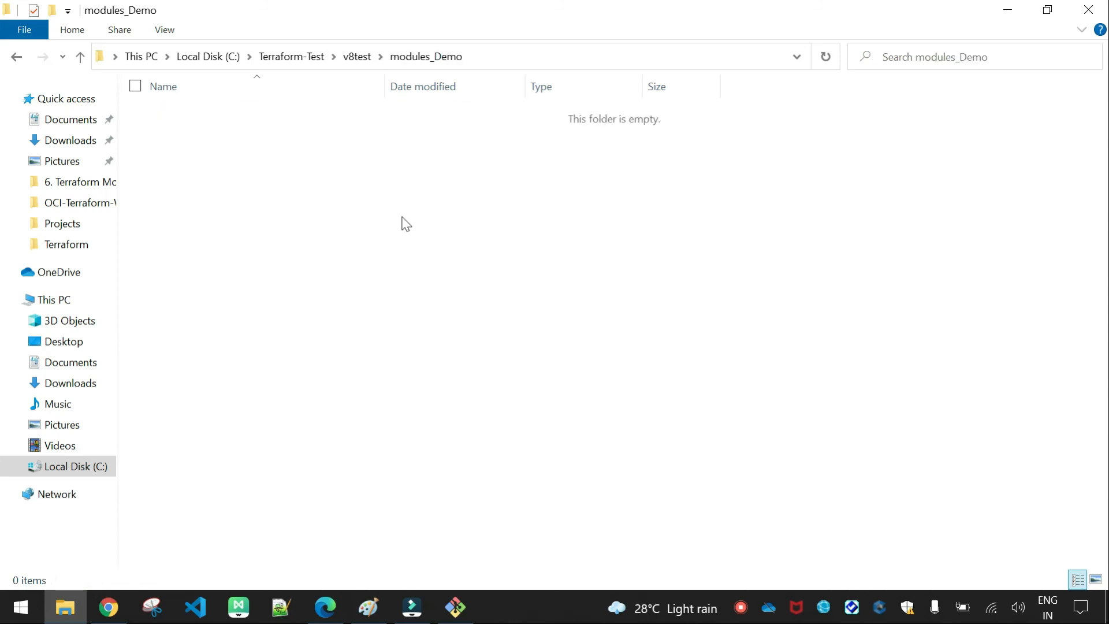
Create a modules folder inside modules_Demo, then switch to the browser.
{"action": "right_click", "coordinate": [406, 223]}
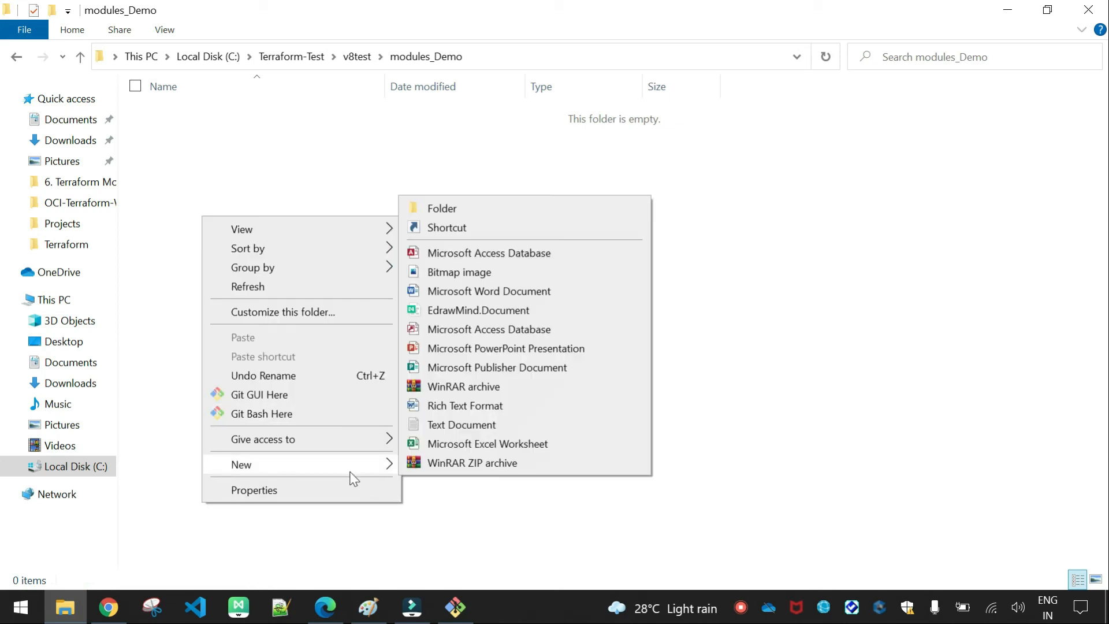
{"action": "left_click", "coordinate": [441, 208]}
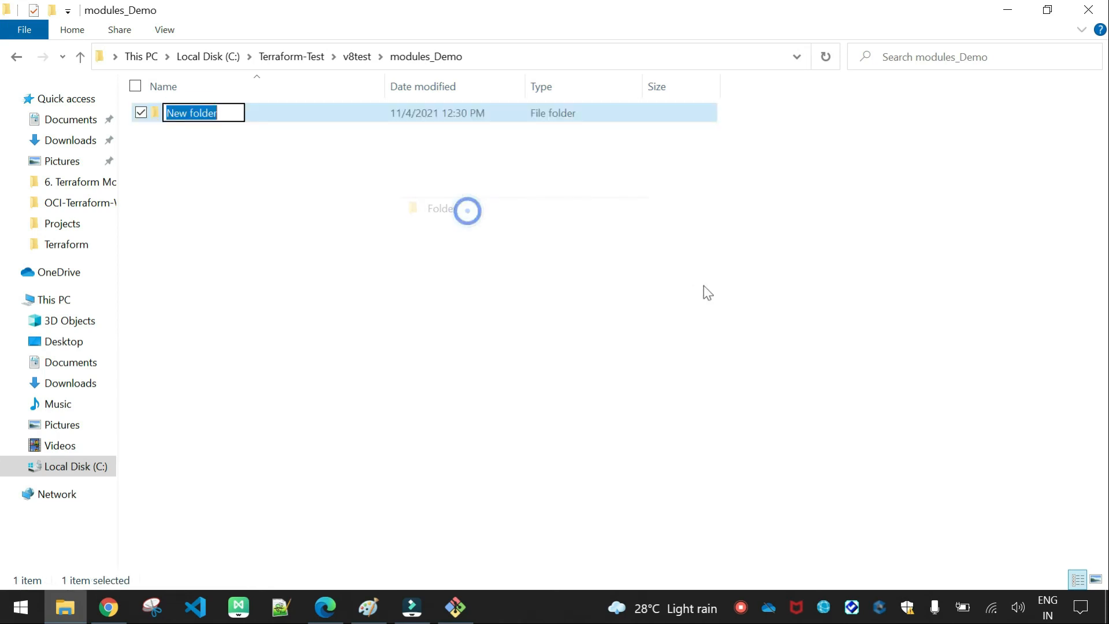
{"action": "type", "text": "modules"}
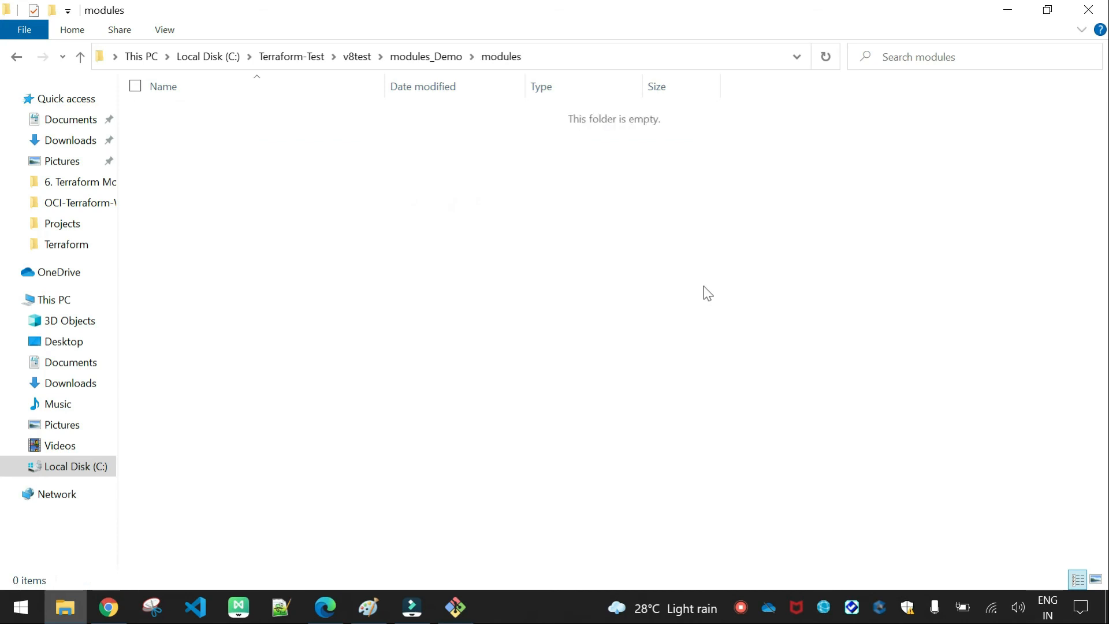
{"action": "mouse_move", "coordinate": [515, 443]}
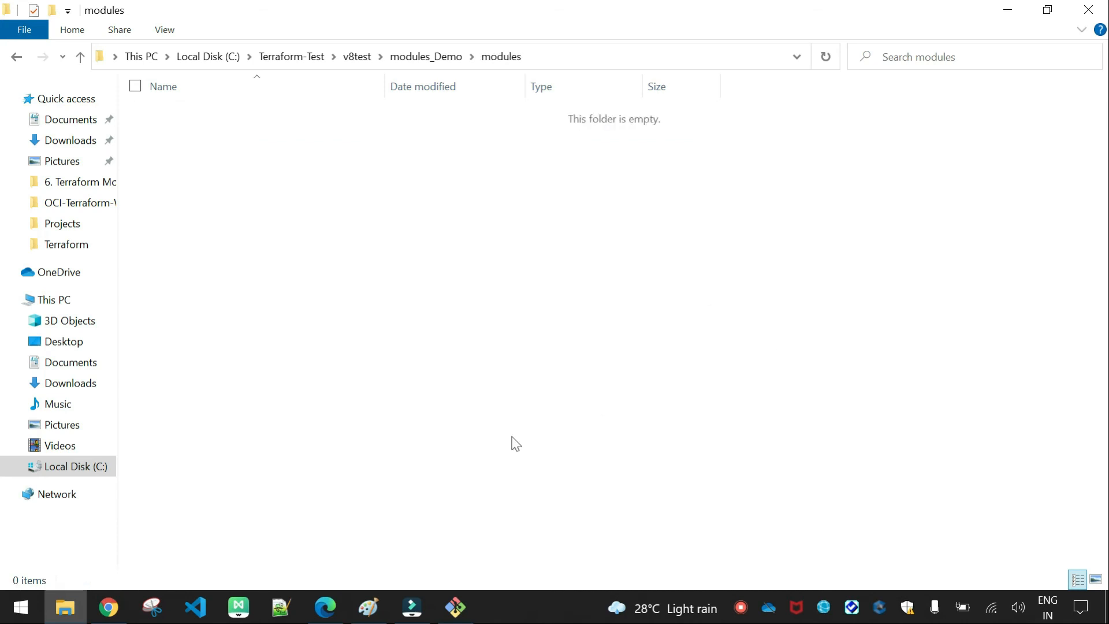
{"action": "mouse_move", "coordinate": [339, 592]}
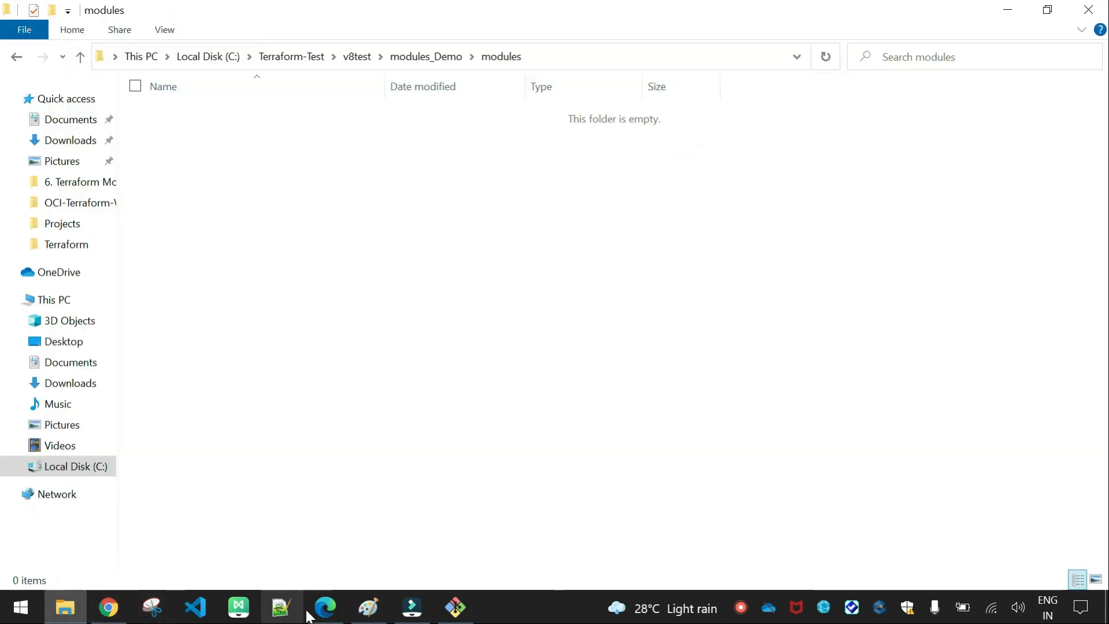
{"action": "left_click", "coordinate": [323, 612]}
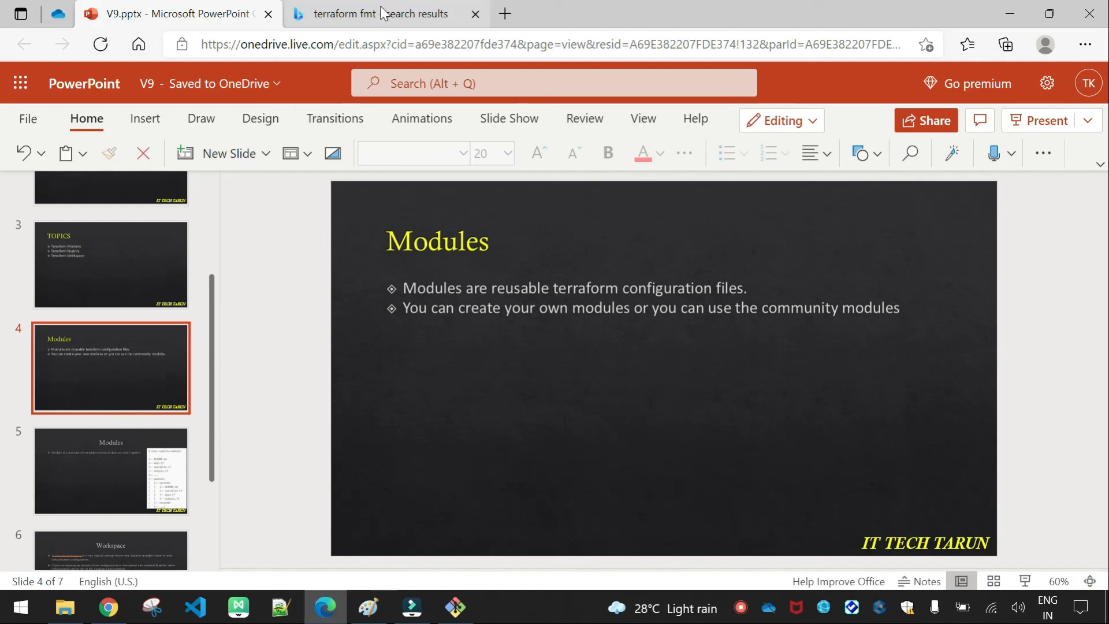
Review Module structure in the Creating Modules docs, highlighting 'values from the calling module', and return to Paint.
{"action": "left_click", "coordinate": [108, 606]}
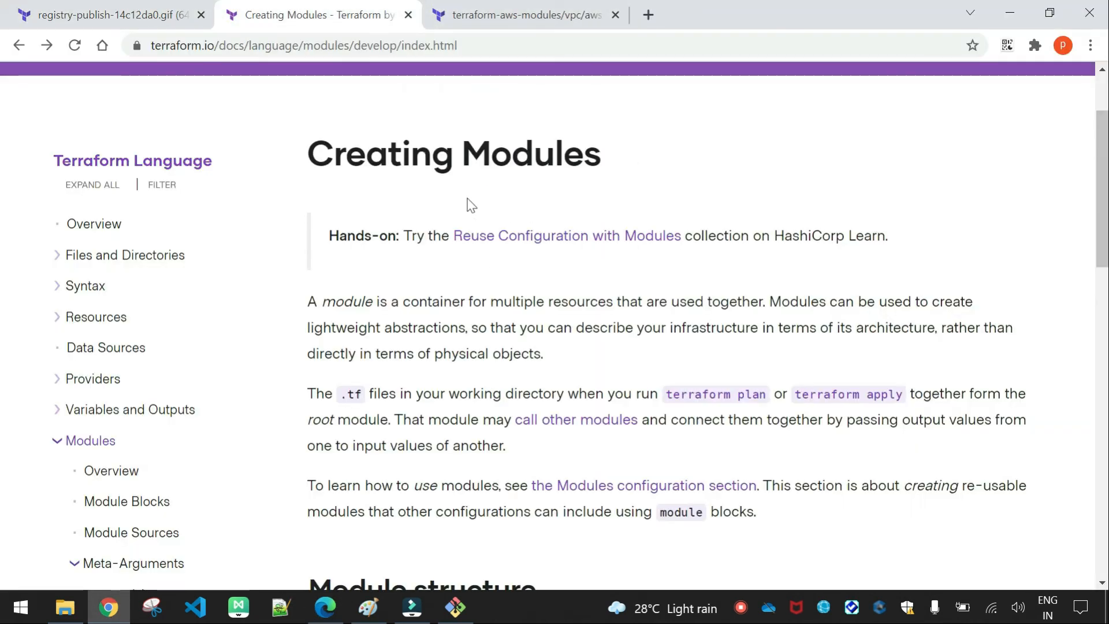
{"action": "scroll", "scroll_direction": "down", "scroll_amount": 3}
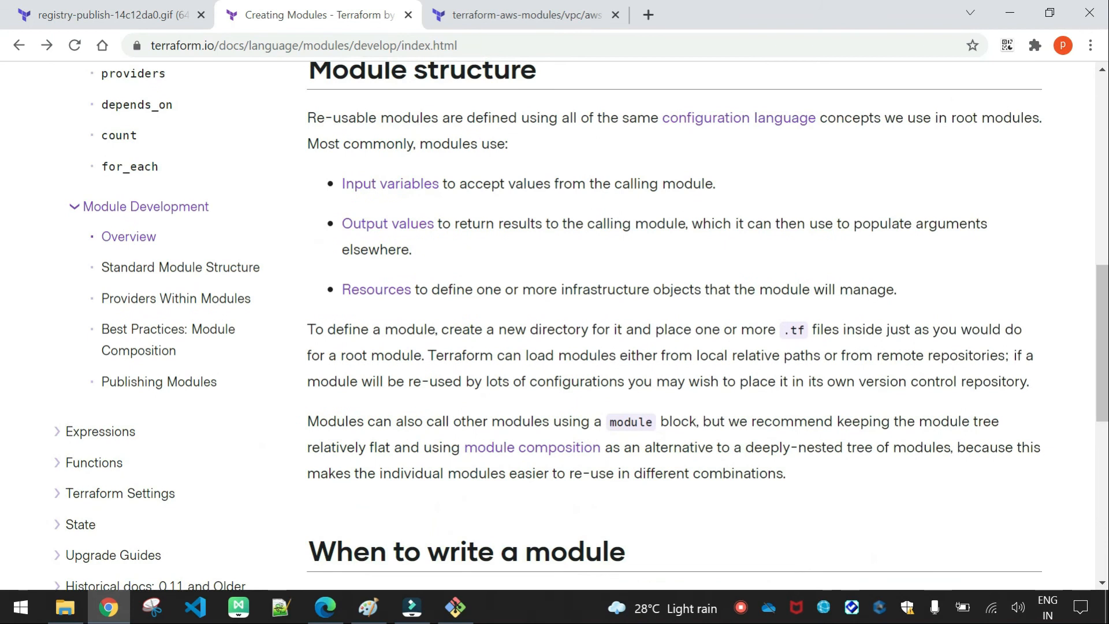
{"action": "double_click", "coordinate": [459, 184]}
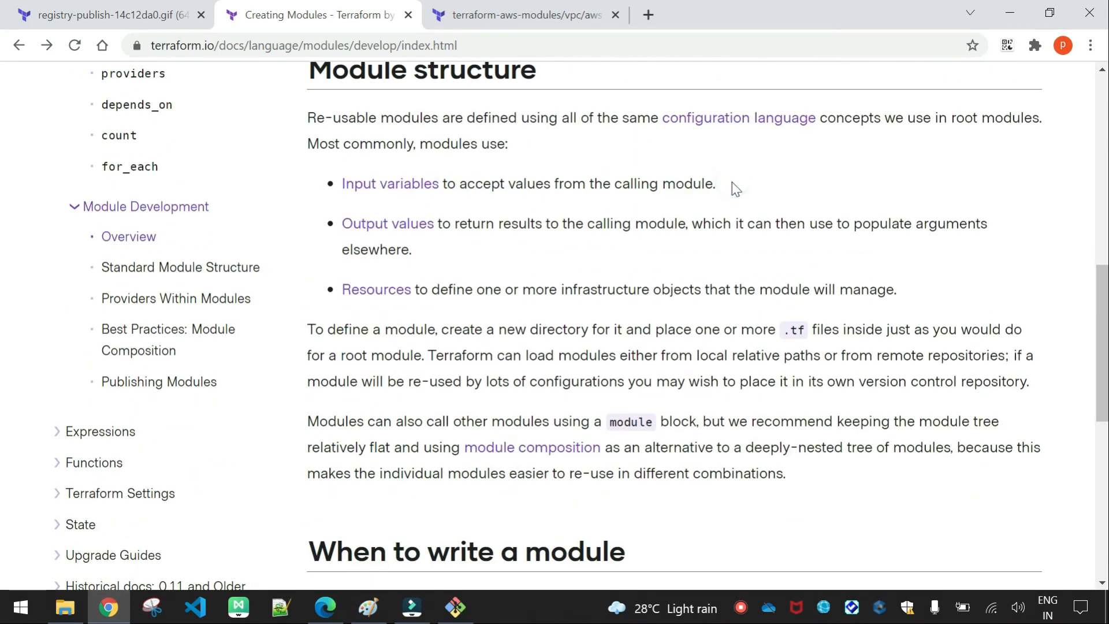
{"action": "mouse_move", "coordinate": [736, 188]}
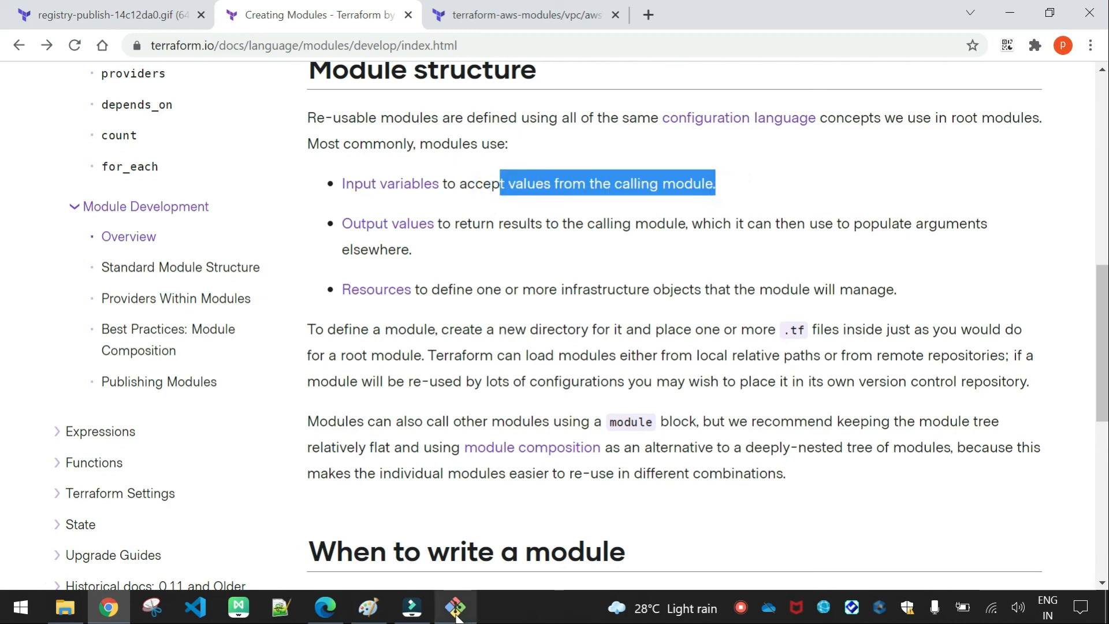
{"action": "left_click", "coordinate": [367, 612]}
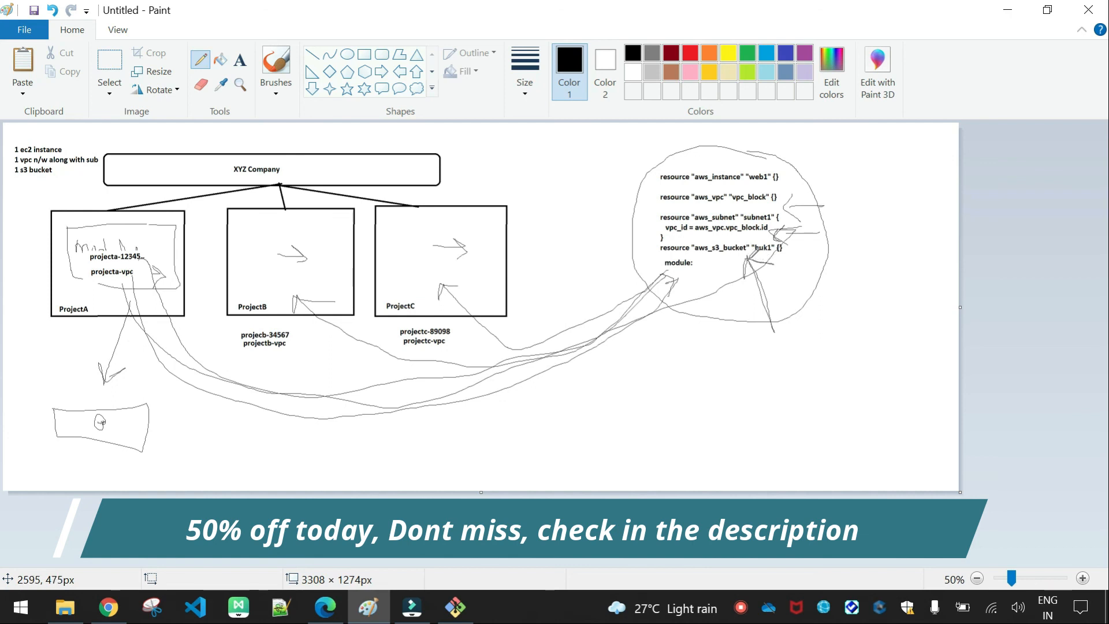
Alternate between the module docs and the diagram, then bring up the empty modules folder.
{"action": "left_click", "coordinate": [107, 606]}
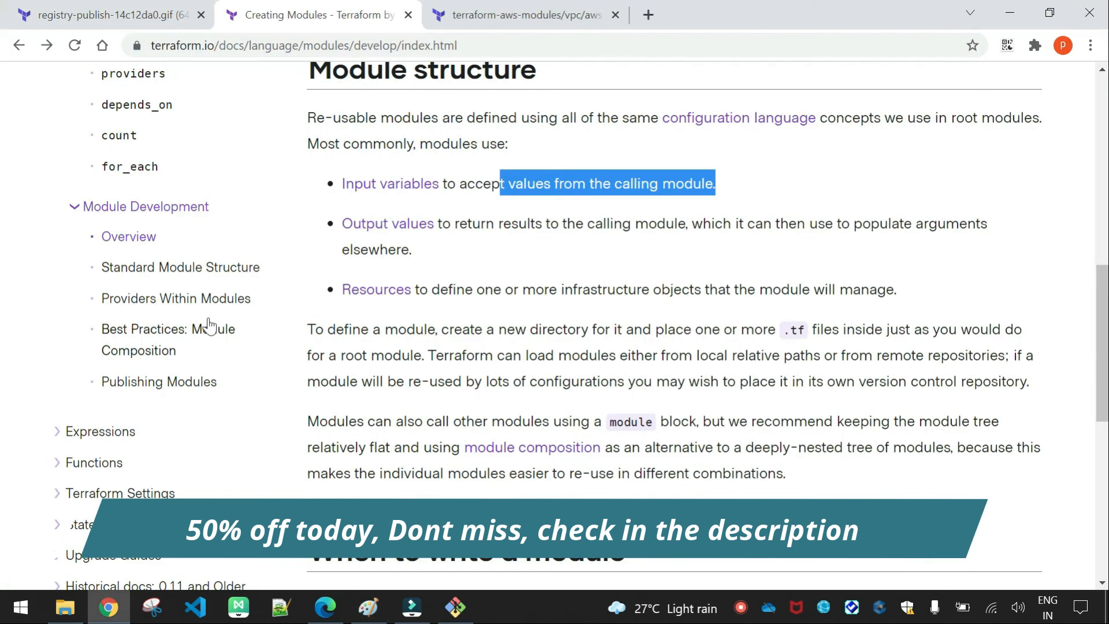
{"action": "left_click", "coordinate": [368, 606]}
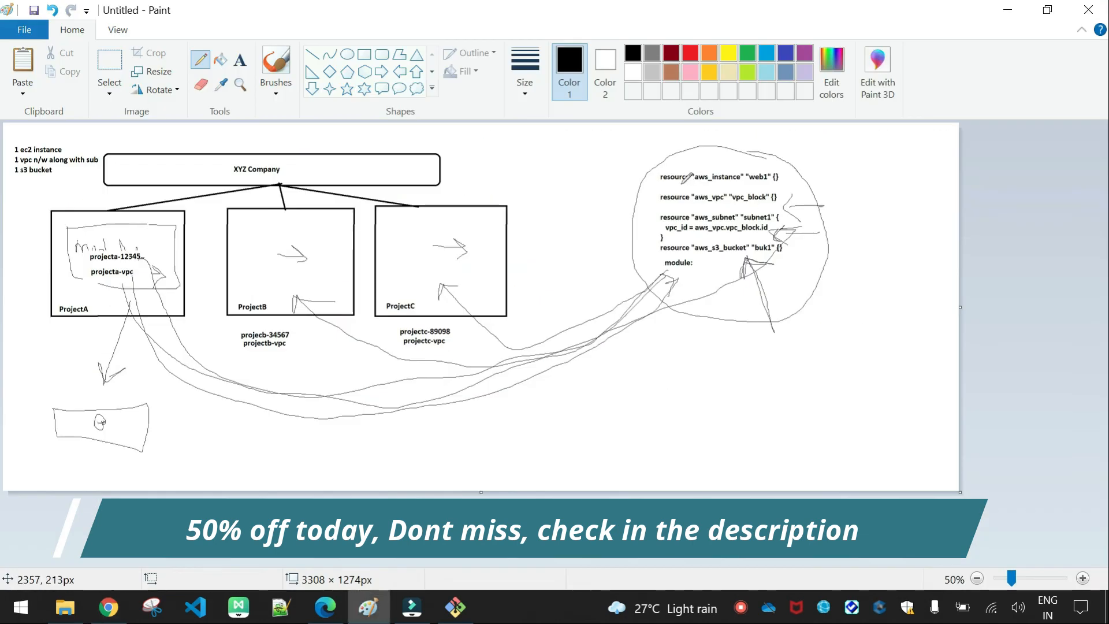
{"action": "mouse_move", "coordinate": [625, 197]}
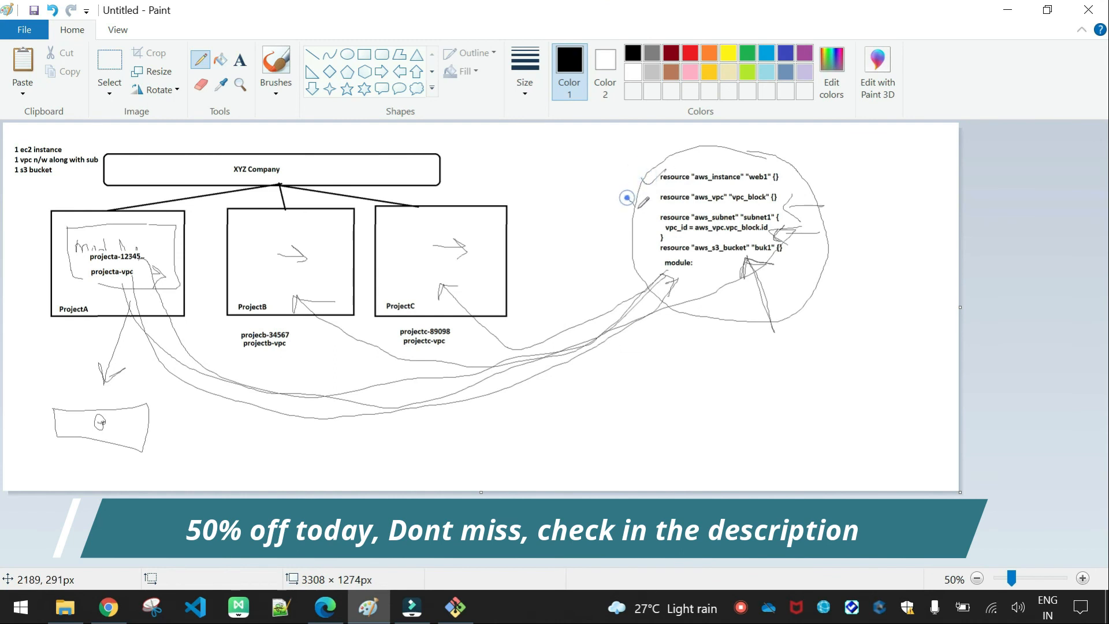
{"action": "left_click", "coordinate": [108, 607]}
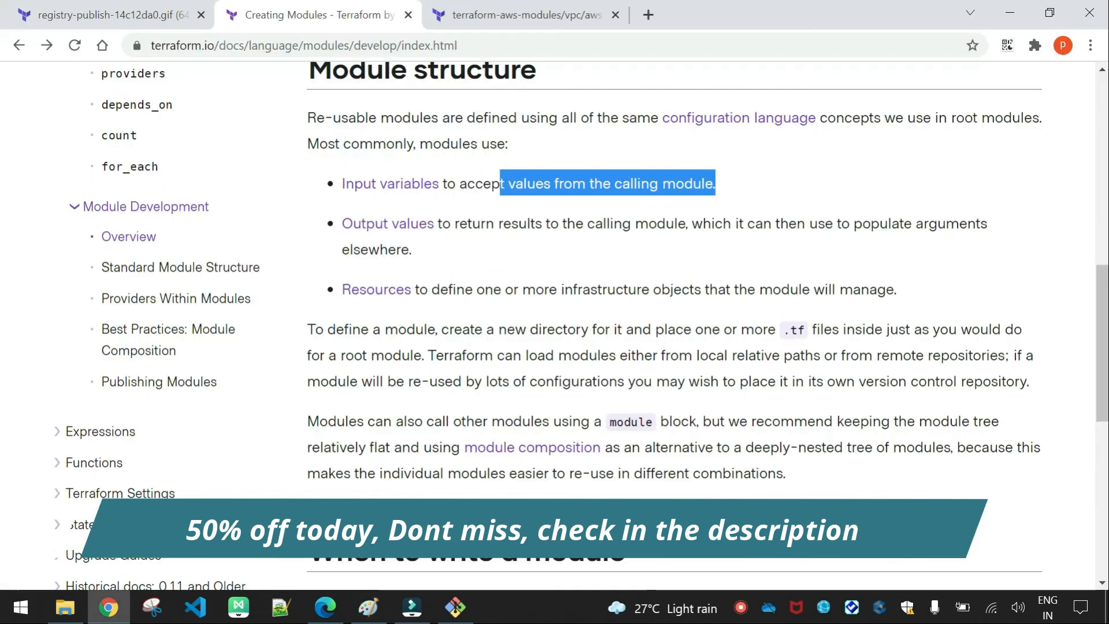
{"action": "mouse_move", "coordinate": [387, 223]}
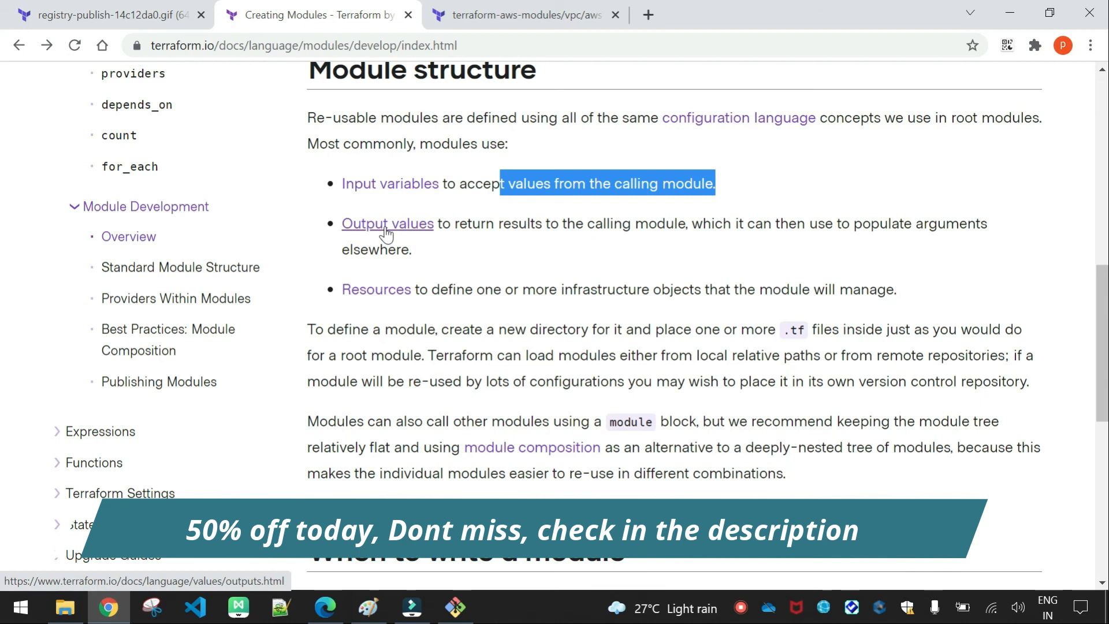
{"action": "scroll", "scroll_direction": "down", "scroll_amount": 3}
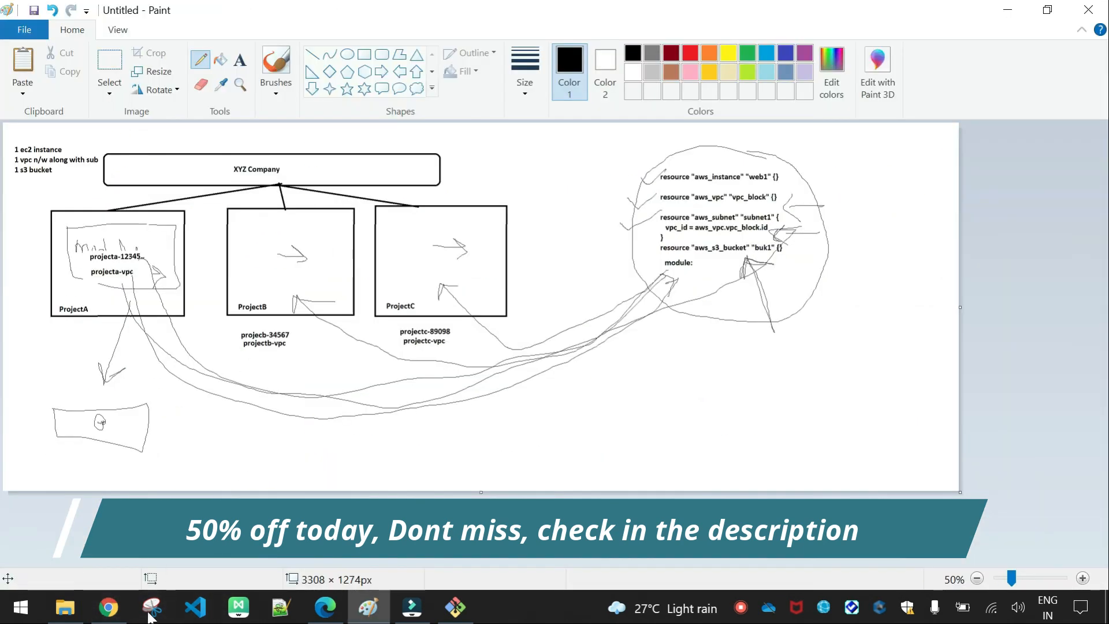
{"action": "left_click", "coordinate": [65, 606]}
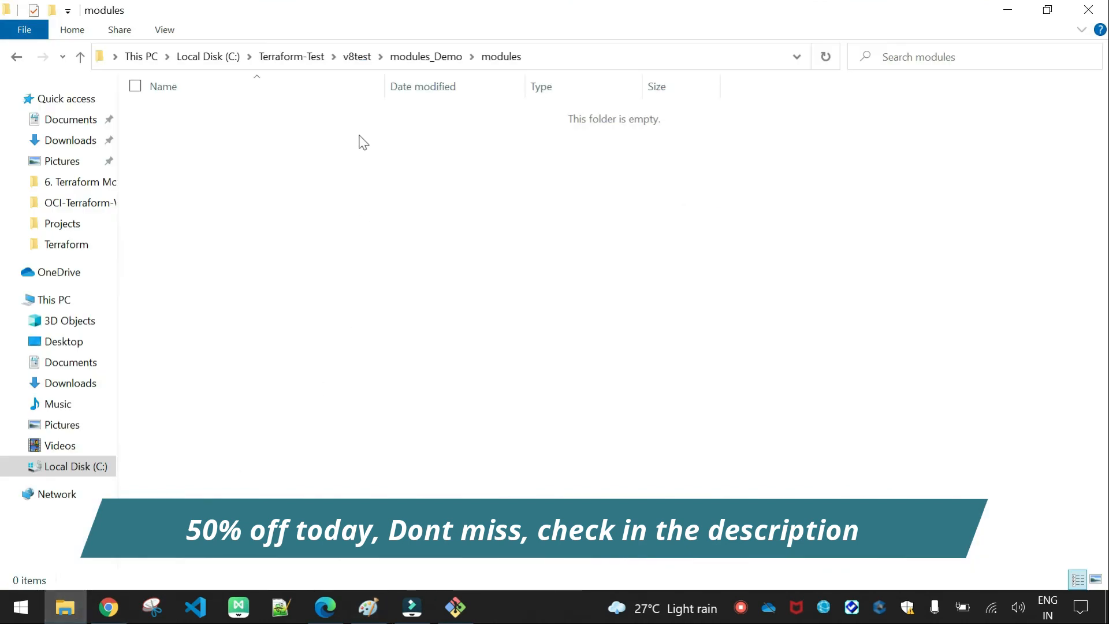